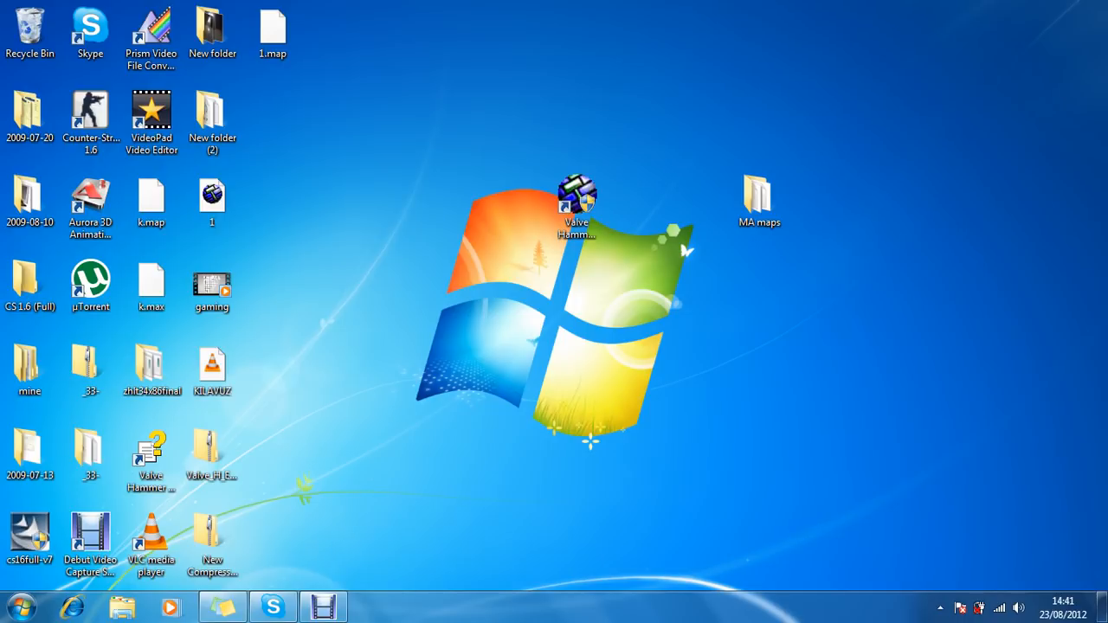
{"action": "mouse_move", "coordinate": [476, 390]}
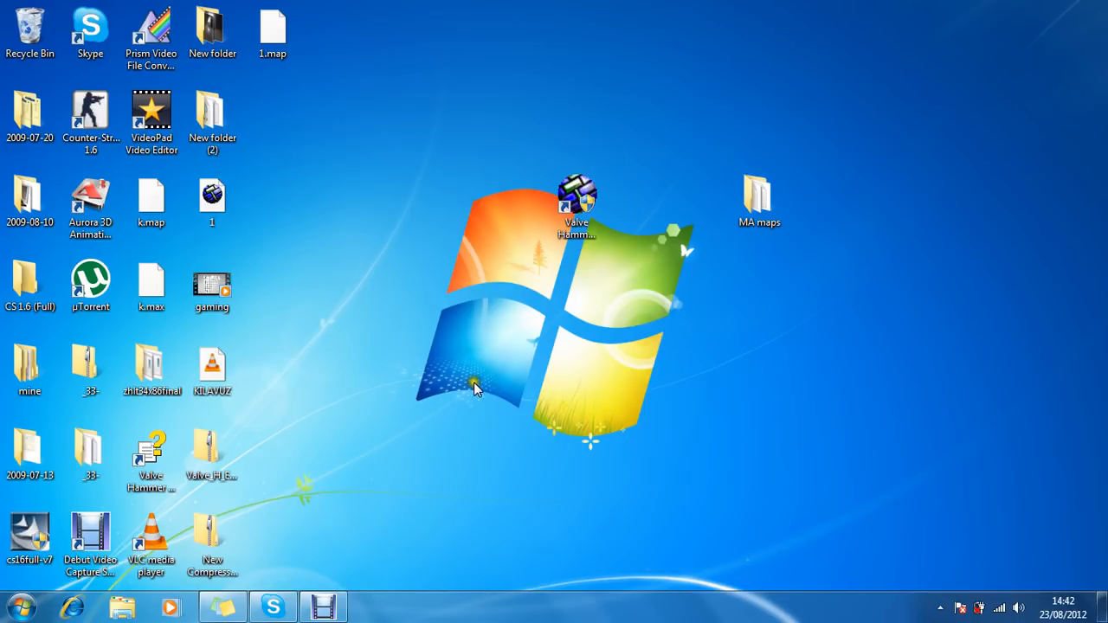
{"action": "mouse_move", "coordinate": [479, 391]}
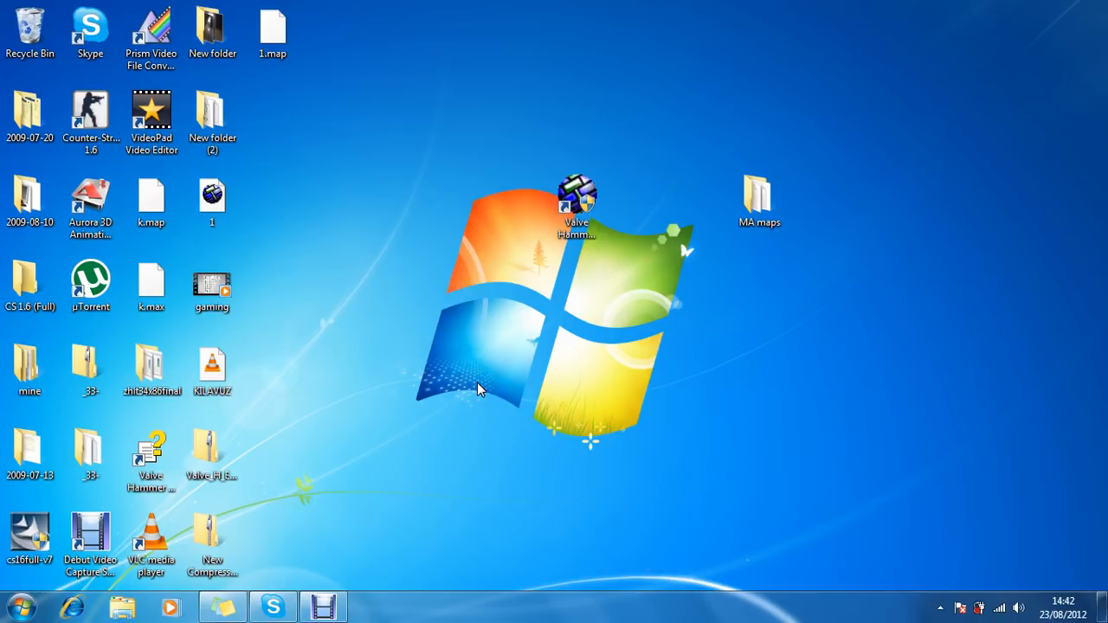
{"action": "mouse_move", "coordinate": [71, 610]}
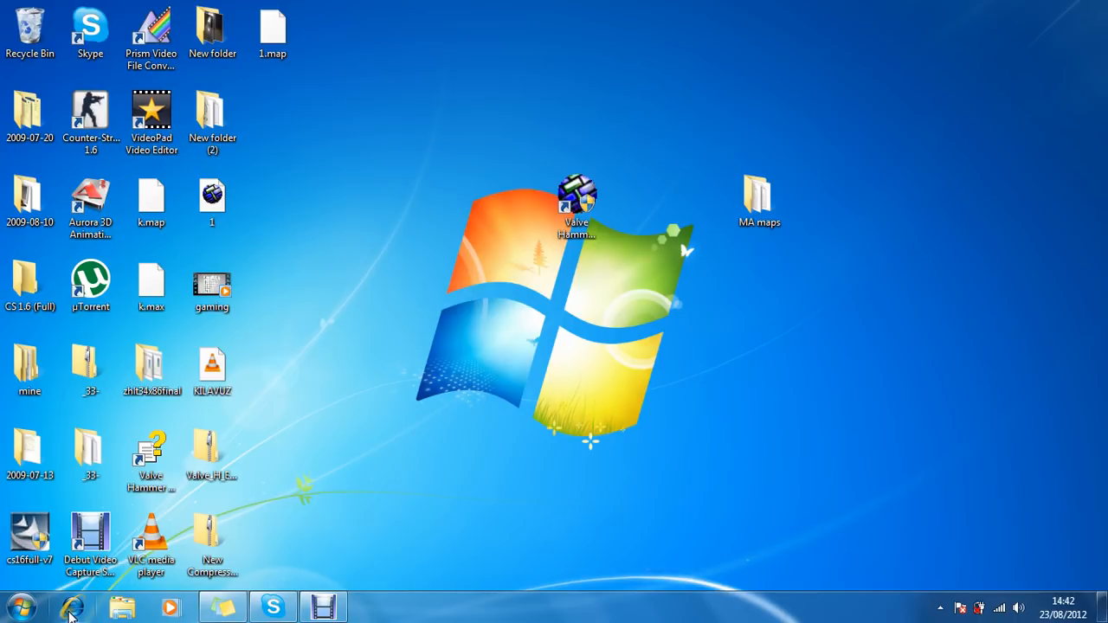
Launch Internet Explorer and search Google for 'valve hammer editor 3.4 download'.
{"action": "left_click", "coordinate": [72, 606]}
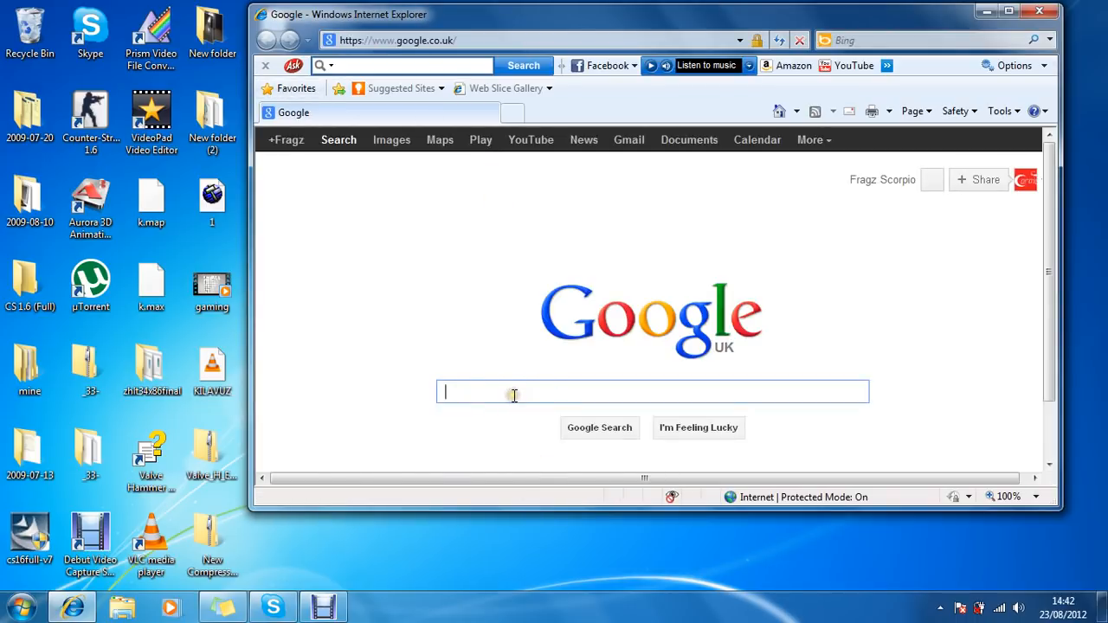
{"action": "type", "text": "va"}
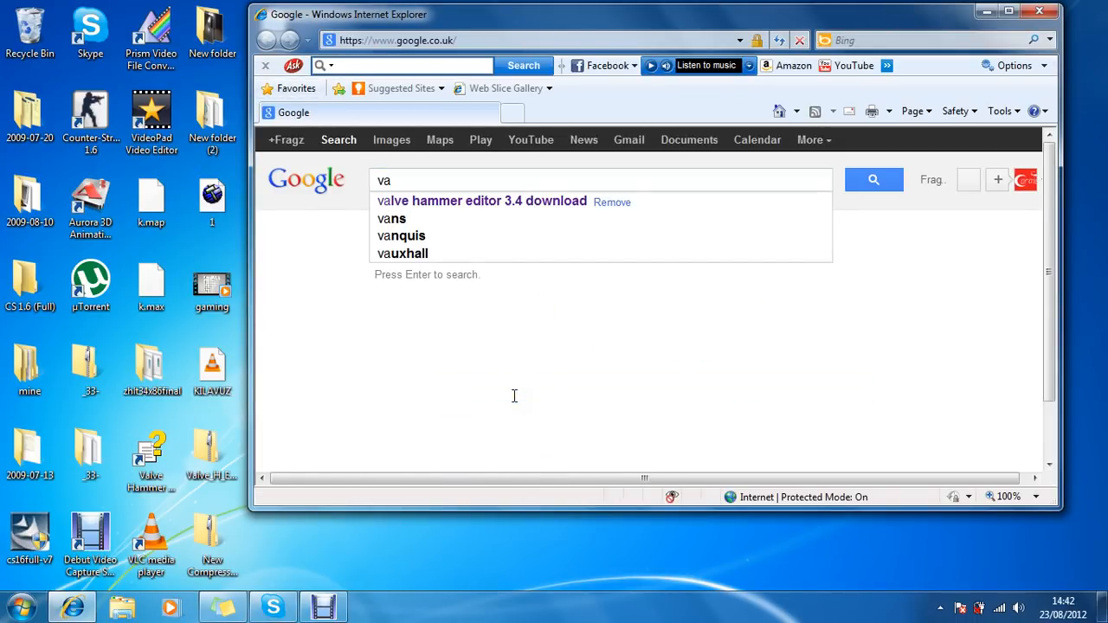
{"action": "mouse_move", "coordinate": [594, 253]}
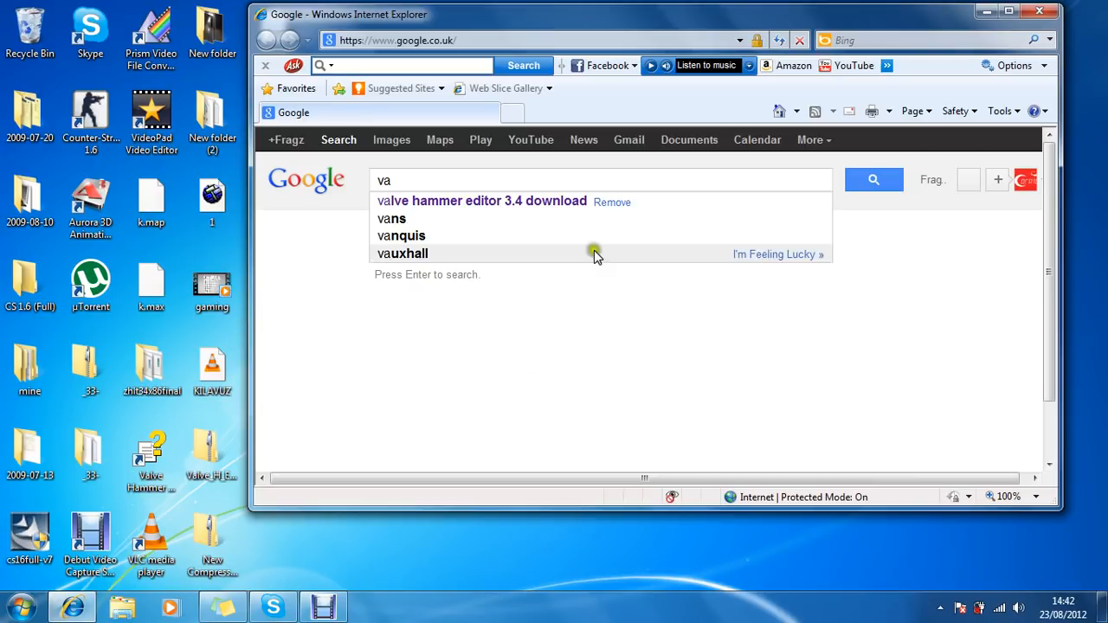
{"action": "left_click", "coordinate": [480, 201]}
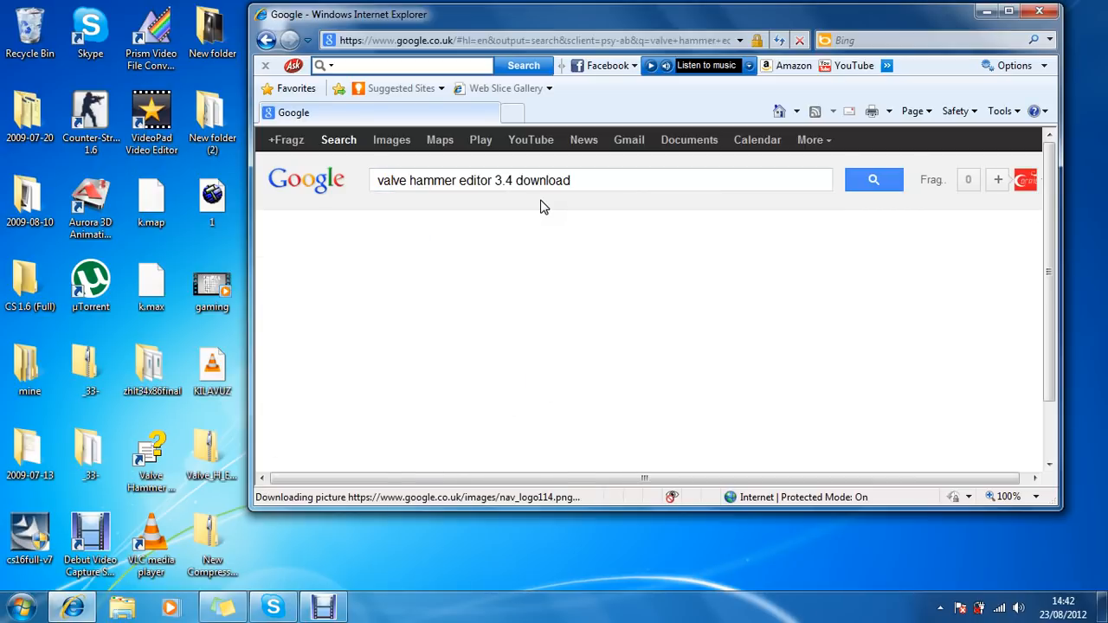
{"action": "left_click", "coordinate": [873, 180]}
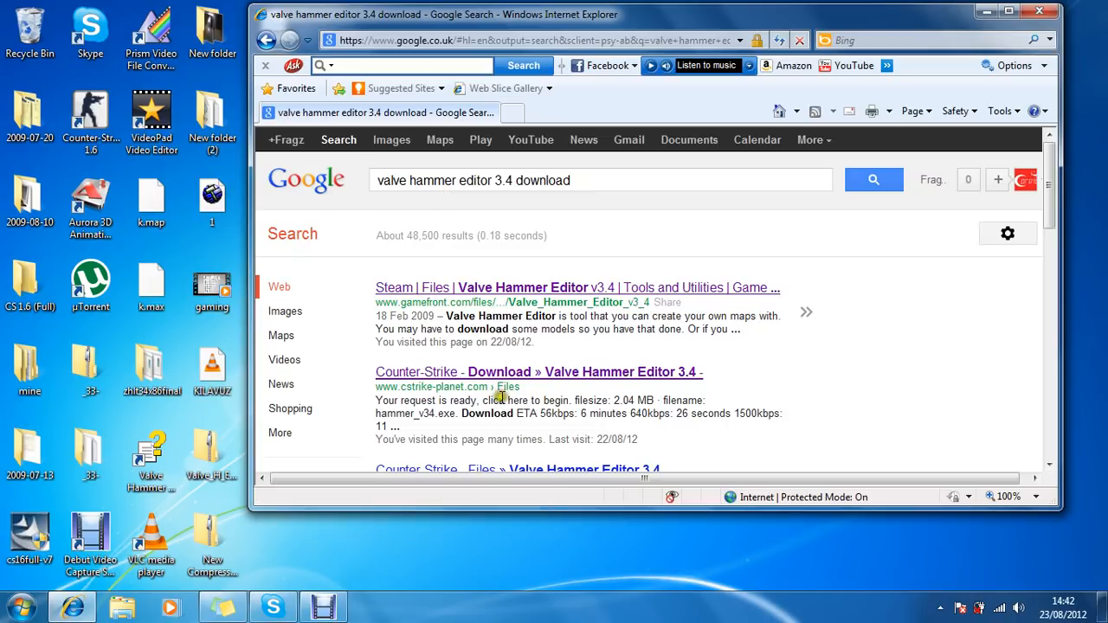
From the Game Front result, start downloading the Valve Hammer Editor v3.4 zip.
{"action": "left_click", "coordinate": [578, 287]}
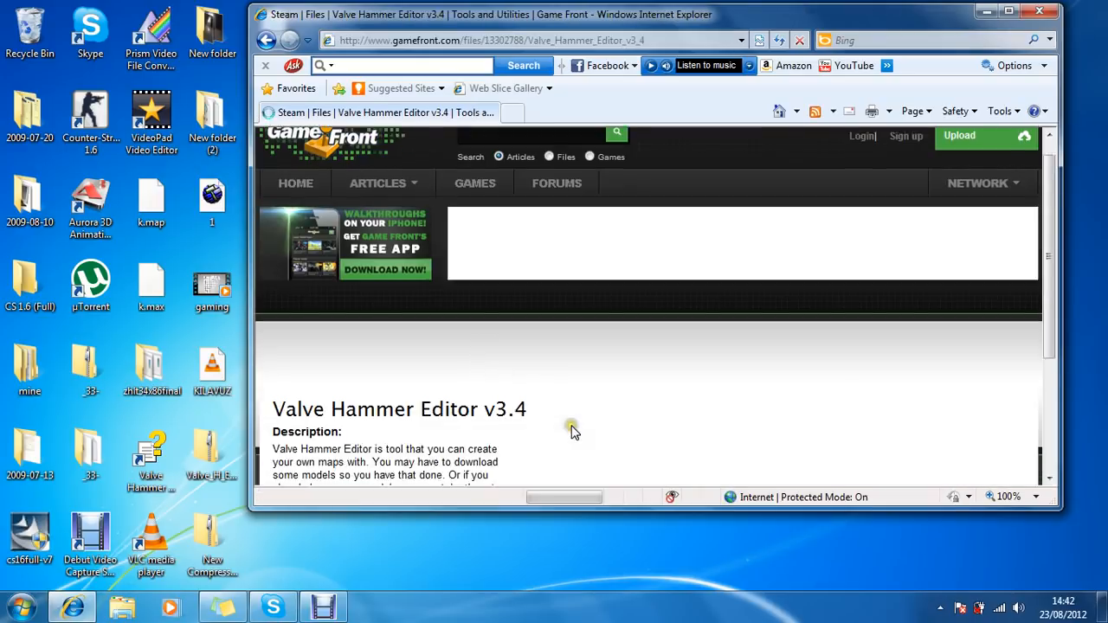
{"action": "scroll", "scroll_direction": "down", "scroll_amount": 3}
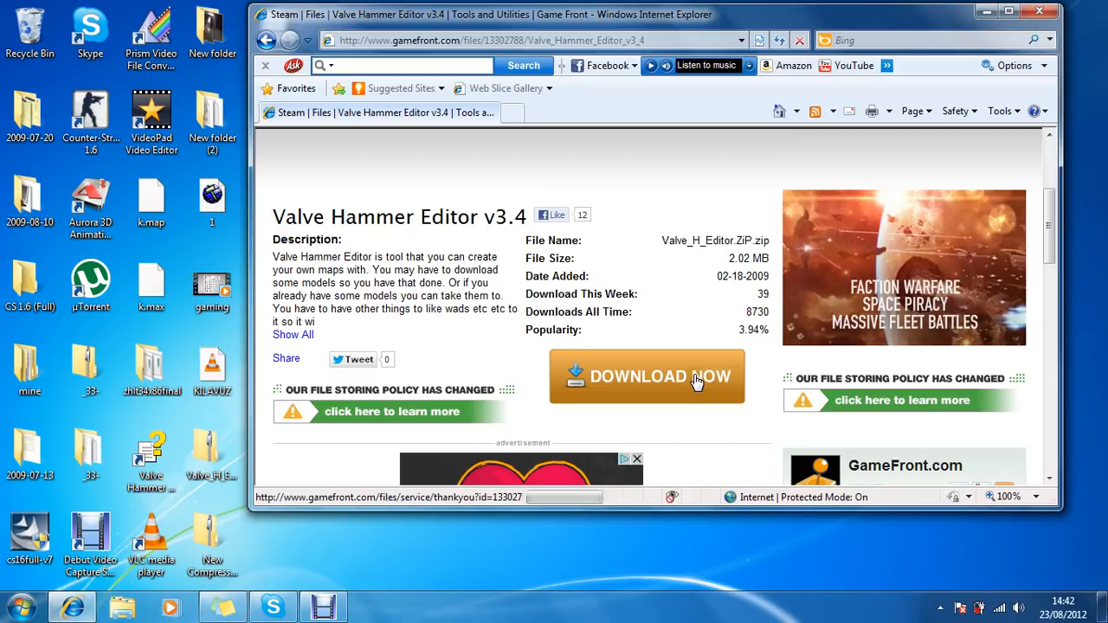
{"action": "left_click", "coordinate": [647, 375]}
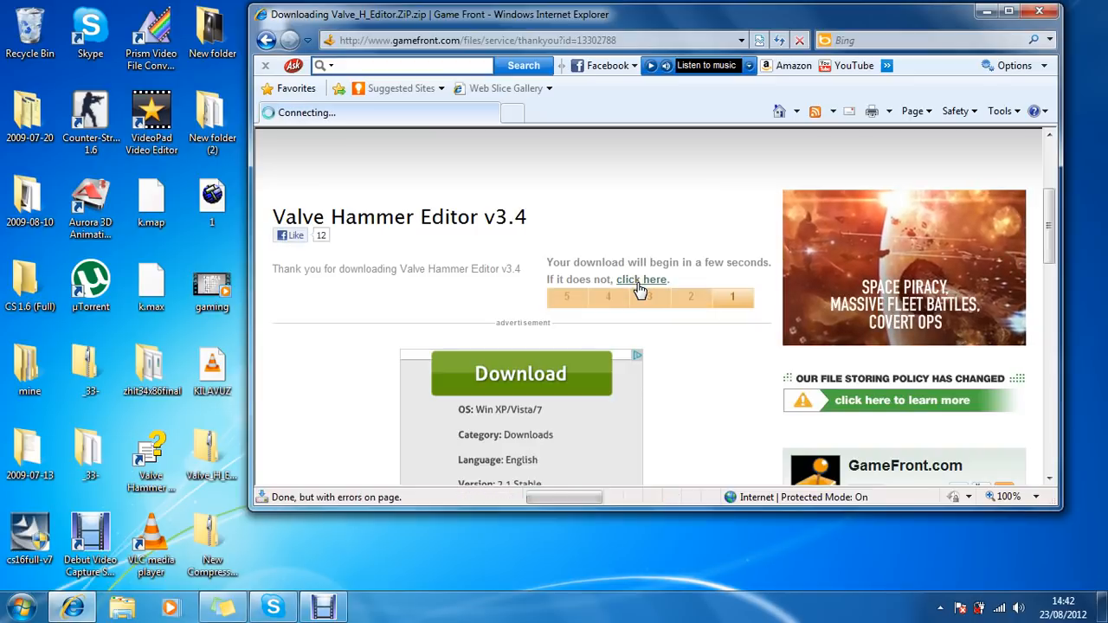
{"action": "left_click", "coordinate": [642, 280]}
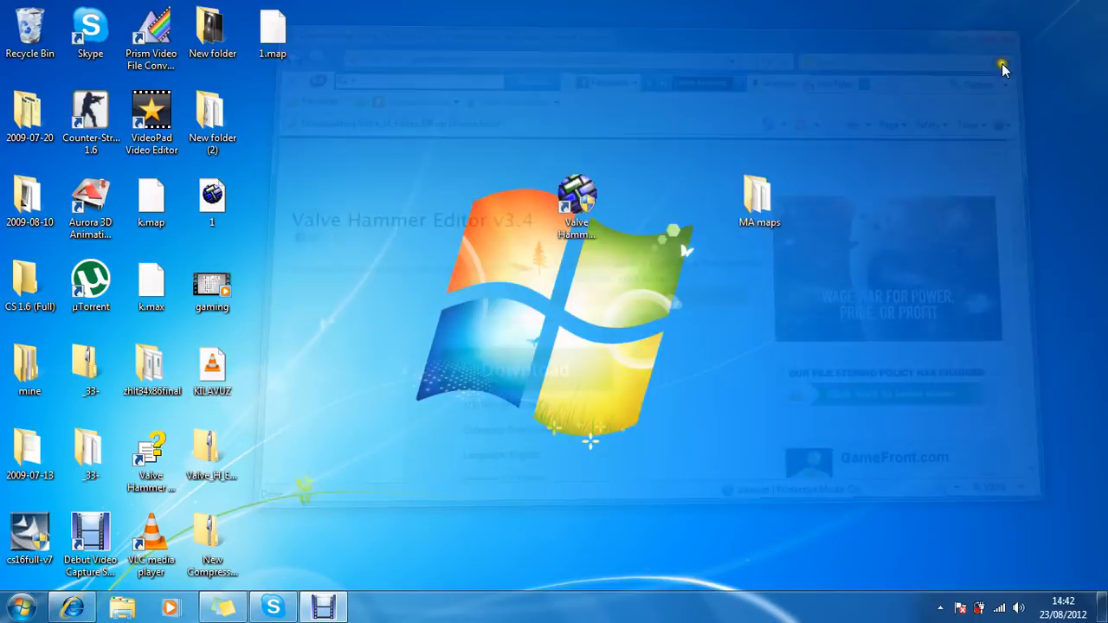
{"action": "left_click", "coordinate": [1003, 67]}
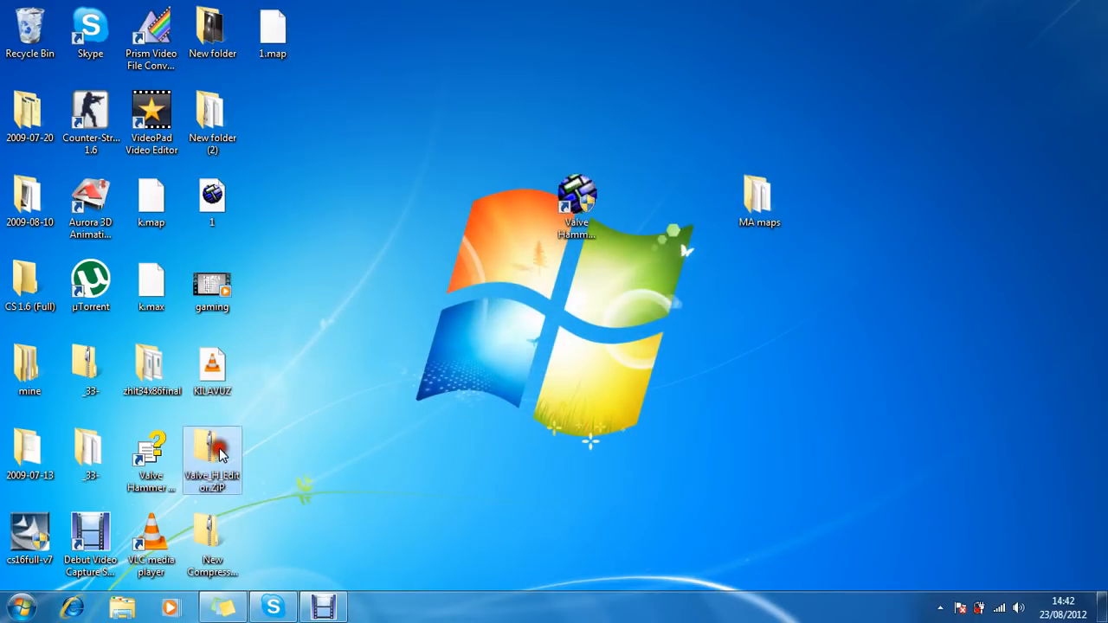
{"action": "double_click", "coordinate": [212, 451]}
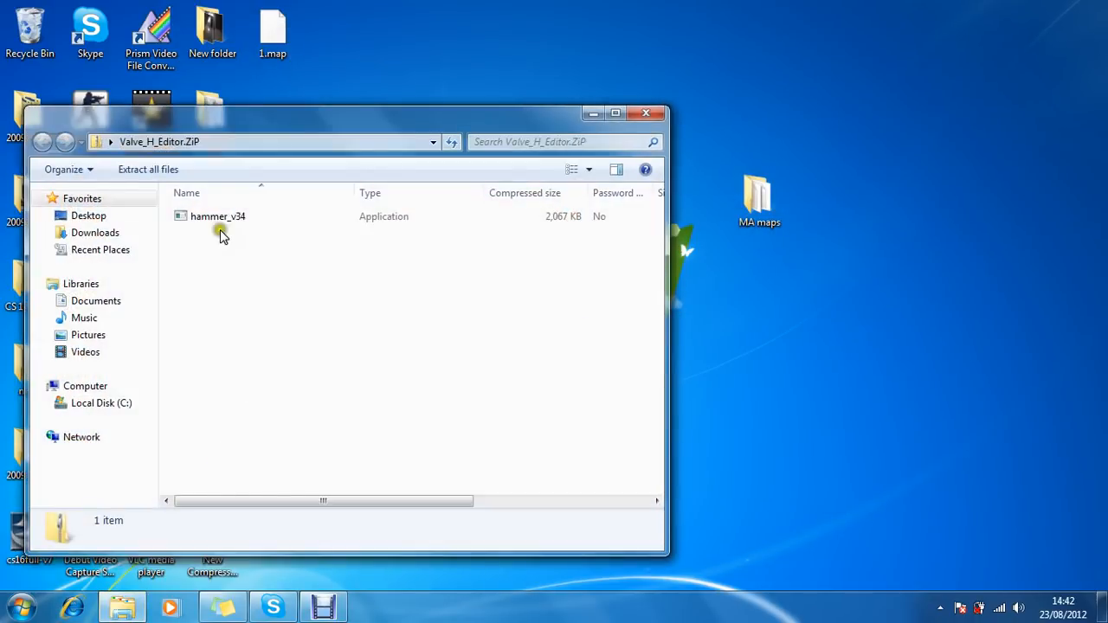
{"action": "left_click", "coordinate": [217, 216]}
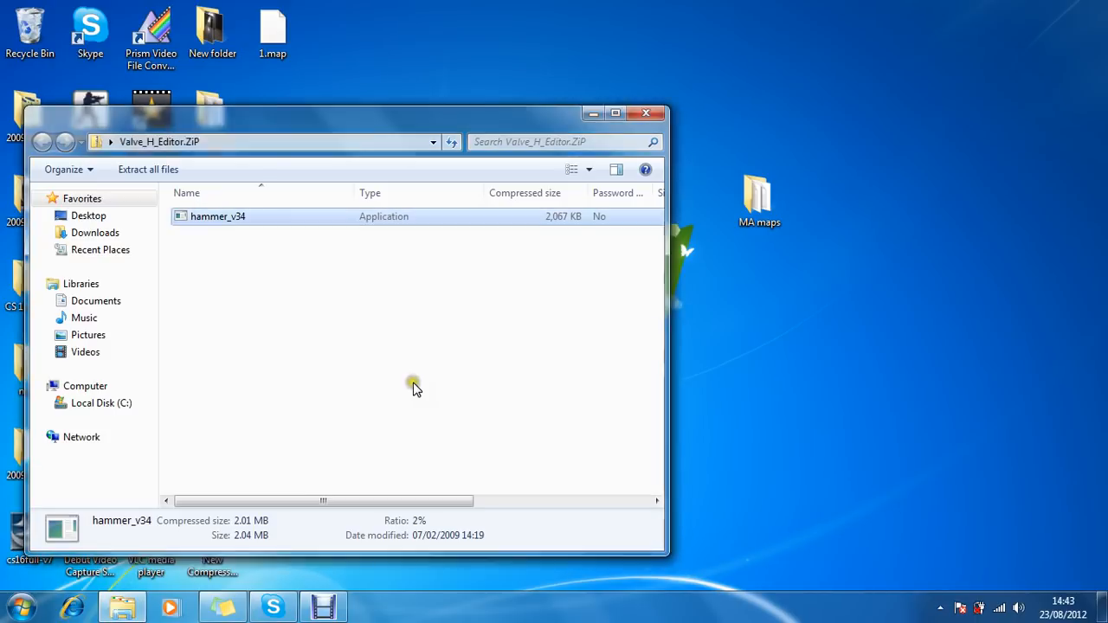
{"action": "double_click", "coordinate": [217, 215]}
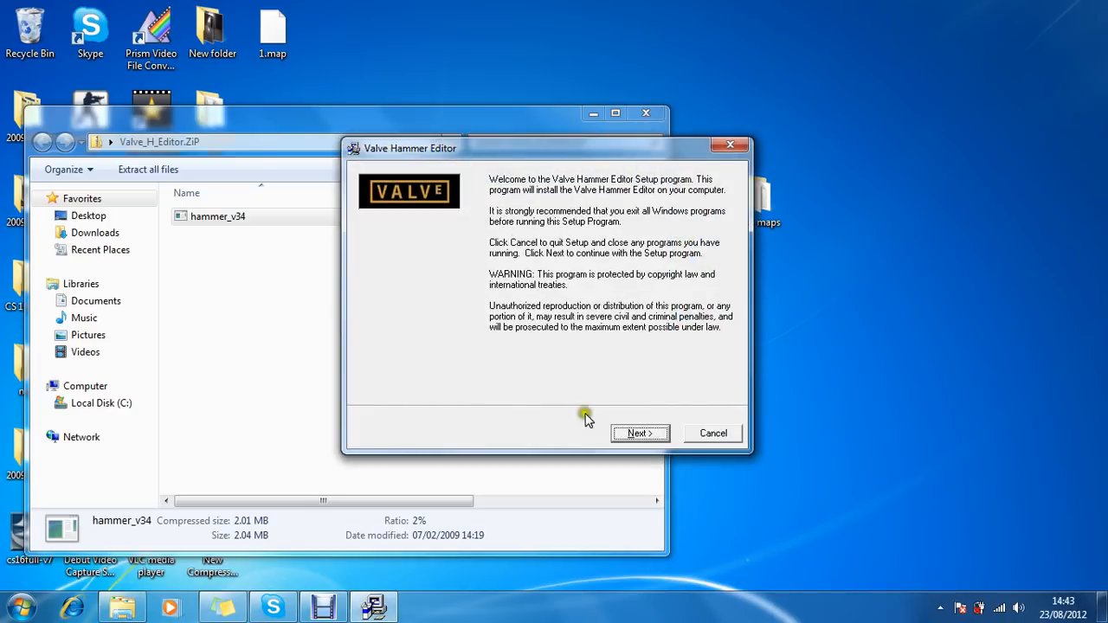
{"action": "left_click", "coordinate": [639, 433]}
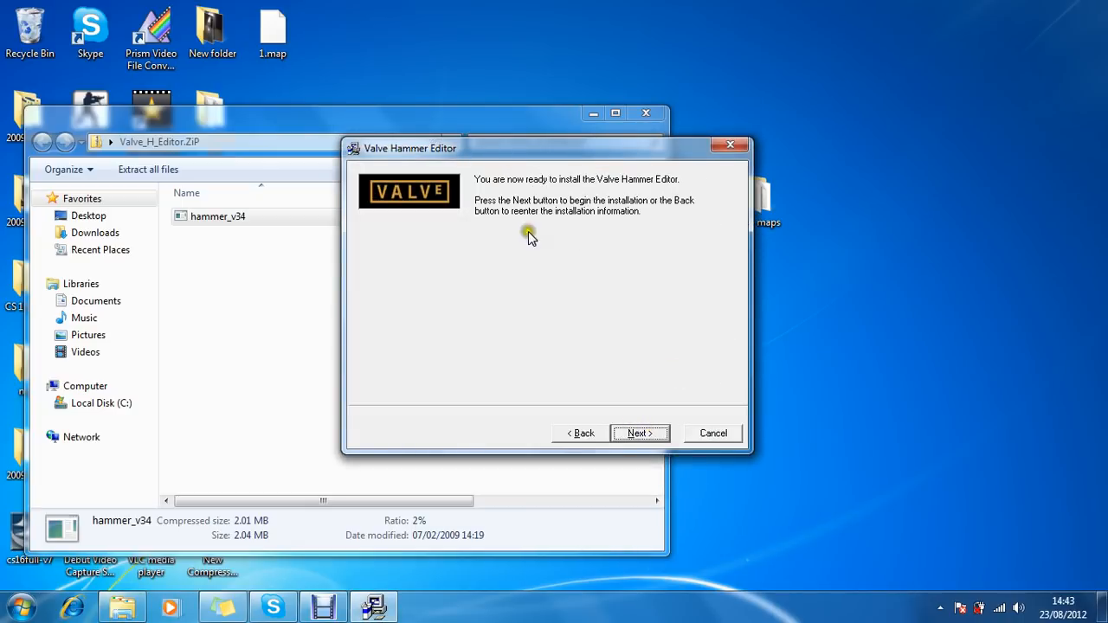
{"action": "left_click", "coordinate": [712, 433]}
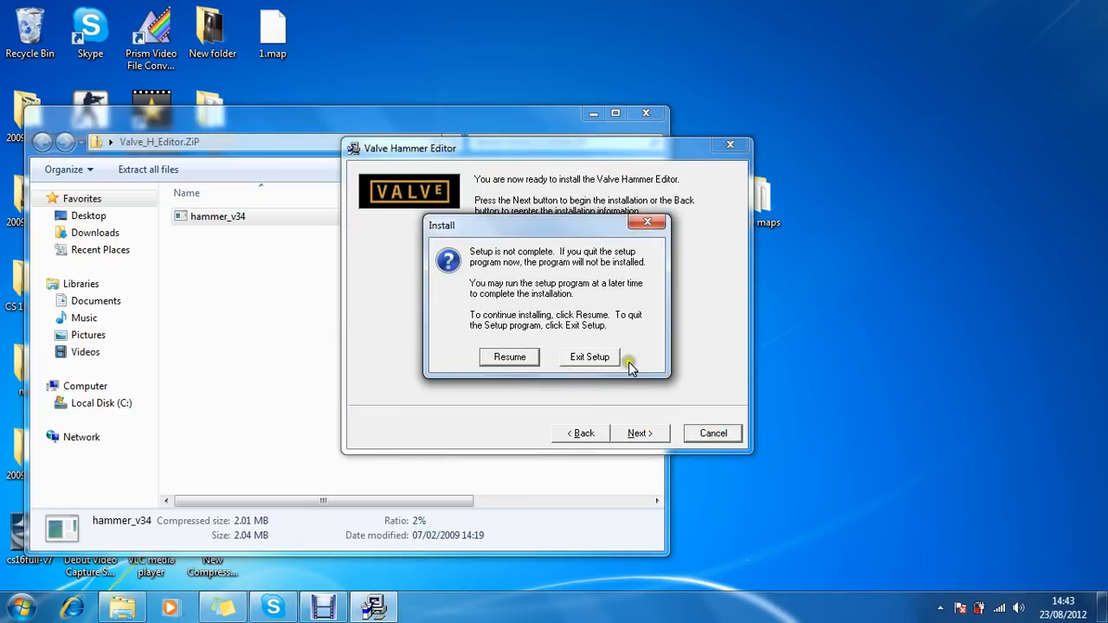
{"action": "left_click", "coordinate": [590, 357]}
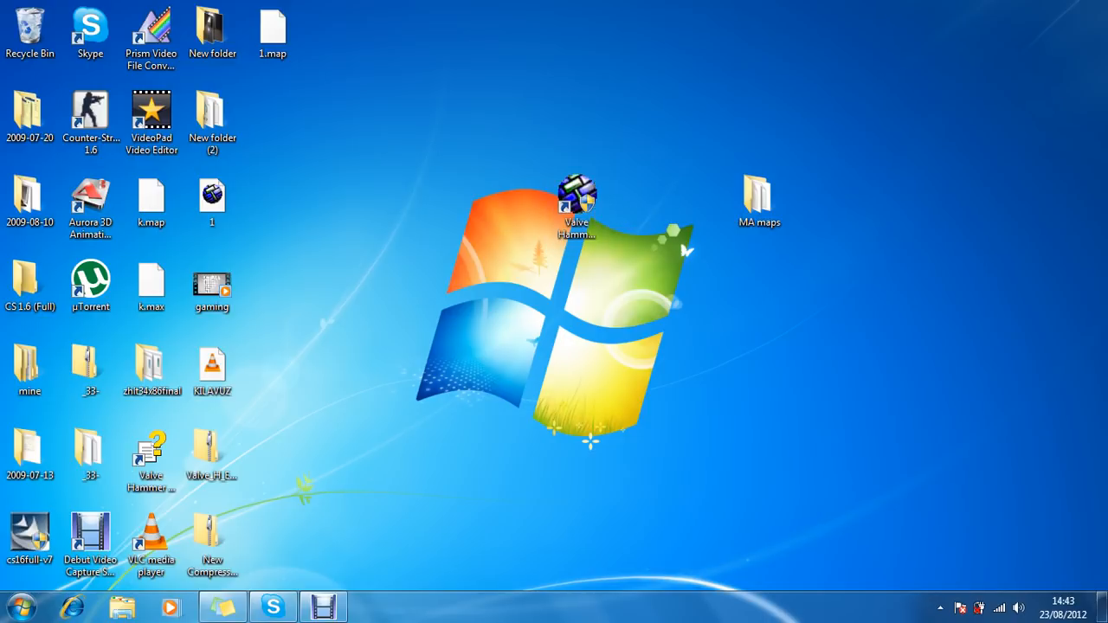
Launch Valve Hammer Editor from the desktop and look through its File and Tools menus.
{"action": "double_click", "coordinate": [577, 199]}
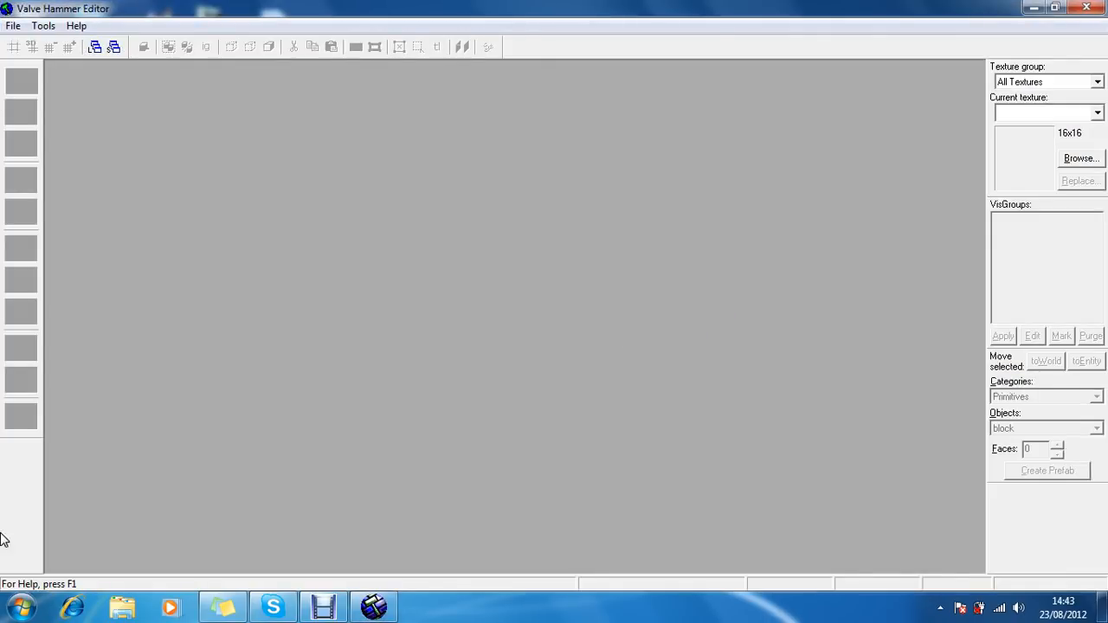
{"action": "left_click", "coordinate": [13, 25]}
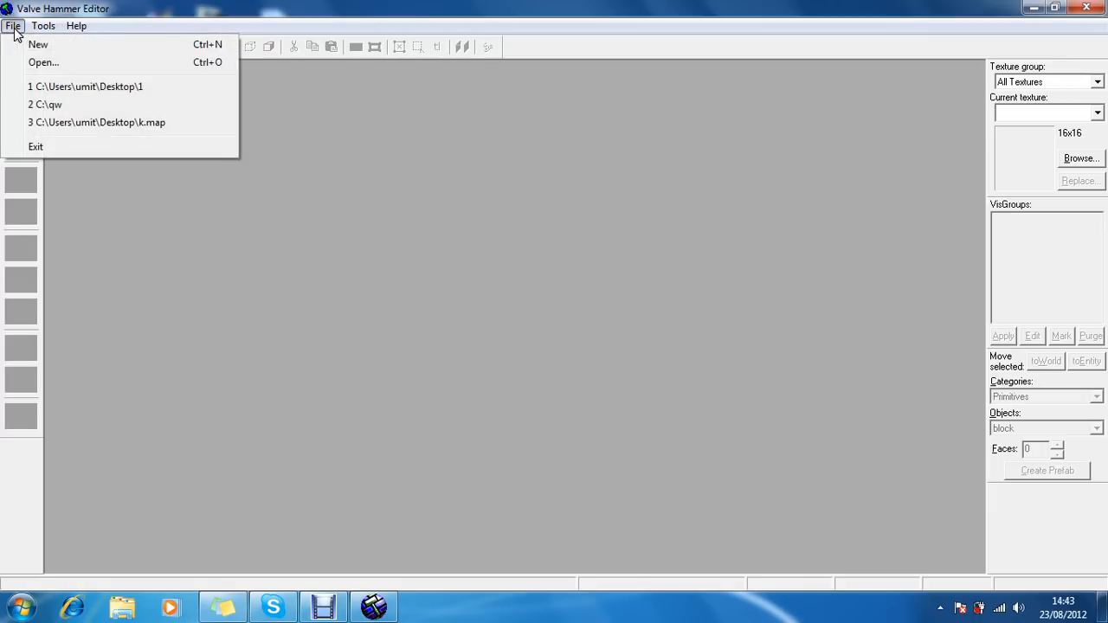
{"action": "left_click", "coordinate": [43, 25]}
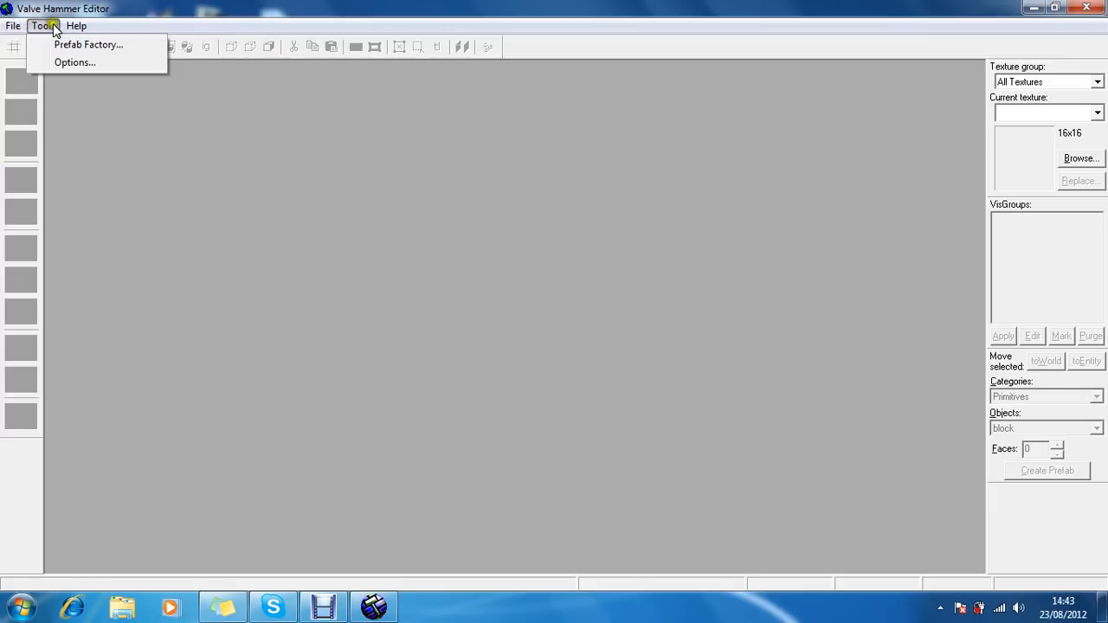
{"action": "mouse_move", "coordinate": [75, 63]}
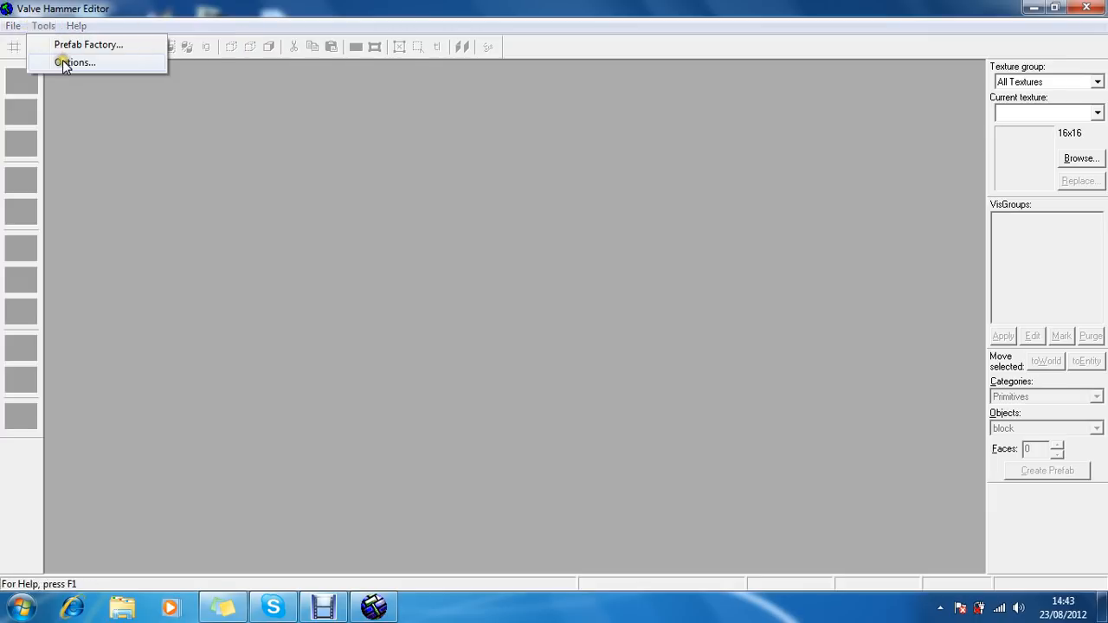
In Tools > Options game configurations, add a new configuration named 'cs 161616' and select it.
{"action": "left_click", "coordinate": [73, 62]}
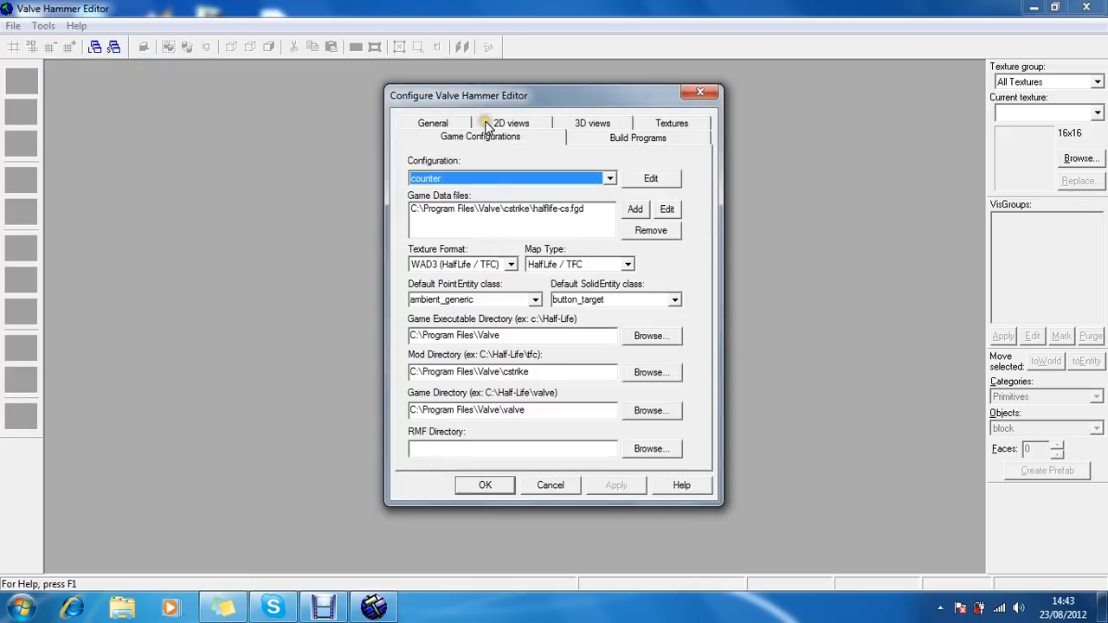
{"action": "left_click", "coordinate": [650, 178]}
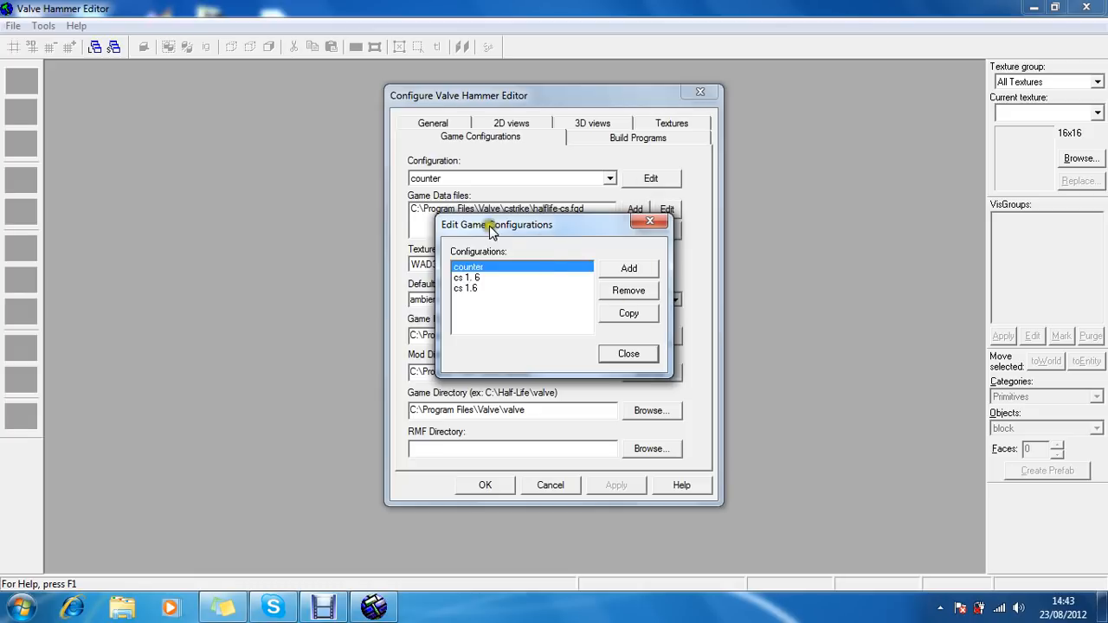
{"action": "left_click", "coordinate": [628, 269]}
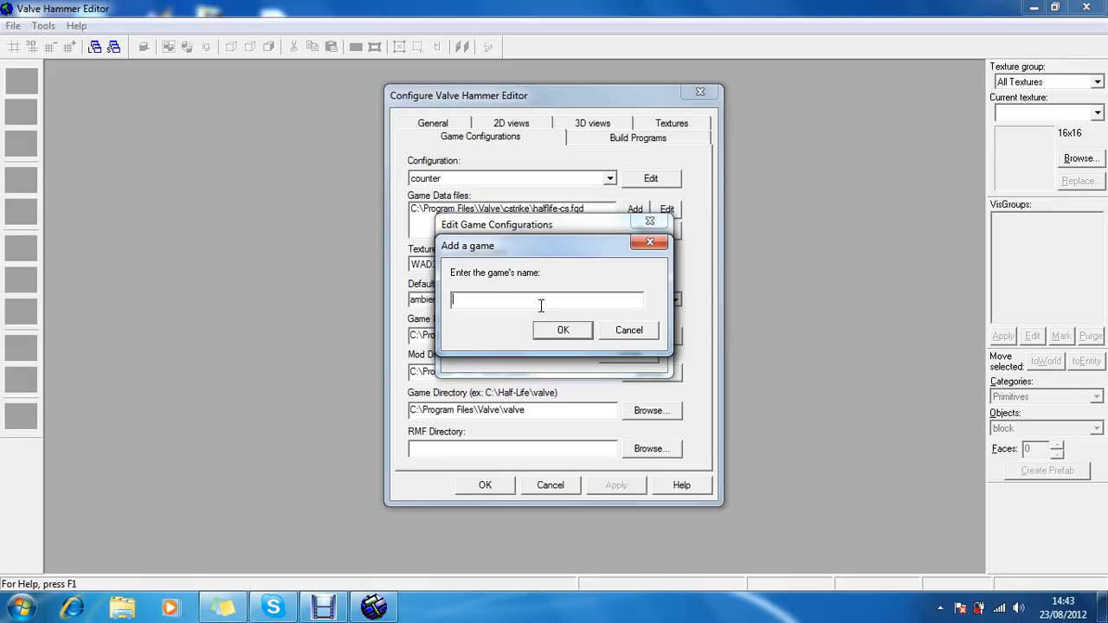
{"action": "type", "text": "cs 161"}
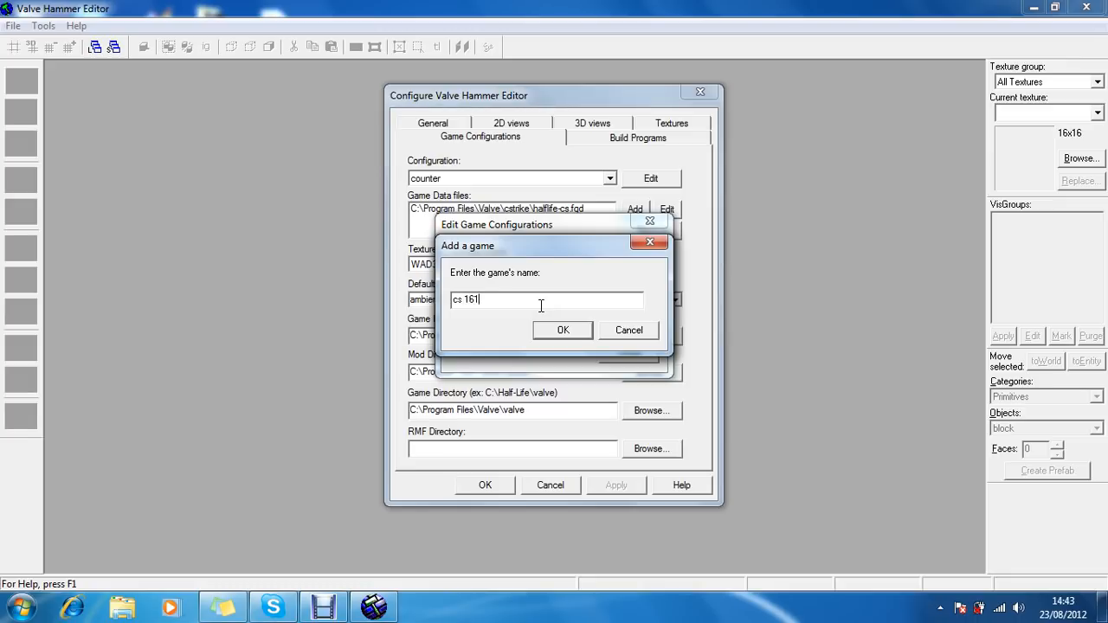
{"action": "type", "text": "616"}
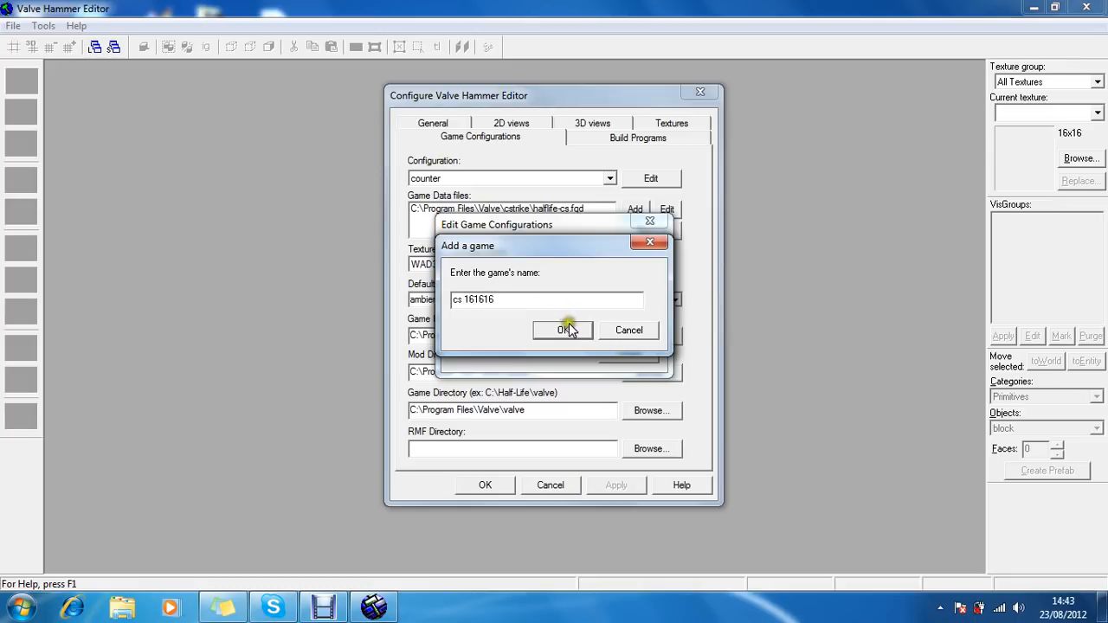
{"action": "left_click", "coordinate": [562, 329]}
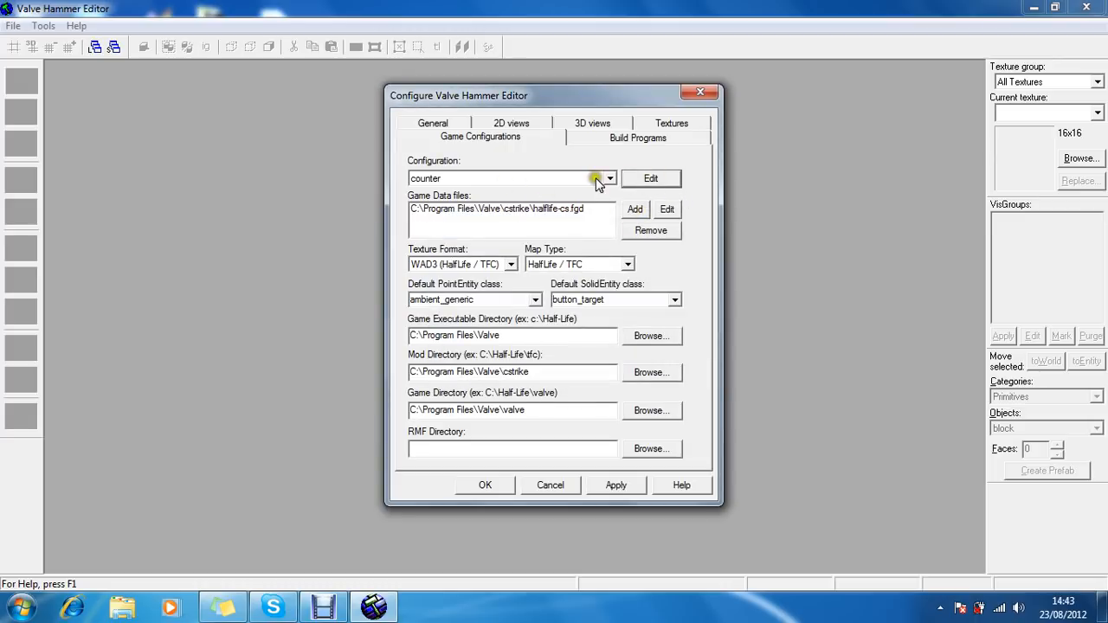
{"action": "left_click", "coordinate": [610, 179]}
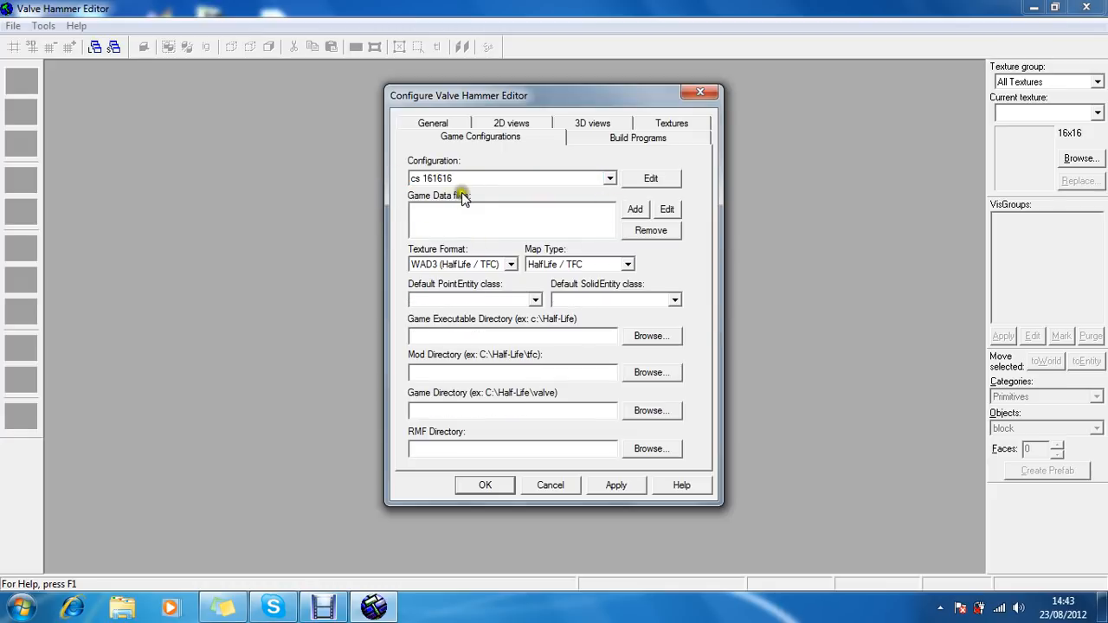
Add the game data file halflife-cs.fgd from C:\Program Files\Valve\cstrike.
{"action": "left_click", "coordinate": [635, 209]}
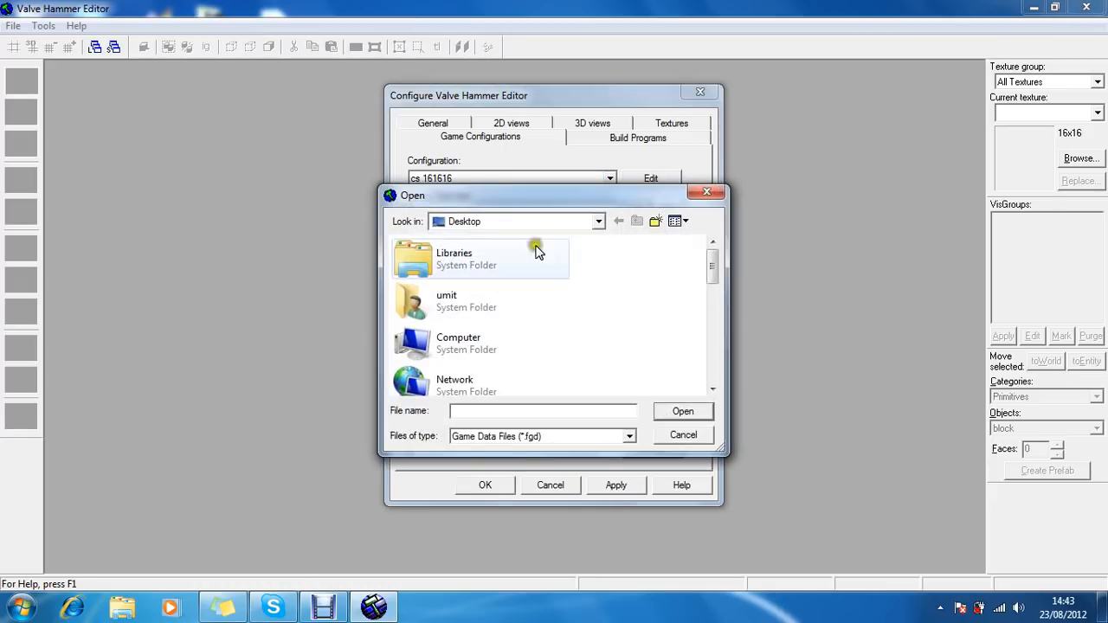
{"action": "mouse_move", "coordinate": [723, 278]}
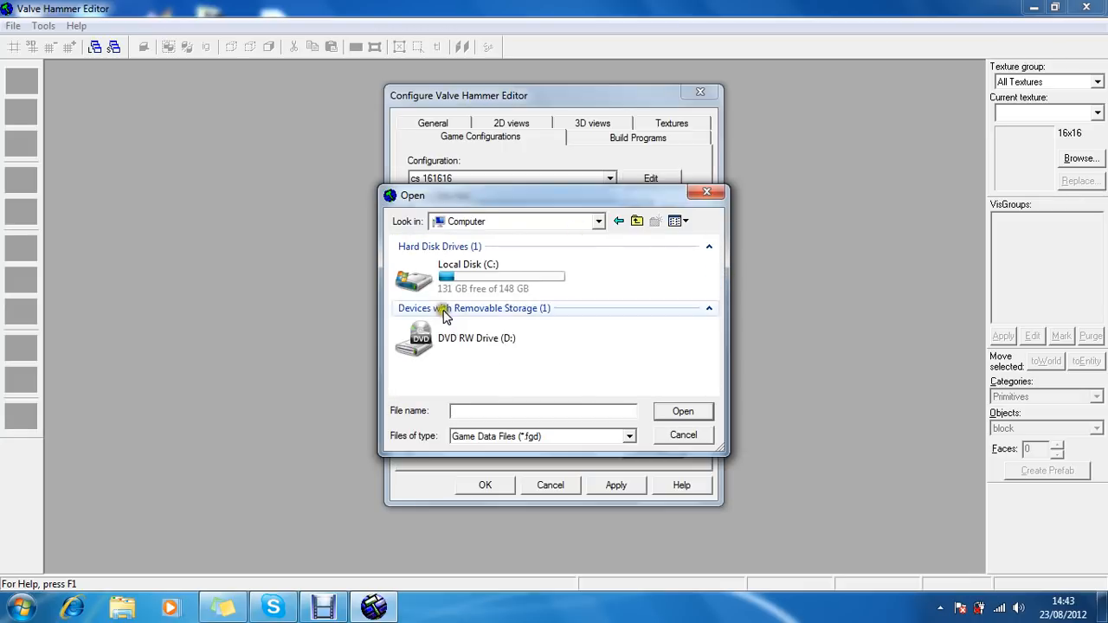
{"action": "double_click", "coordinate": [467, 276]}
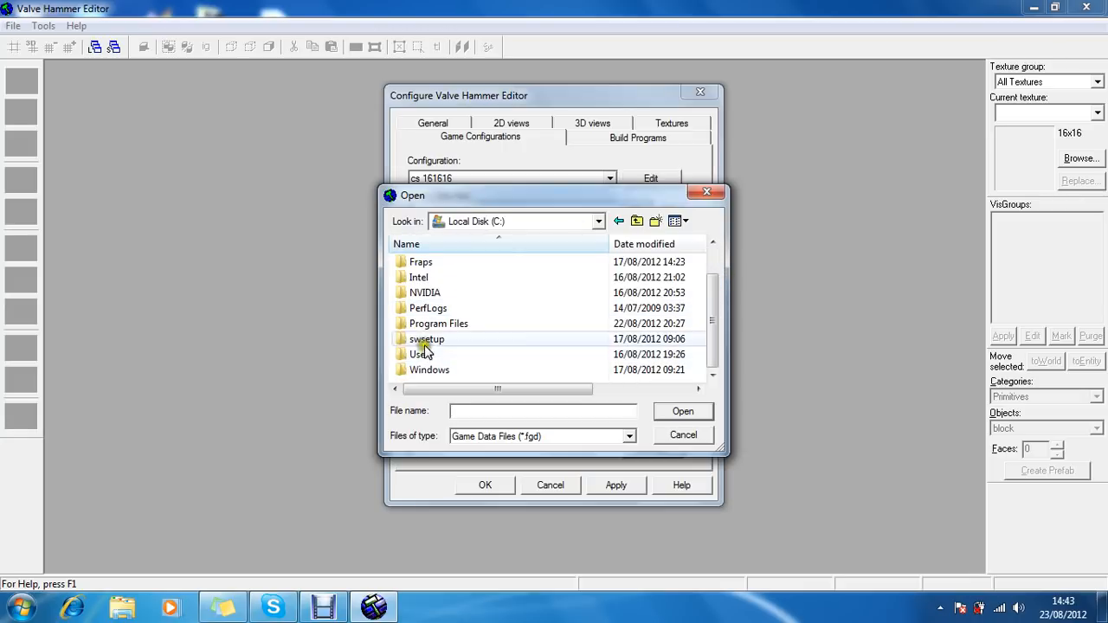
{"action": "double_click", "coordinate": [438, 323]}
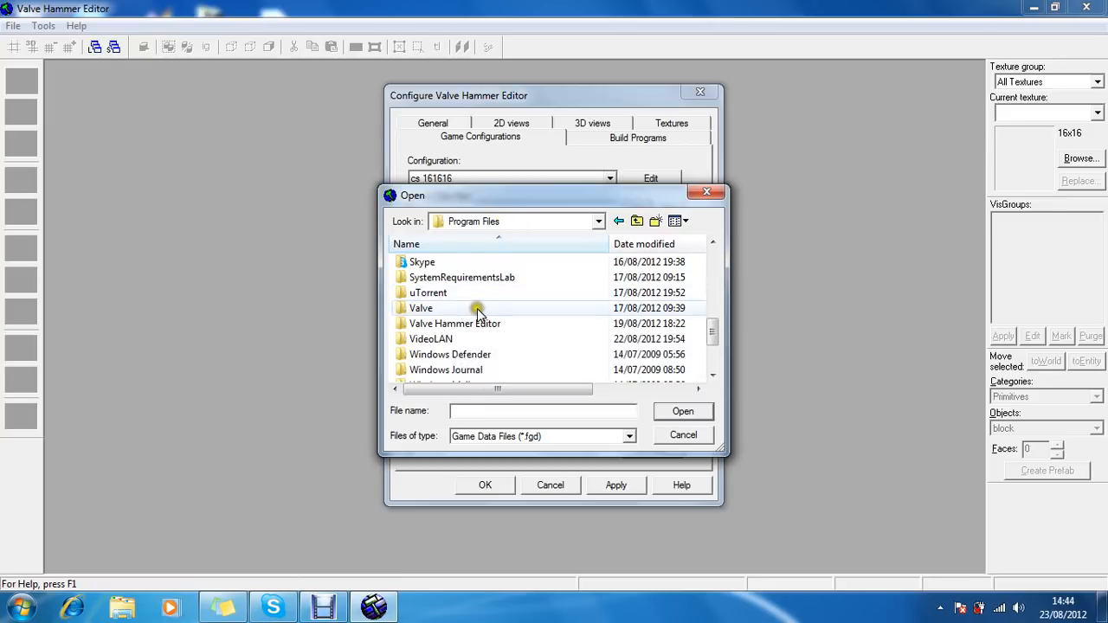
{"action": "double_click", "coordinate": [420, 307]}
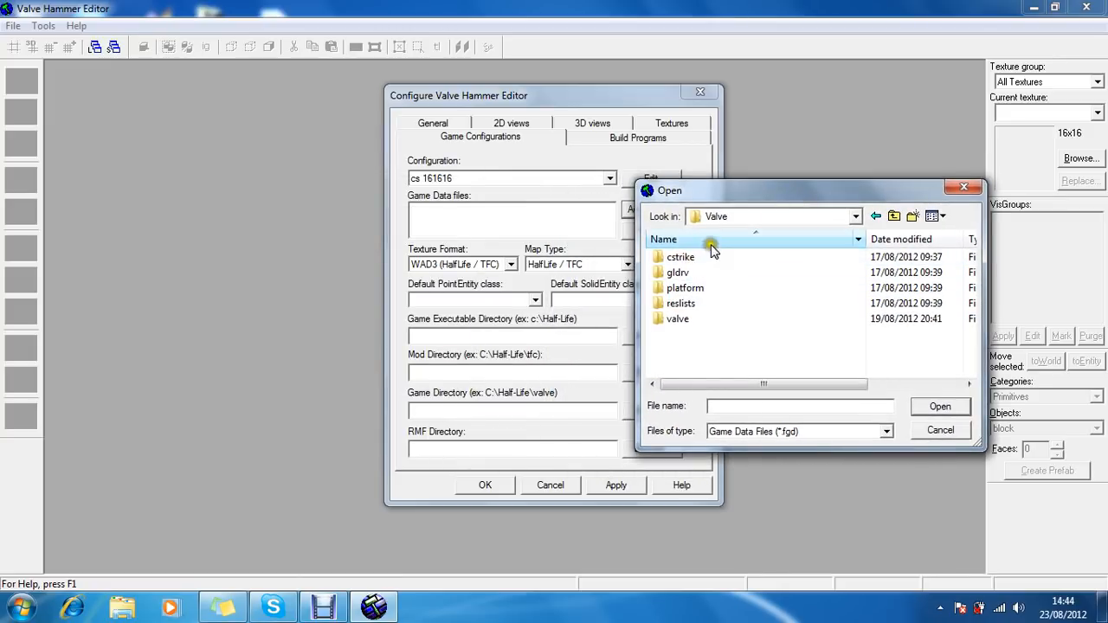
{"action": "mouse_move", "coordinate": [681, 257]}
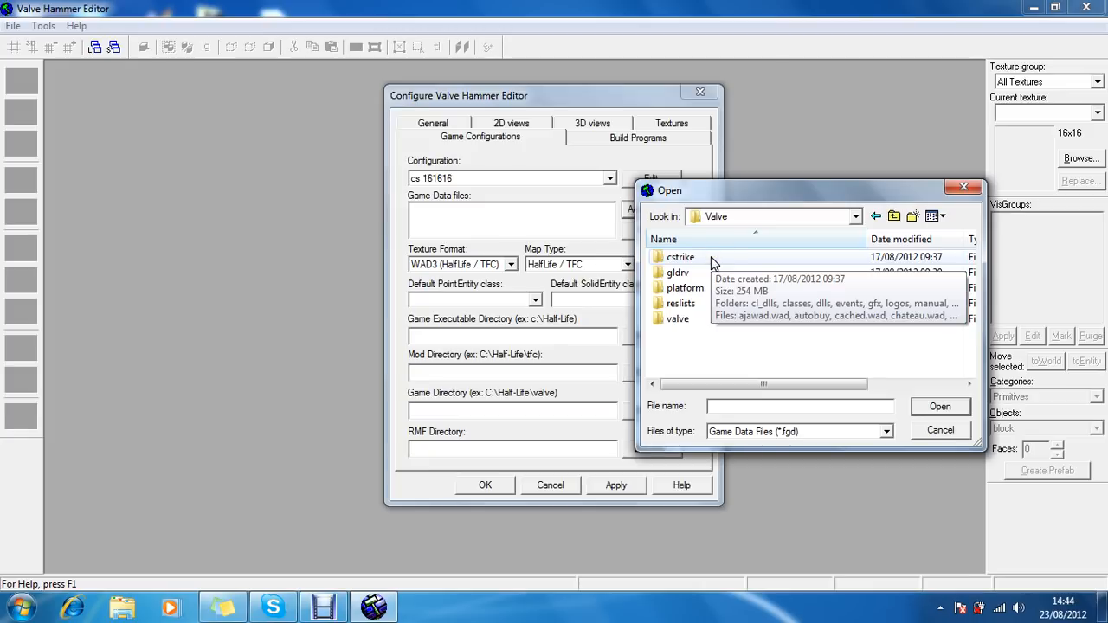
{"action": "double_click", "coordinate": [682, 256]}
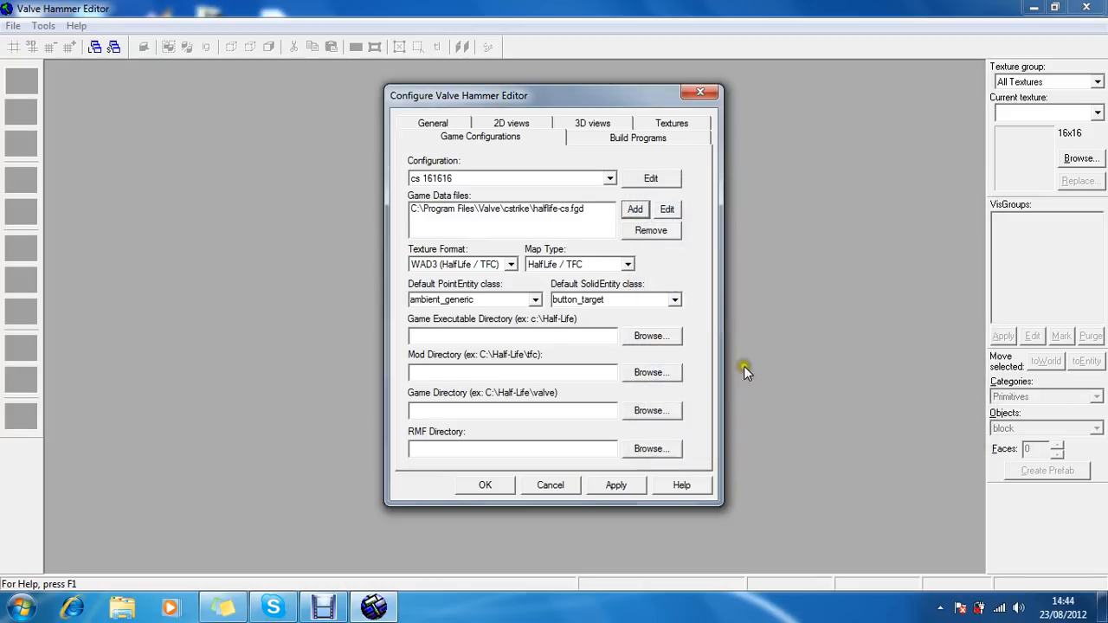
{"action": "mouse_move", "coordinate": [467, 264]}
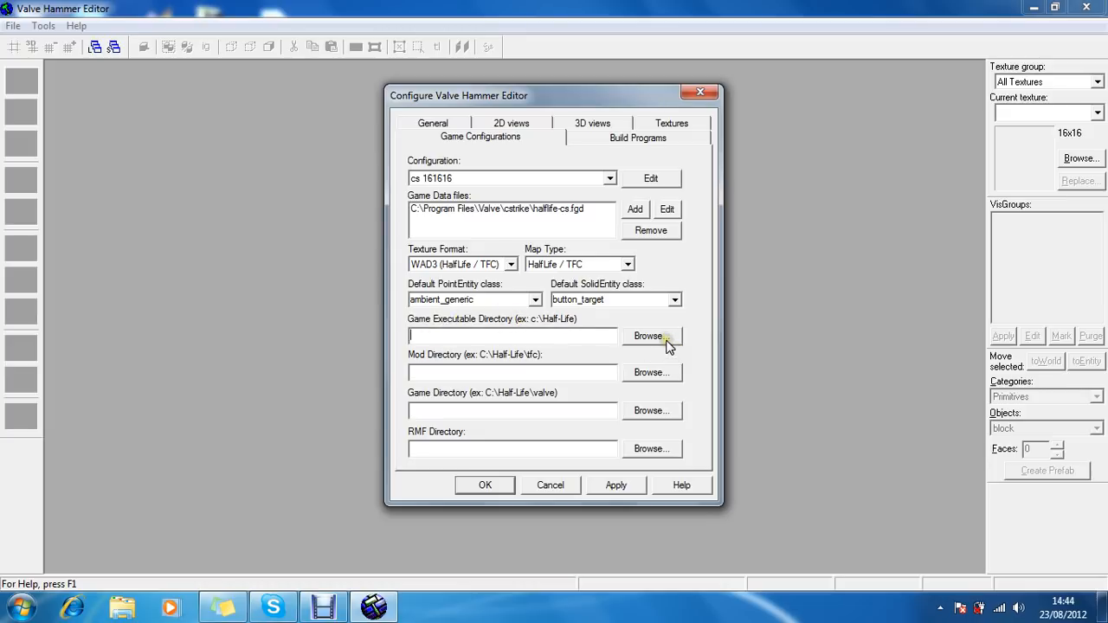
Set the game executable directory to C:\Program Files\Valve.
{"action": "left_click", "coordinate": [650, 335]}
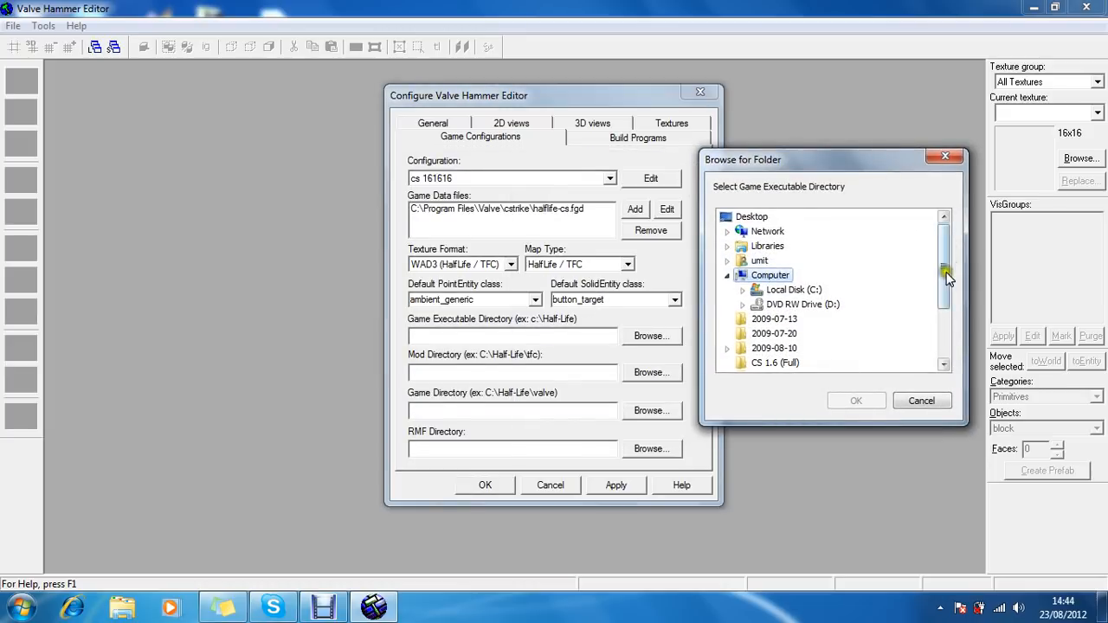
{"action": "scroll", "scroll_direction": "down", "scroll_amount": 3}
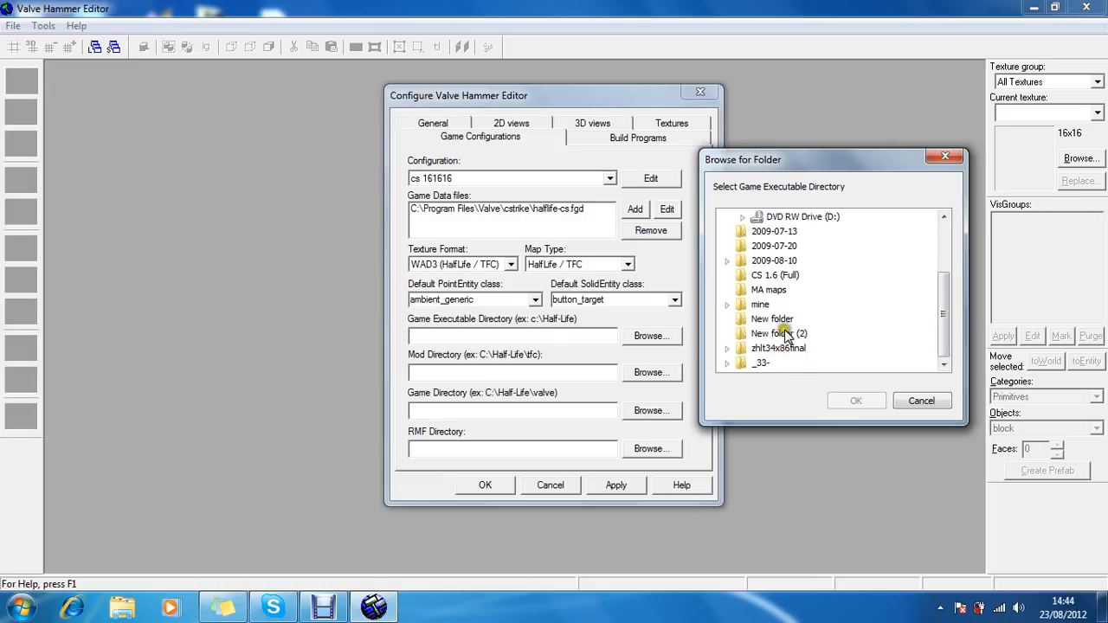
{"action": "mouse_move", "coordinate": [744, 277]}
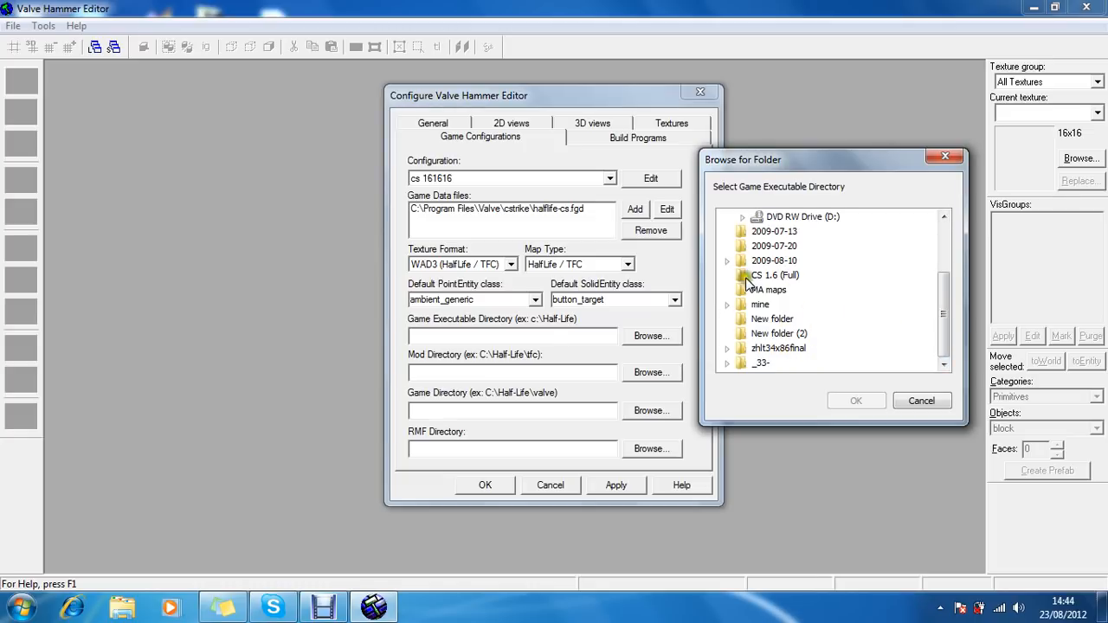
{"action": "scroll", "scroll_direction": "up", "scroll_amount": 3}
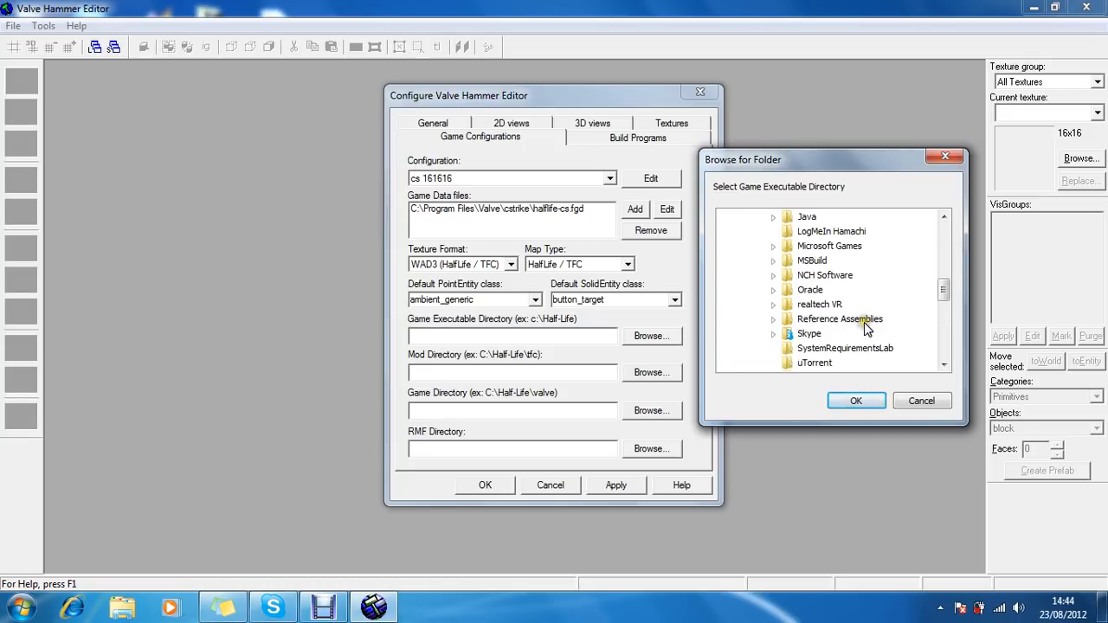
{"action": "scroll", "scroll_direction": "down", "scroll_amount": 3}
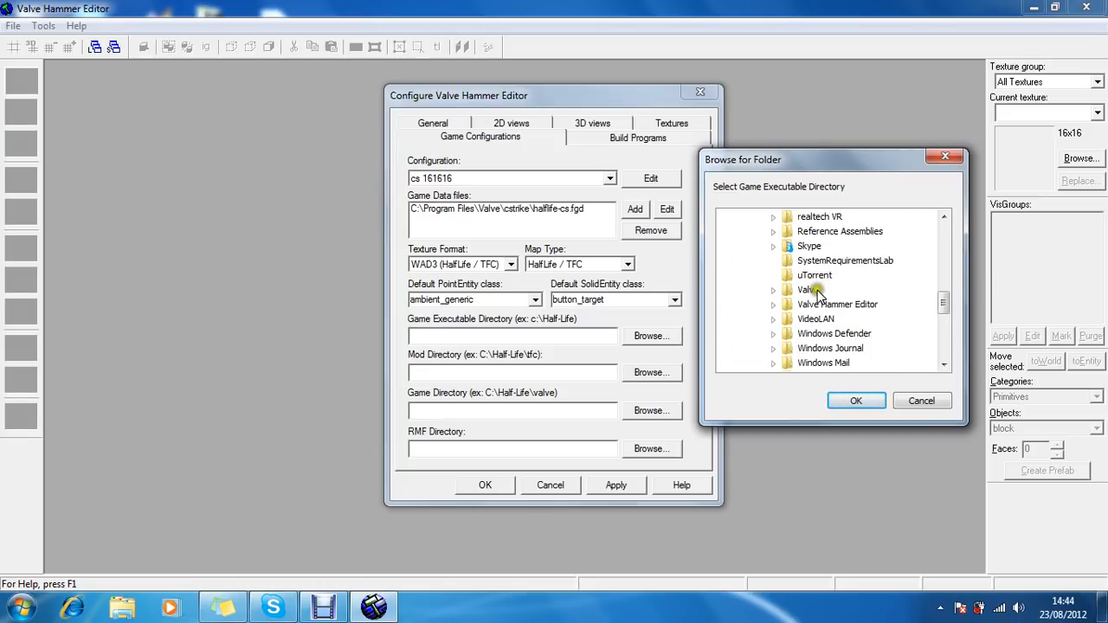
{"action": "left_click", "coordinate": [855, 400]}
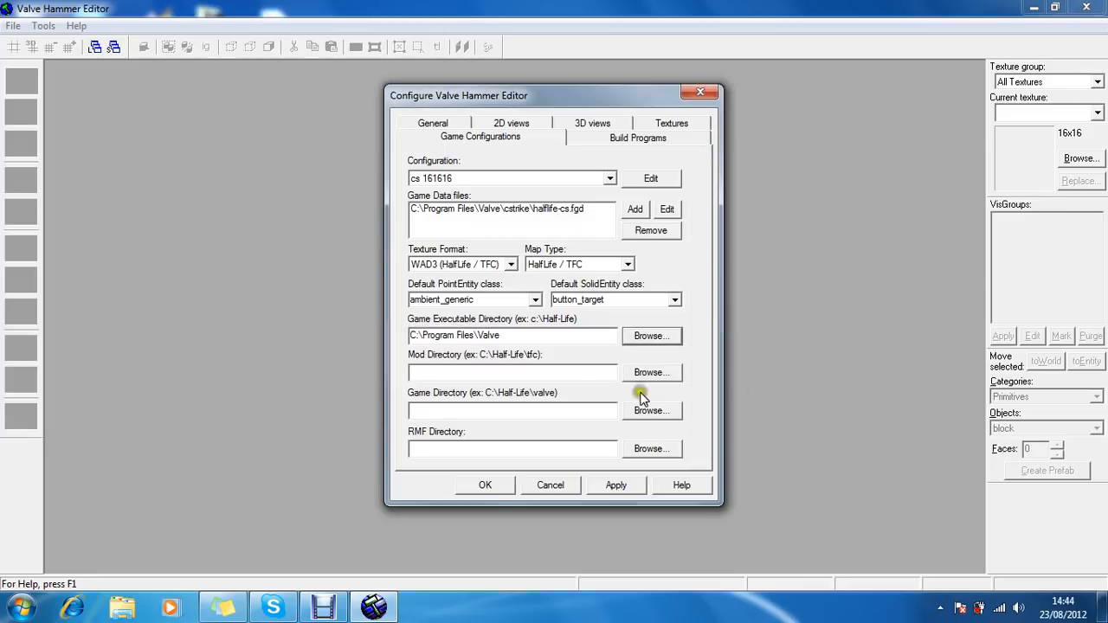
Set the mod directory to C:\Program Files\Valve\cstrike.
{"action": "left_click", "coordinate": [651, 373]}
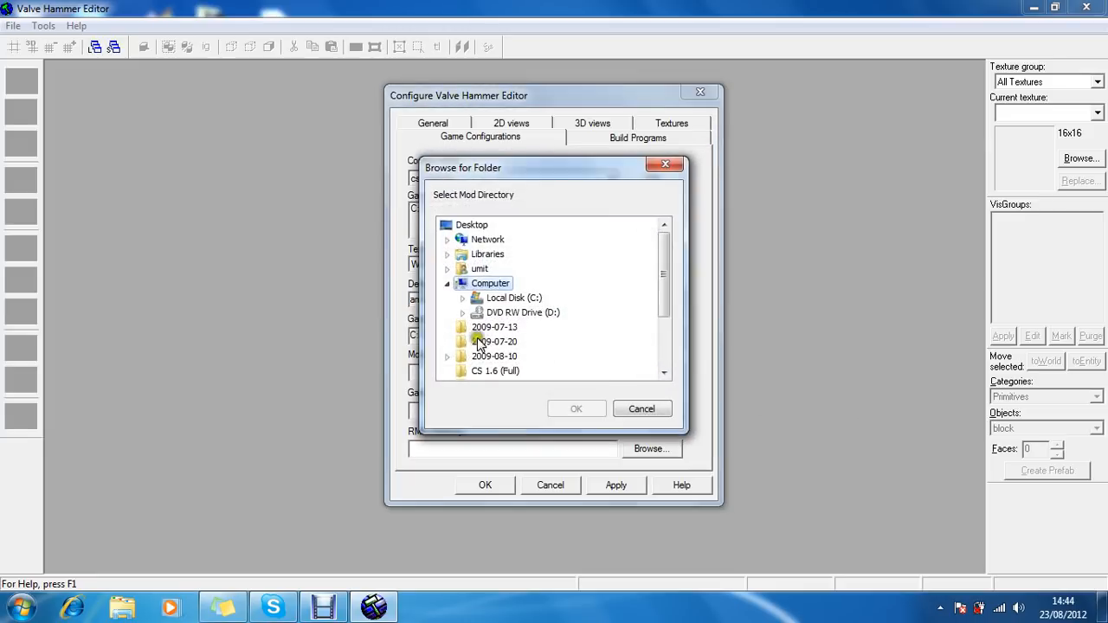
{"action": "scroll", "scroll_direction": "down", "scroll_amount": 3}
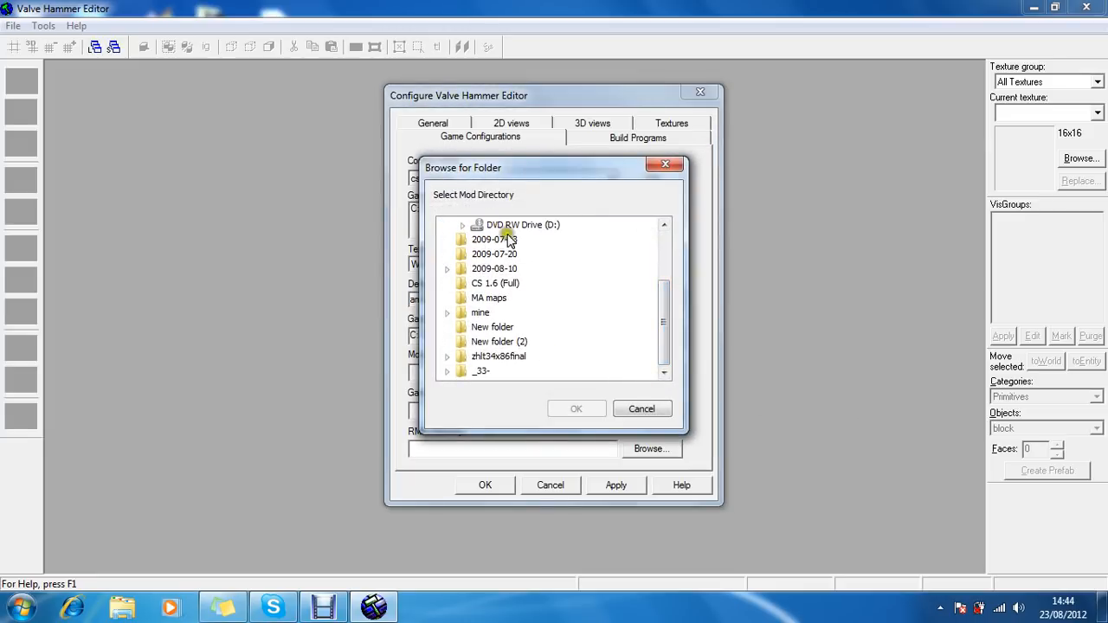
{"action": "scroll", "scroll_direction": "up", "scroll_amount": 3}
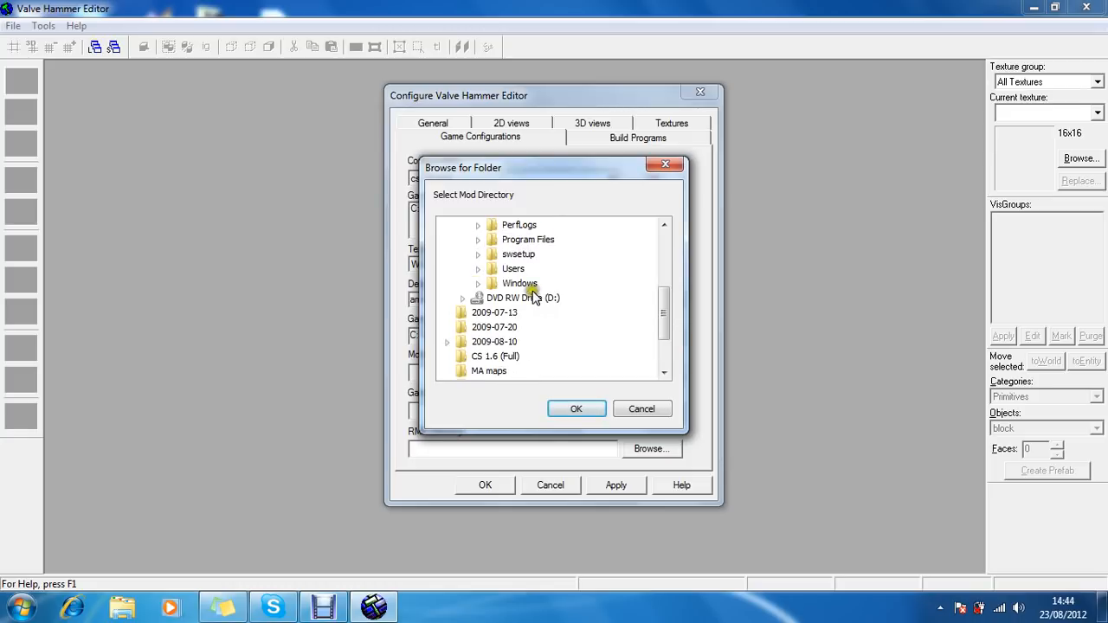
{"action": "scroll", "scroll_direction": "down", "scroll_amount": 3}
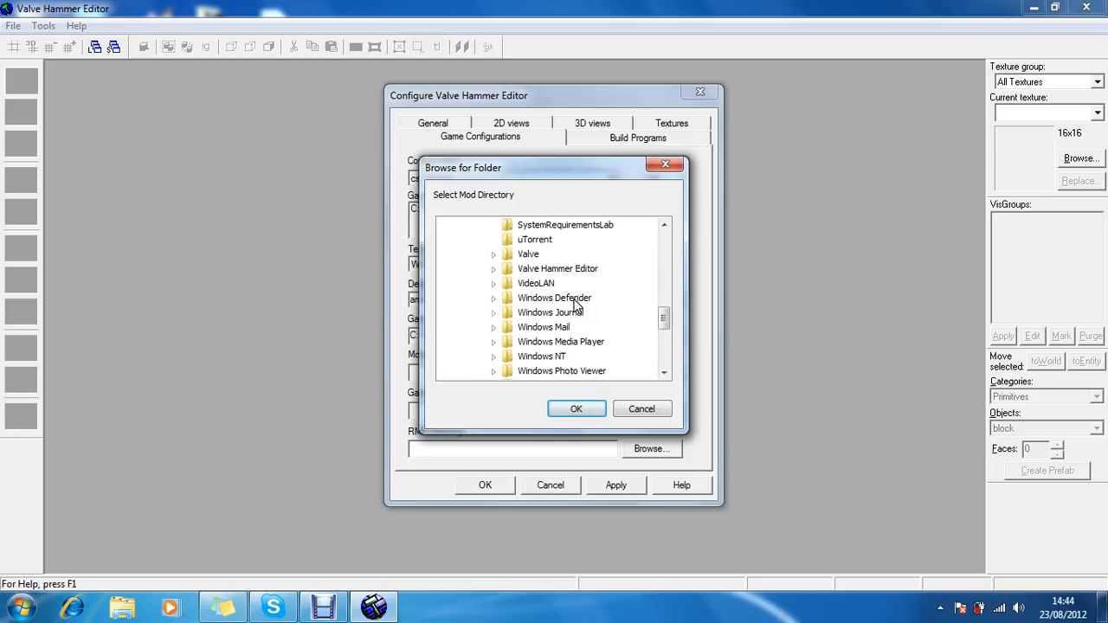
{"action": "mouse_move", "coordinate": [582, 314]}
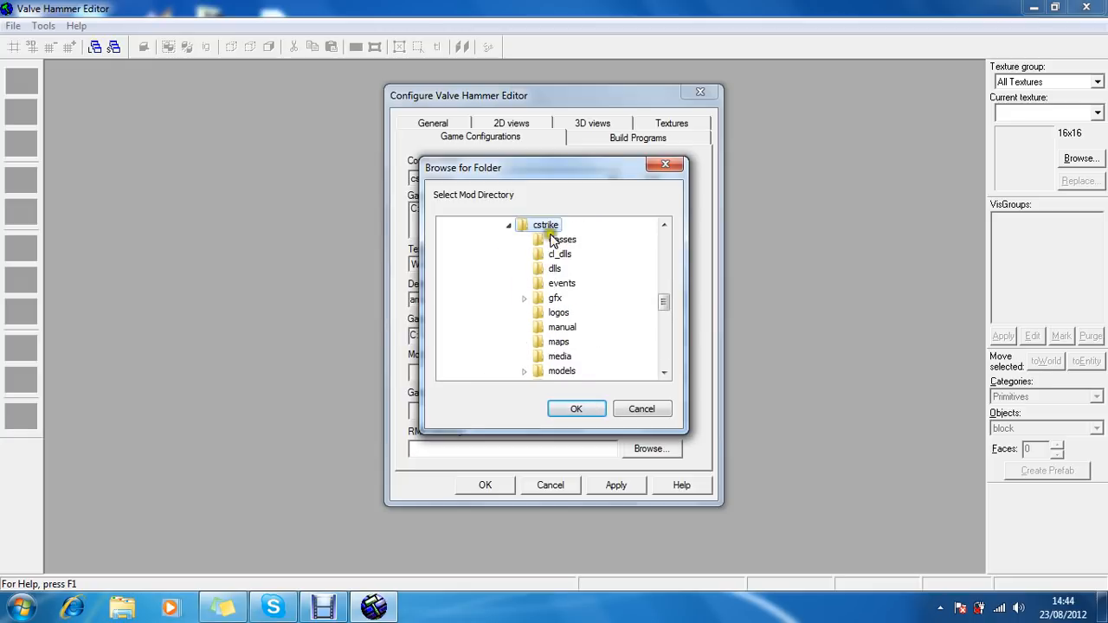
{"action": "left_click", "coordinate": [576, 409]}
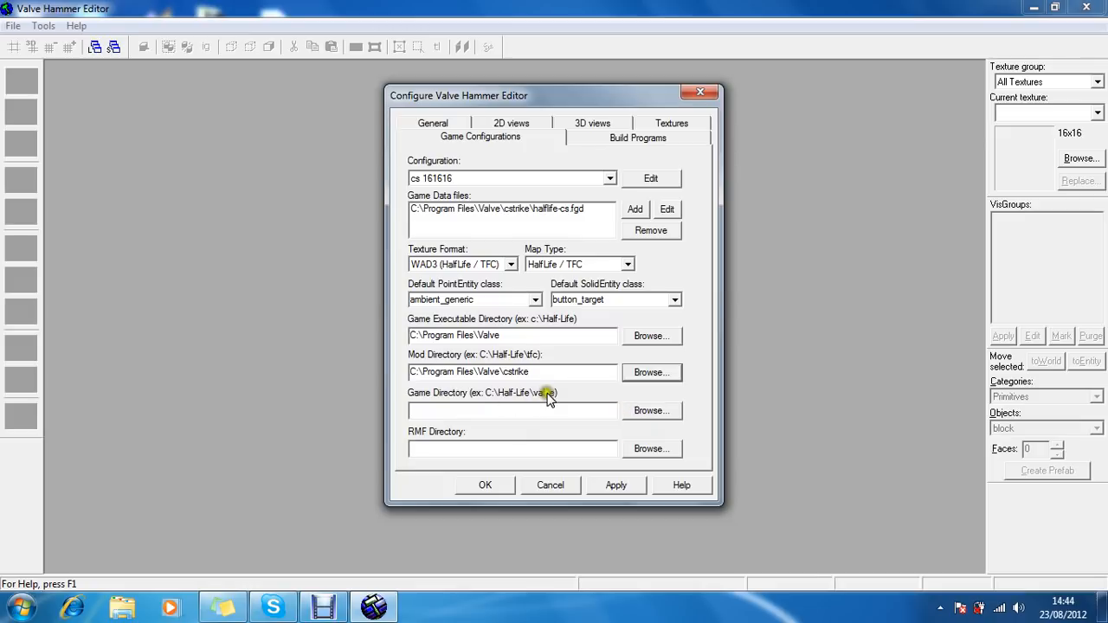
Set the game directory to C:\Program Files\Valve\valve.
{"action": "left_click", "coordinate": [651, 410]}
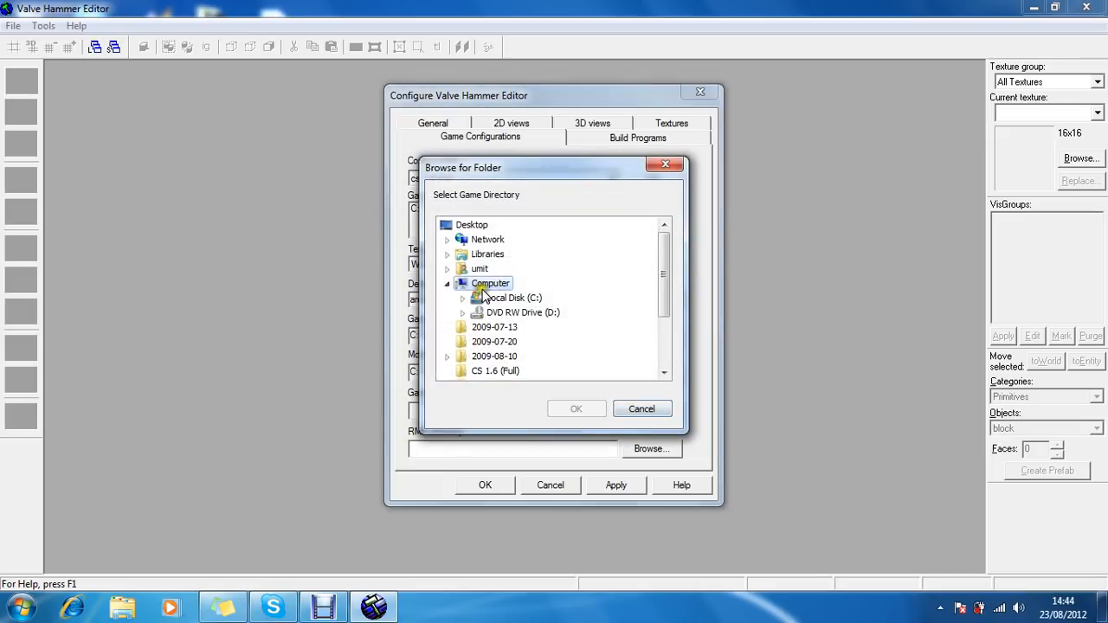
{"action": "left_click", "coordinate": [463, 298]}
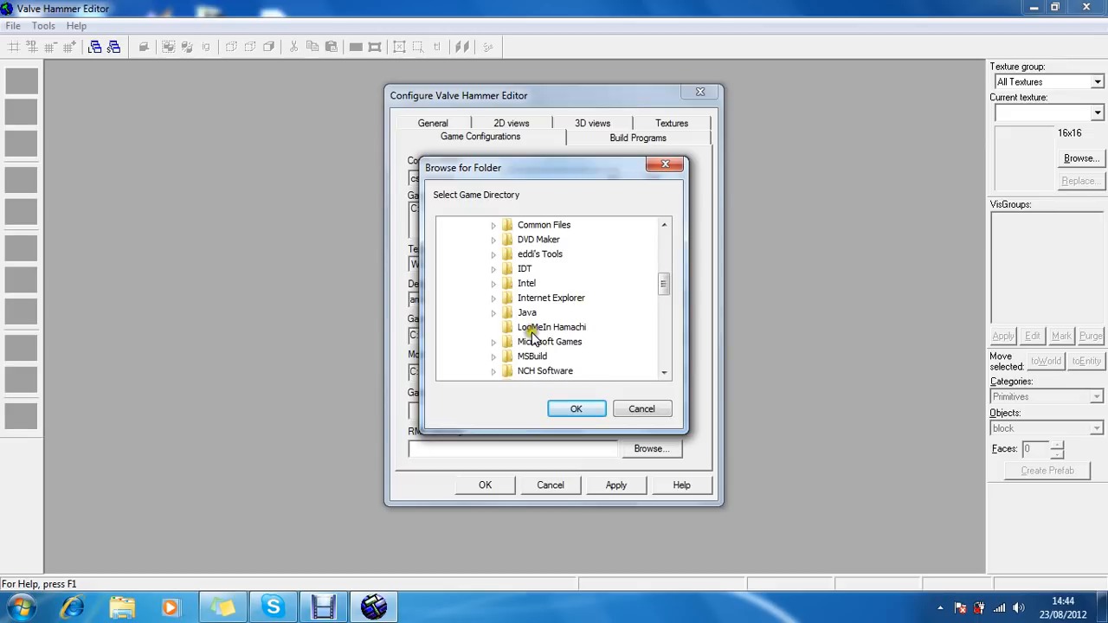
{"action": "scroll", "scroll_direction": "down", "scroll_amount": 3}
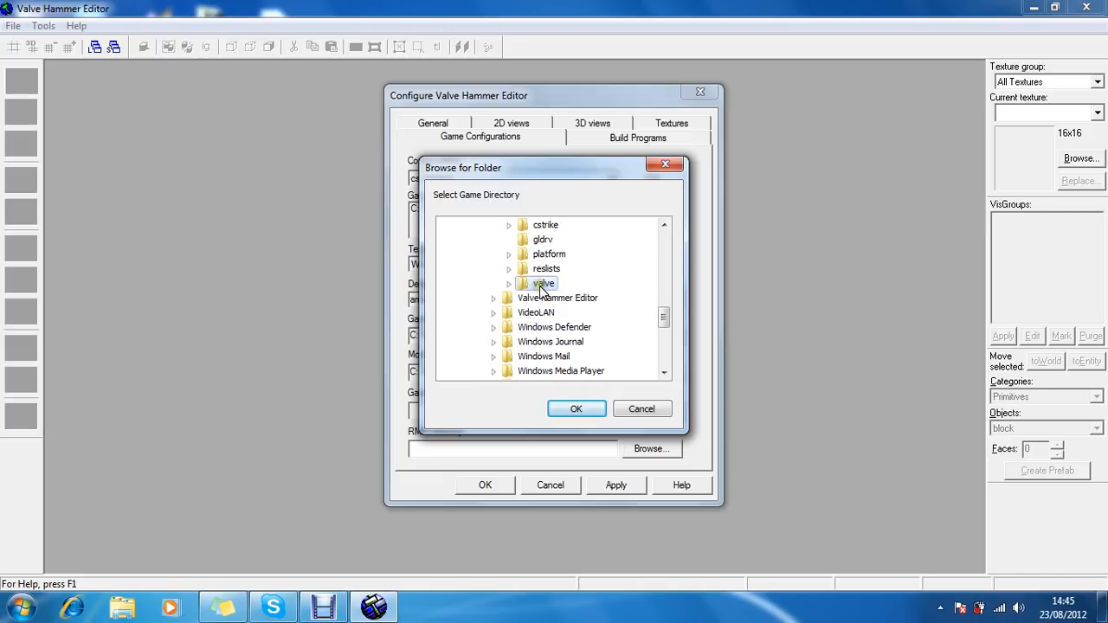
{"action": "left_click", "coordinate": [575, 409]}
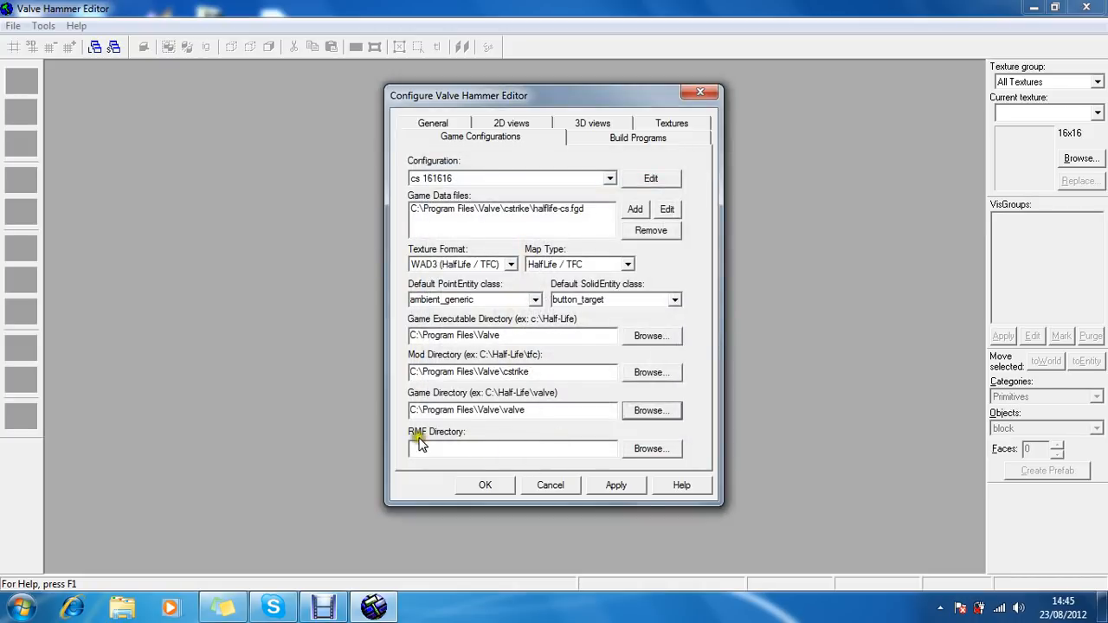
{"action": "left_click", "coordinate": [638, 137]}
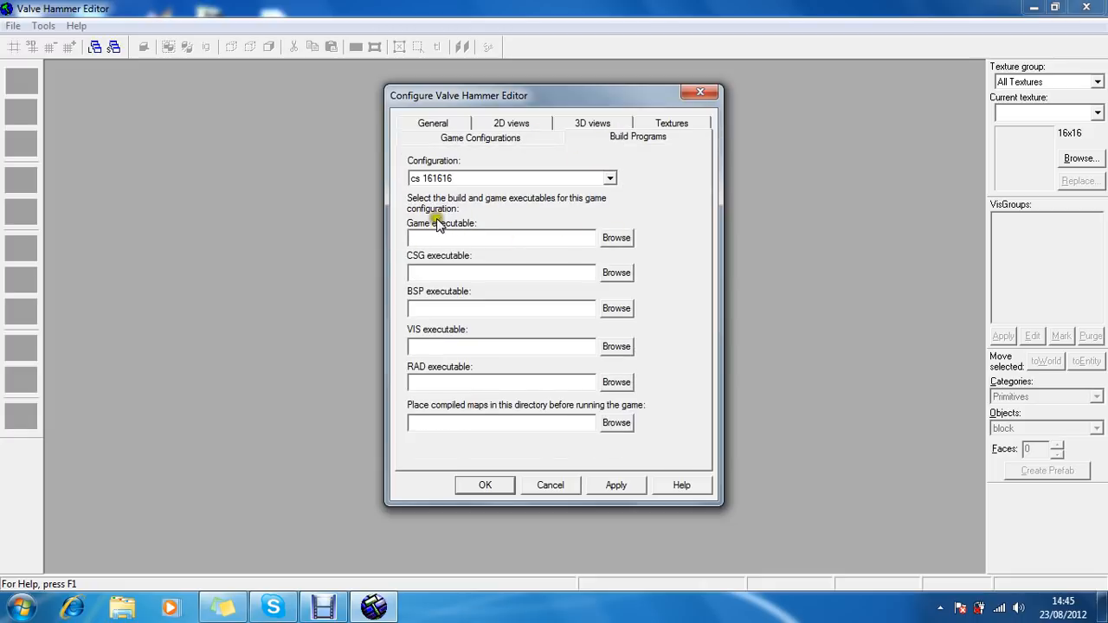
Set the Build Programs game executable to C:\Program Files\Valve\hl.exe.
{"action": "left_click", "coordinate": [616, 237]}
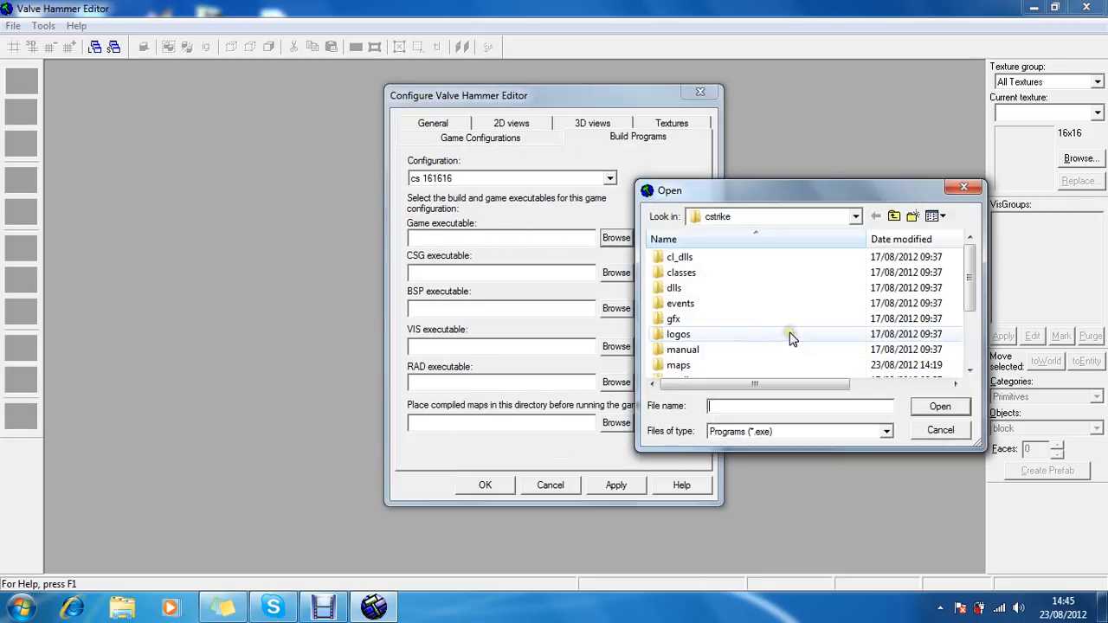
{"action": "left_click", "coordinate": [893, 216]}
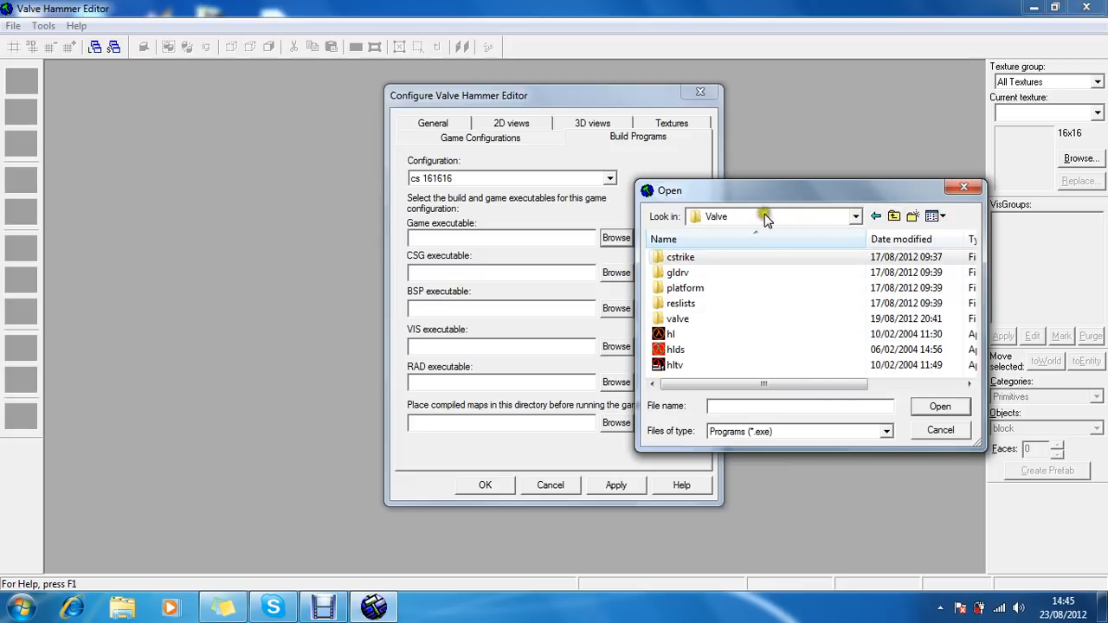
{"action": "left_click", "coordinate": [670, 335]}
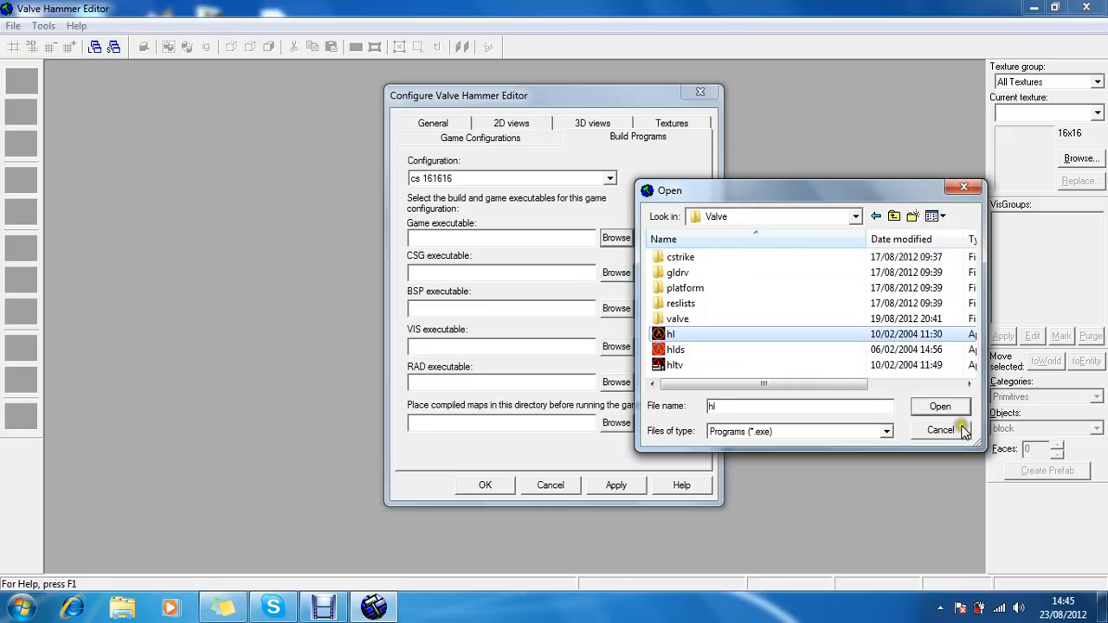
{"action": "left_click", "coordinate": [941, 406]}
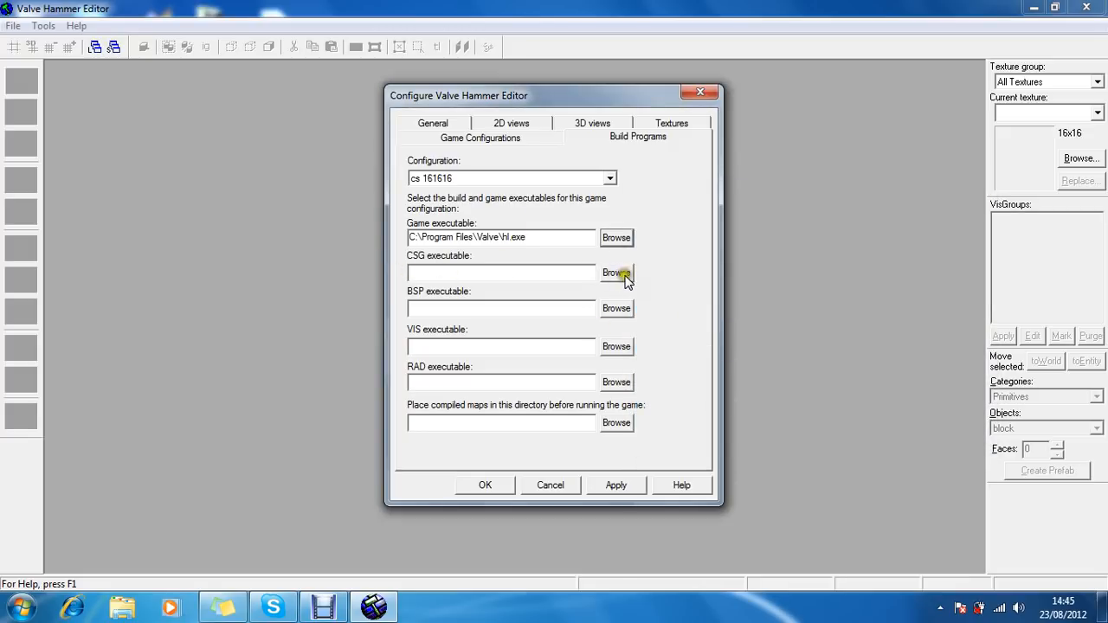
Set the CSG compiler to qcsg in the Valve Hammer Editor\tools folder.
{"action": "left_click", "coordinate": [617, 273]}
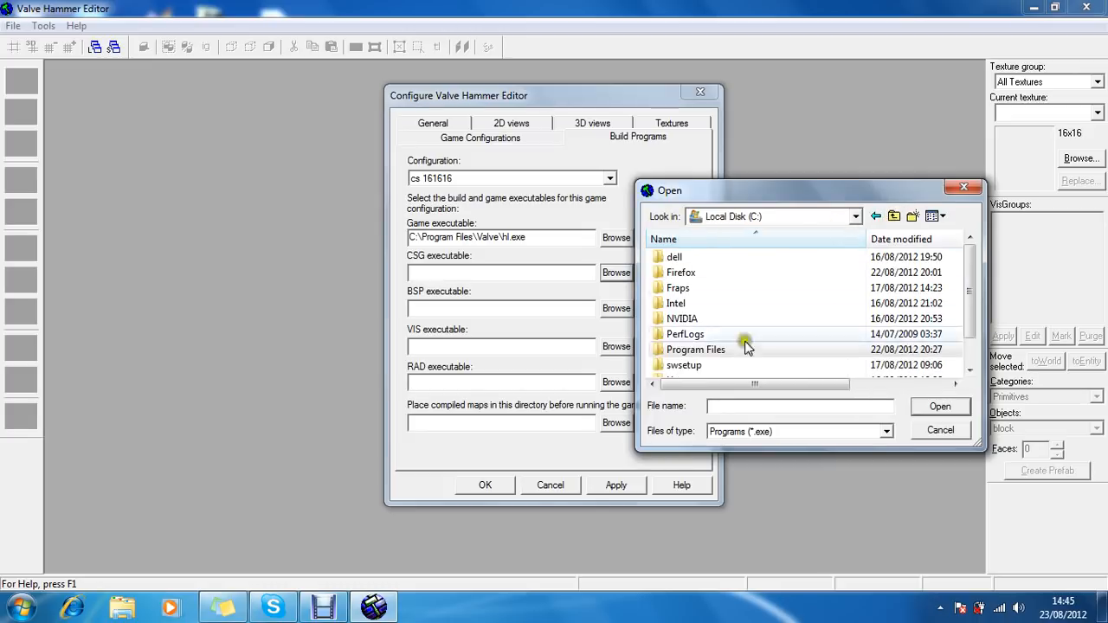
{"action": "double_click", "coordinate": [695, 349]}
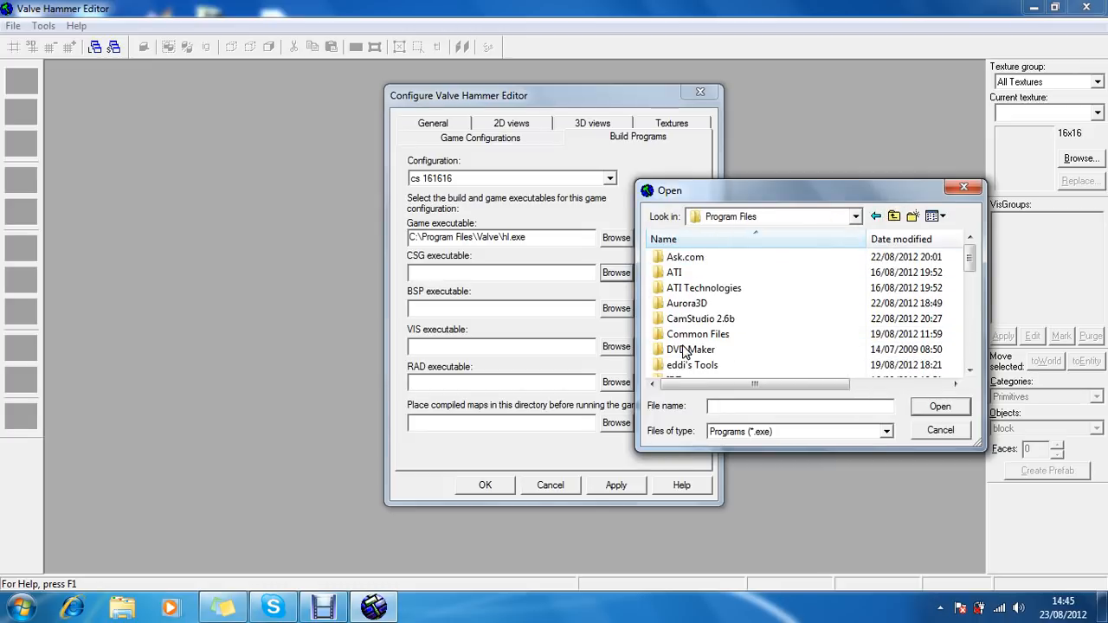
{"action": "scroll", "scroll_direction": "down", "scroll_amount": 3}
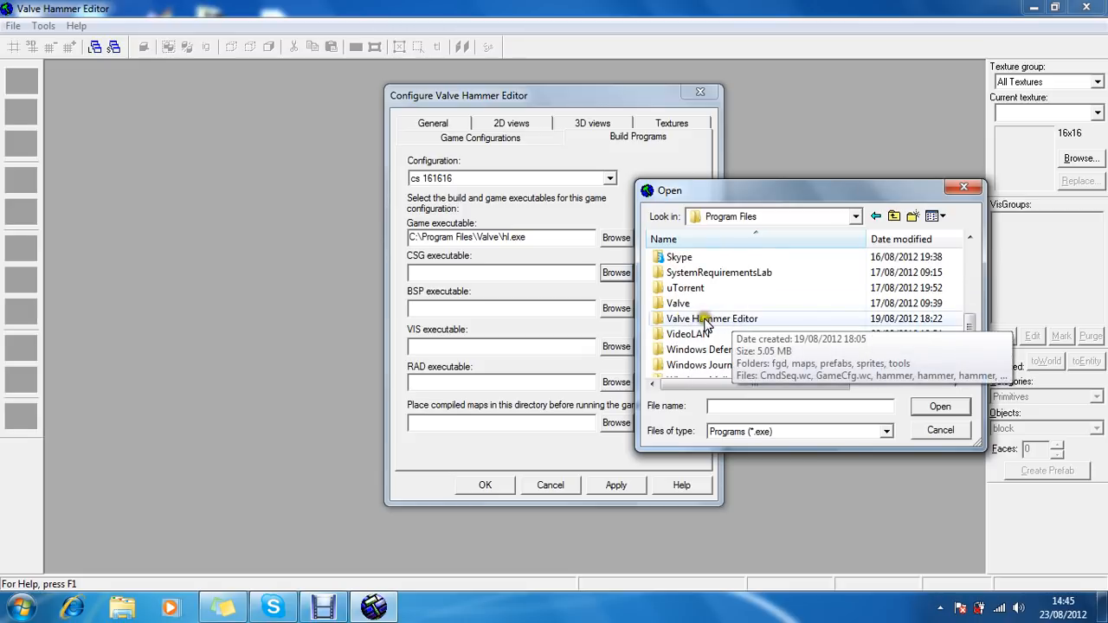
{"action": "double_click", "coordinate": [712, 318]}
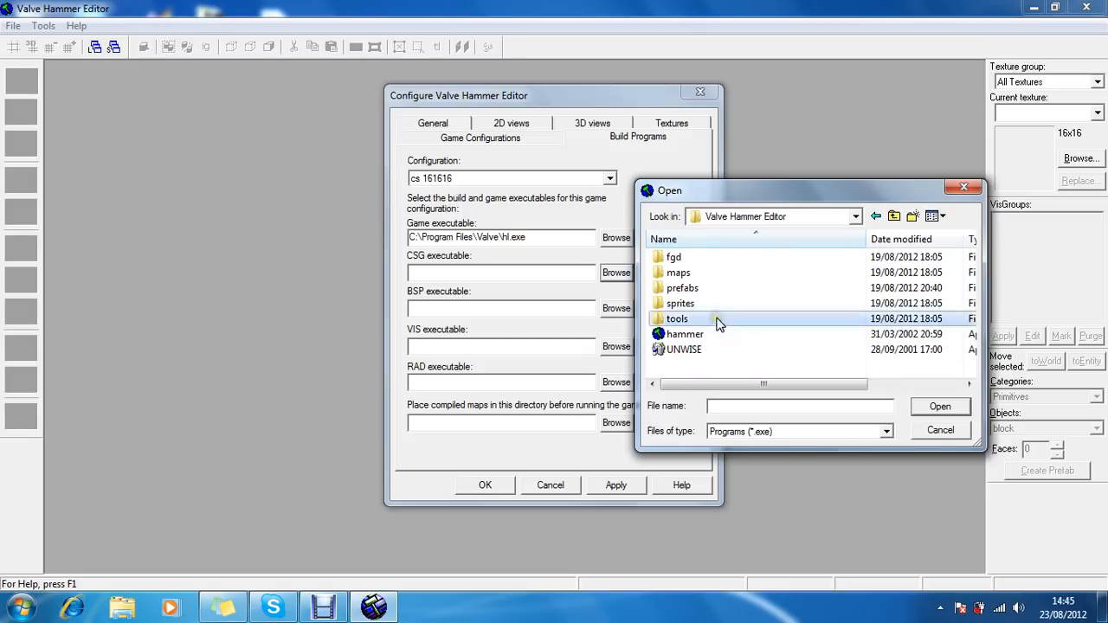
{"action": "double_click", "coordinate": [677, 319]}
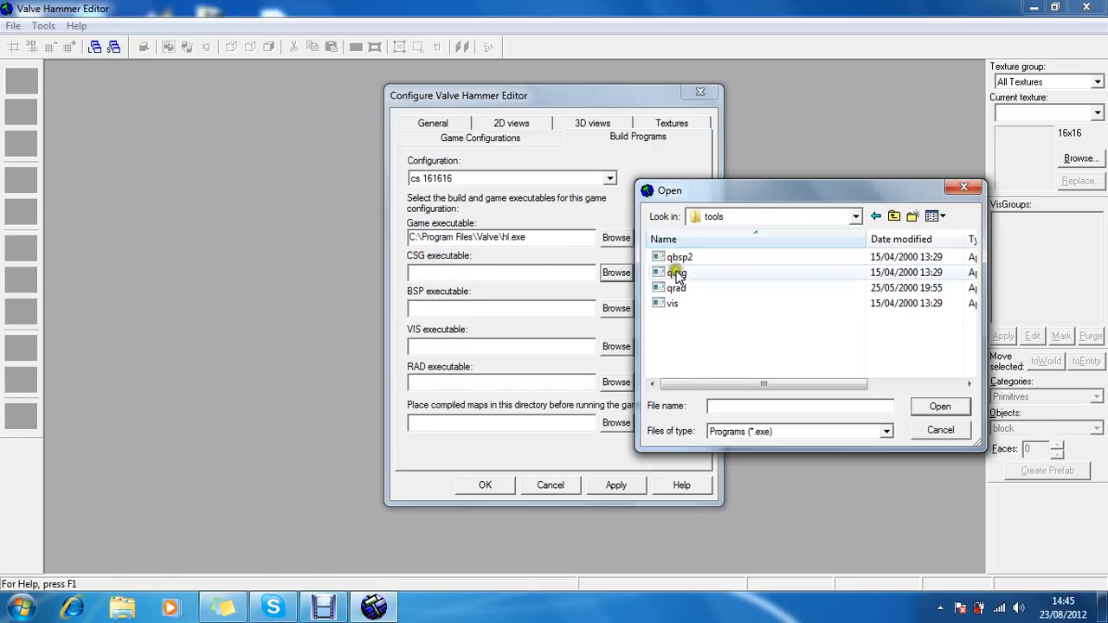
{"action": "double_click", "coordinate": [678, 272]}
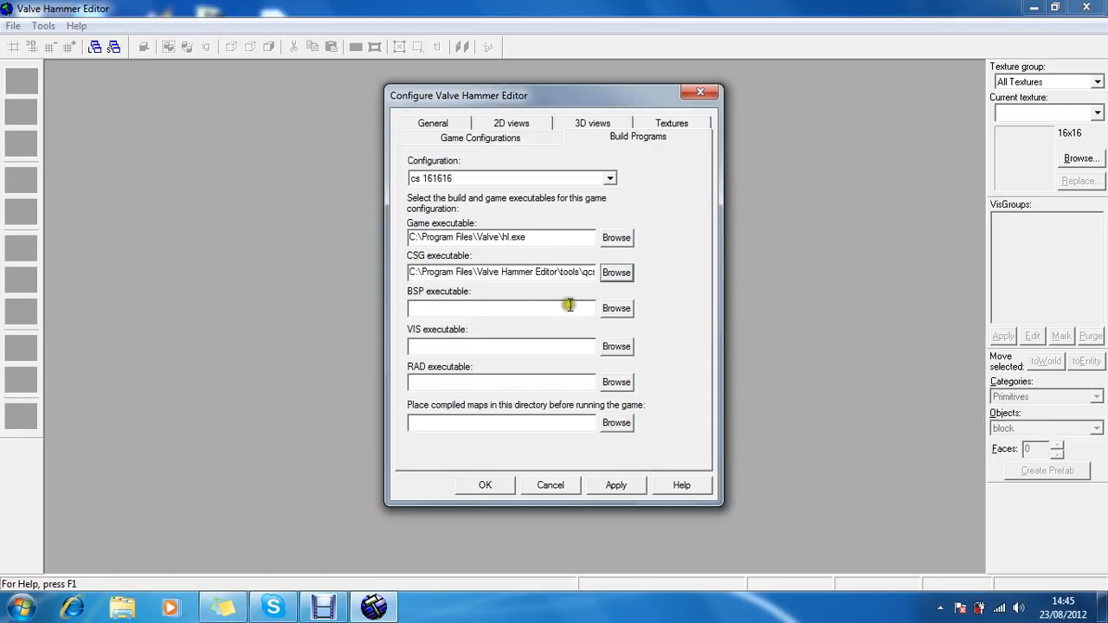
Point the BSP and RAD stages at the tools-folder programs and save the settings.
{"action": "left_click", "coordinate": [617, 308]}
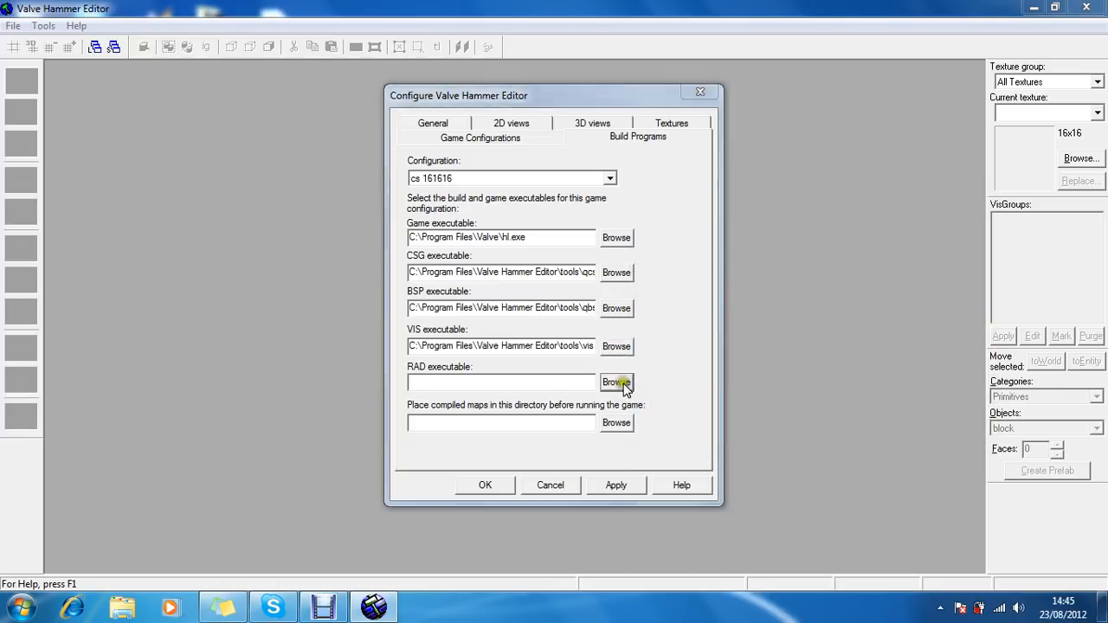
{"action": "left_click", "coordinate": [616, 382]}
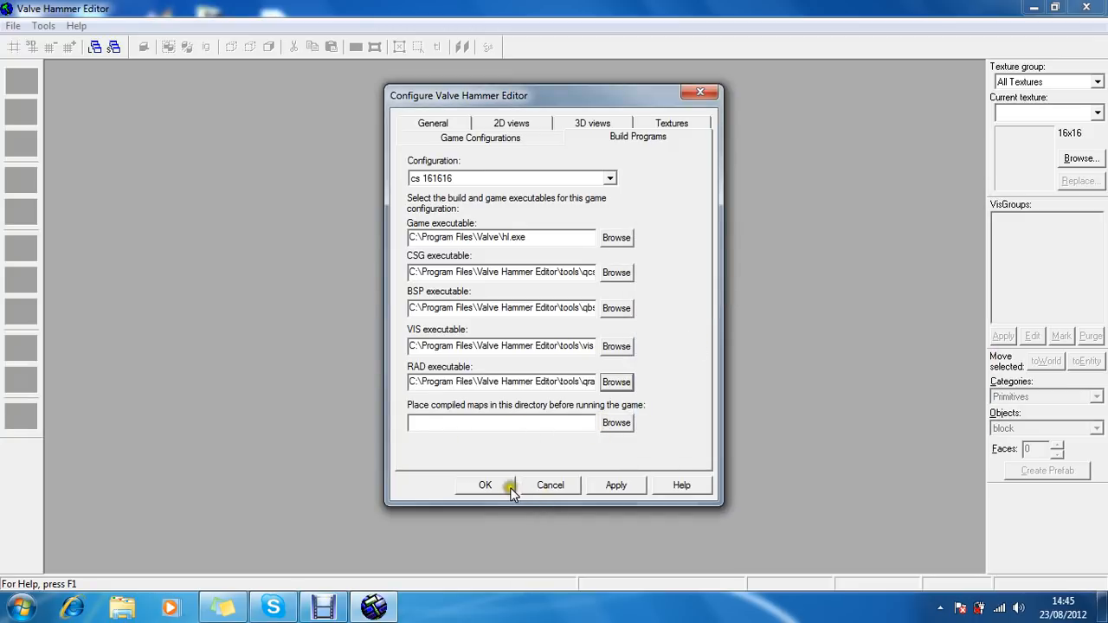
{"action": "left_click", "coordinate": [485, 484]}
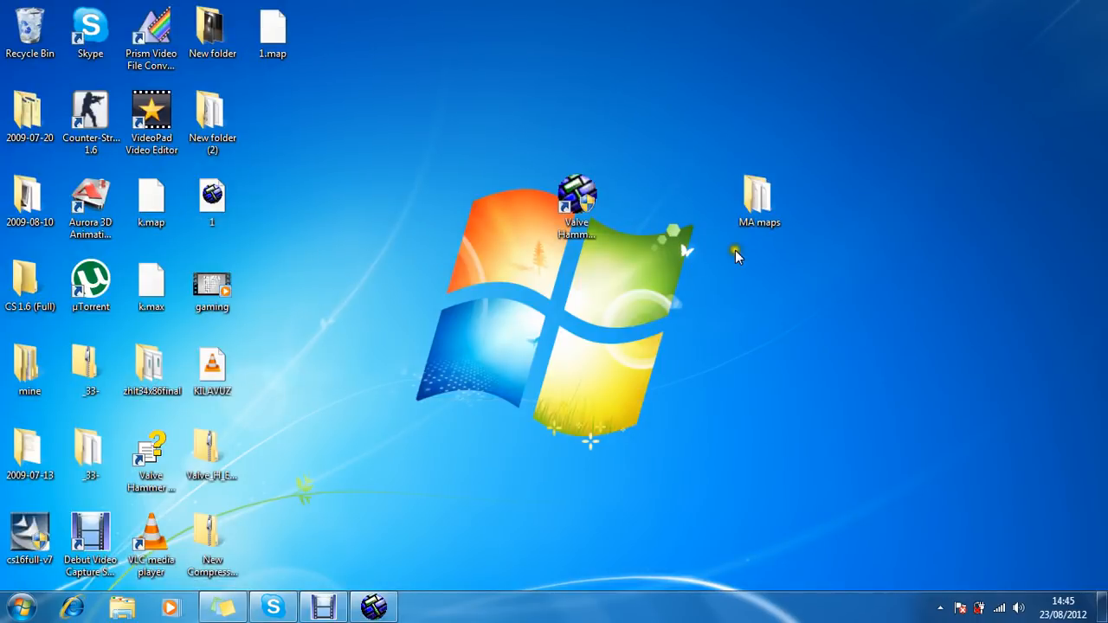
Confirm Desktop\MA maps as the compiled-maps folder, then open that empty folder in Explorer.
{"action": "double_click", "coordinate": [575, 195]}
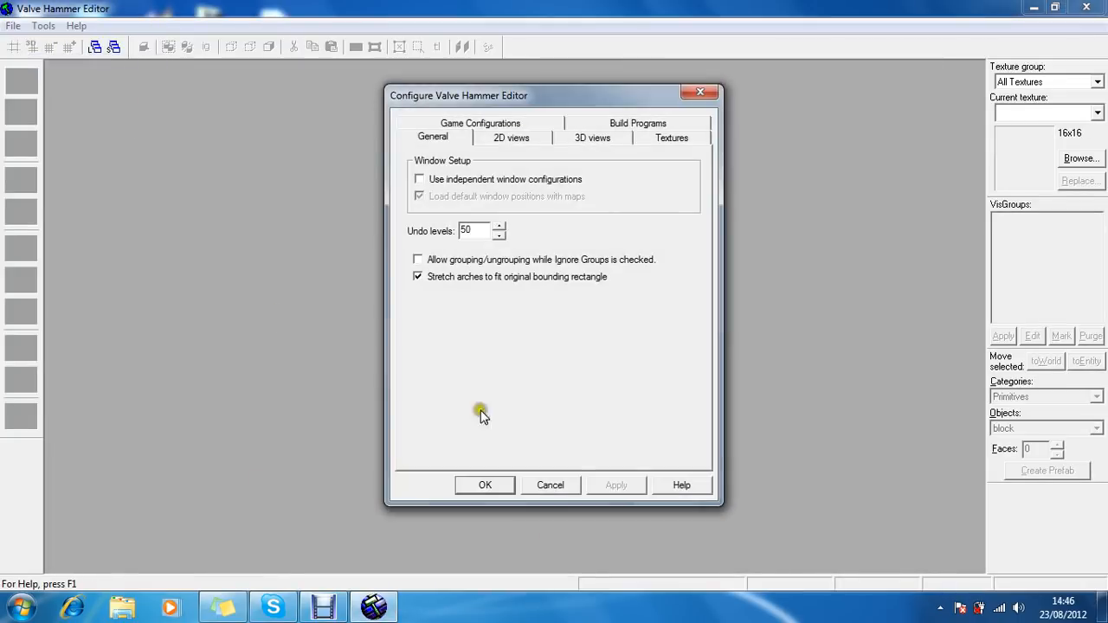
{"action": "left_click", "coordinate": [638, 123]}
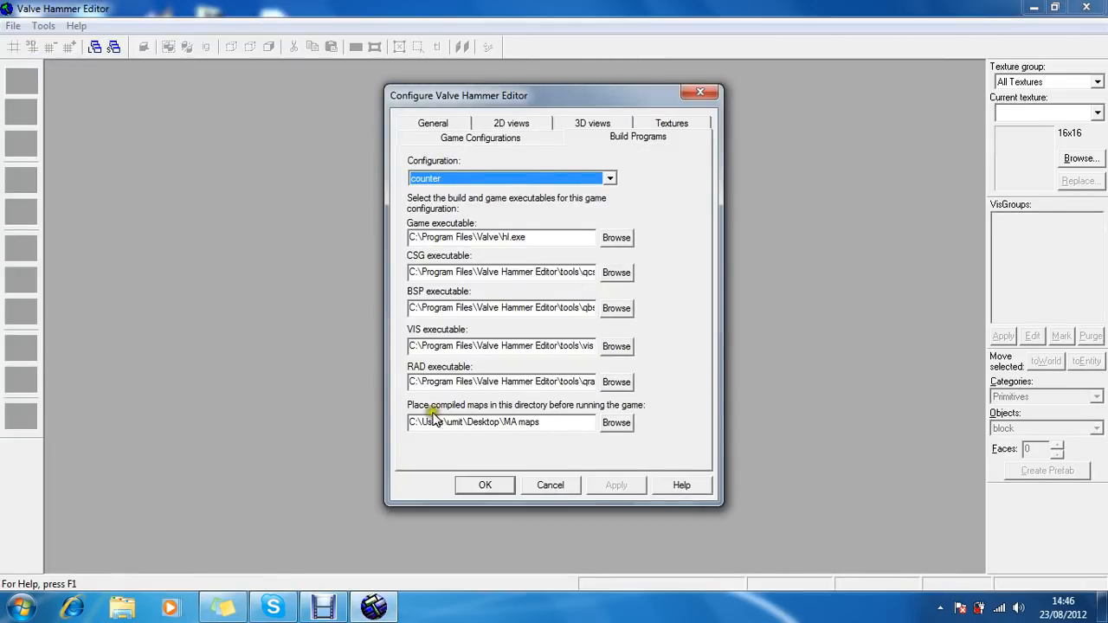
{"action": "mouse_move", "coordinate": [550, 412]}
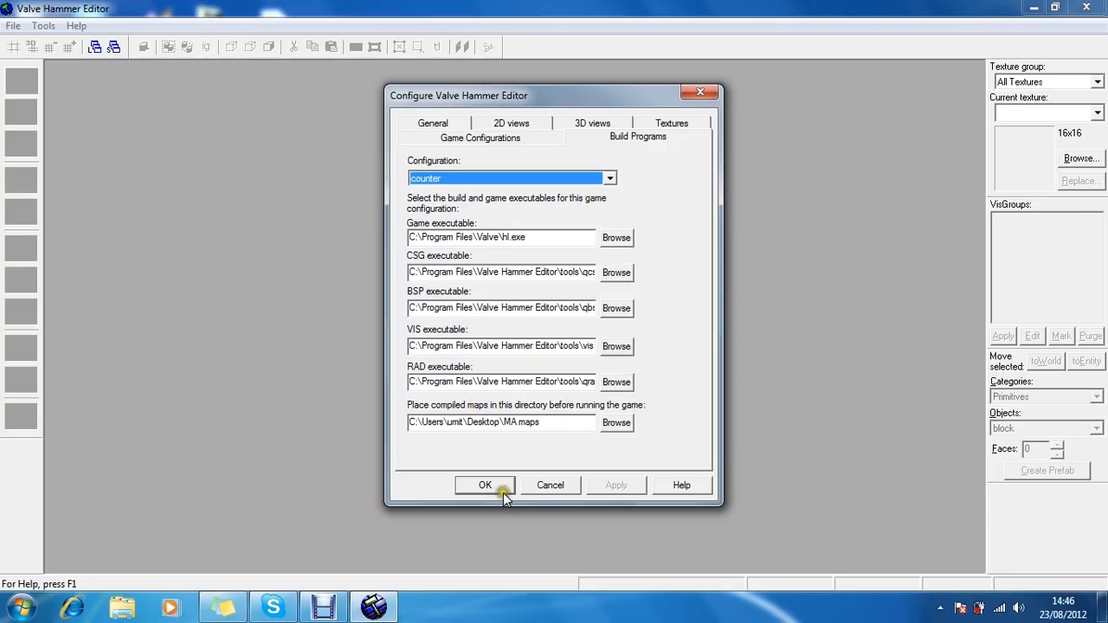
{"action": "left_click", "coordinate": [485, 484]}
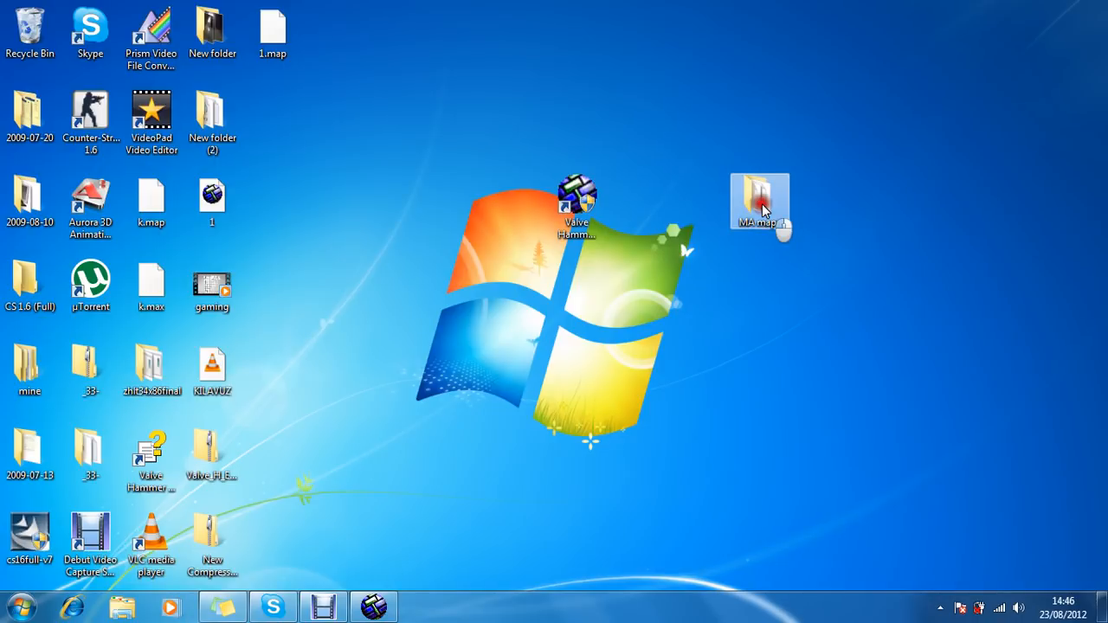
{"action": "double_click", "coordinate": [759, 199]}
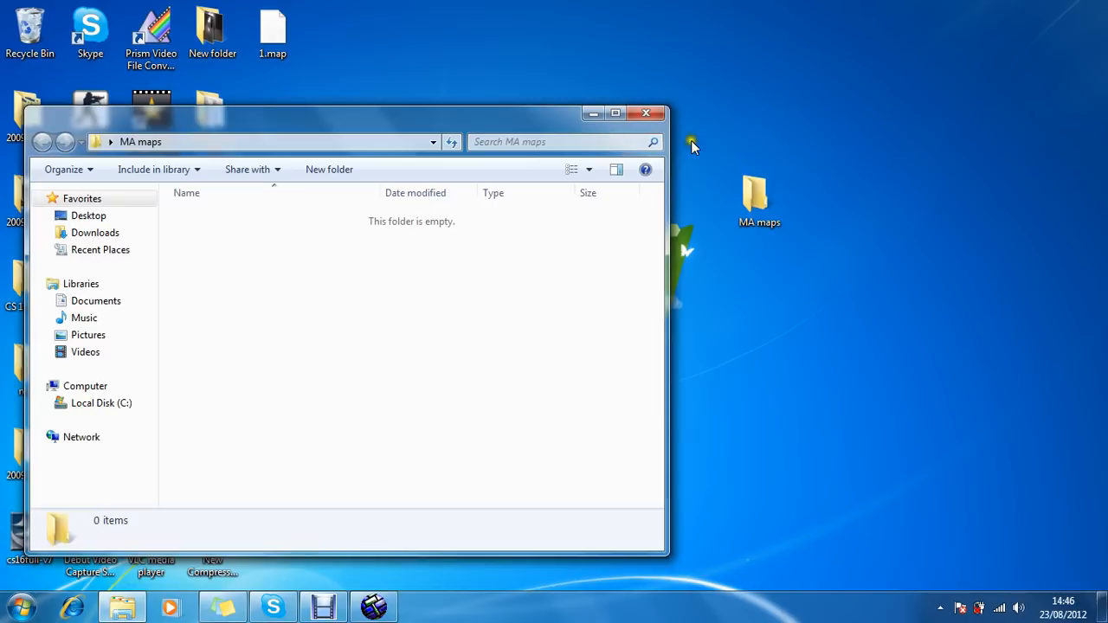
{"action": "mouse_move", "coordinate": [219, 431]}
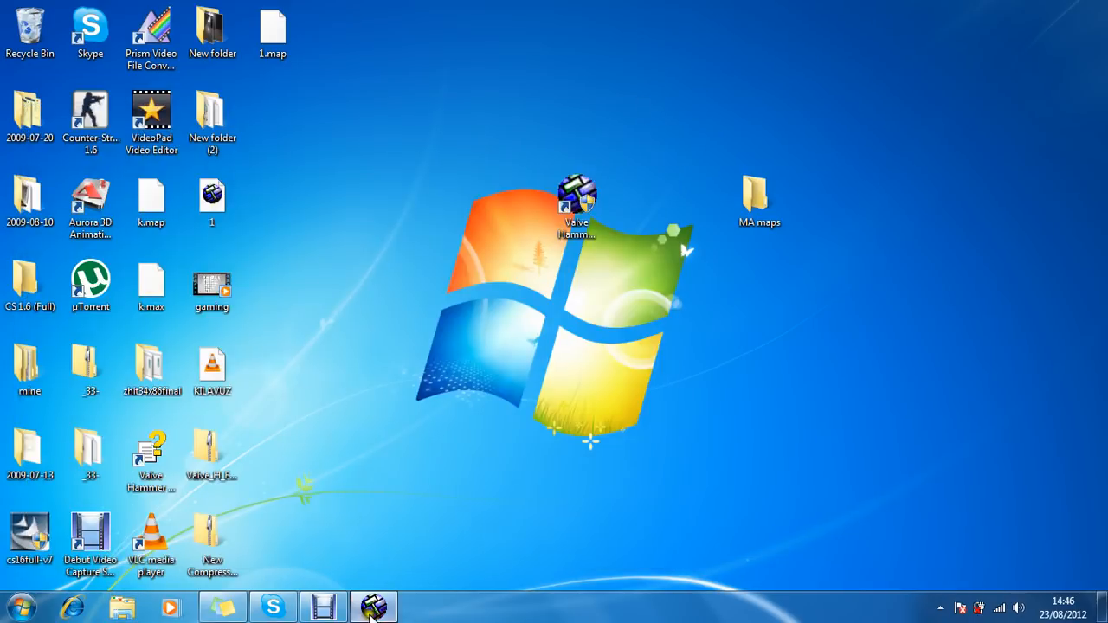
Reopen Tools > Options, confirm Build Programs still sends compiled maps to MA maps, then show Textures.
{"action": "left_click", "coordinate": [42, 25]}
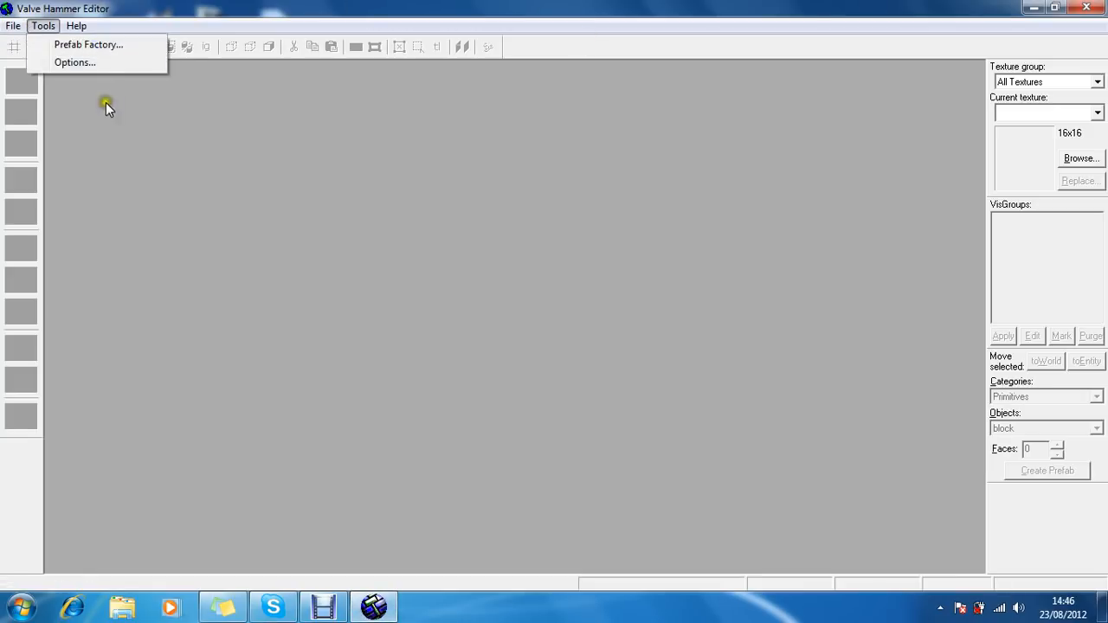
{"action": "left_click", "coordinate": [74, 62]}
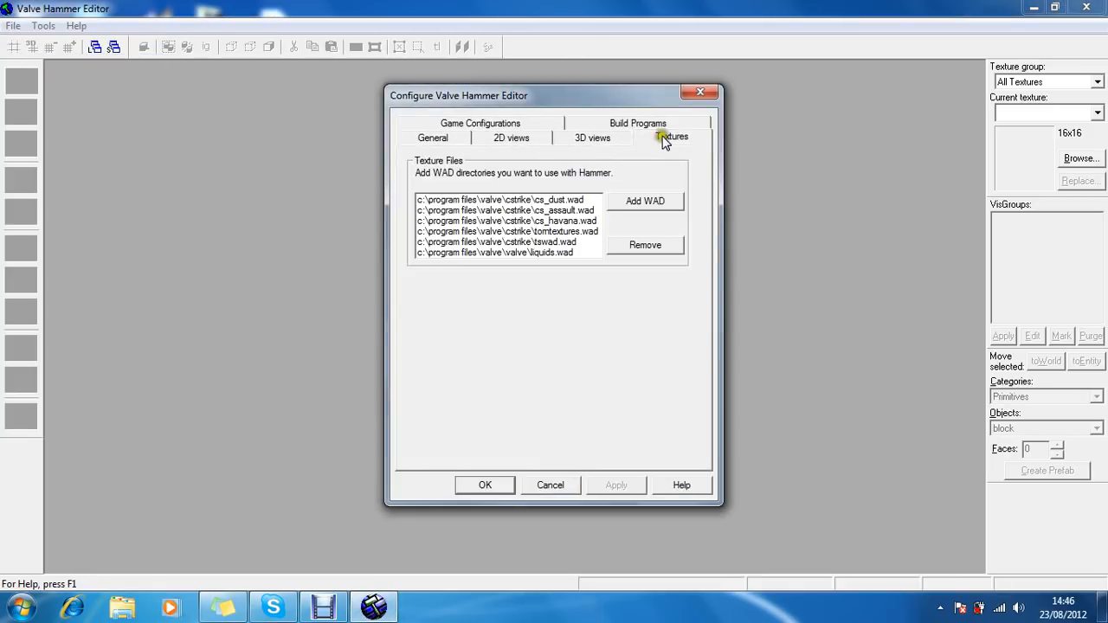
{"action": "left_click", "coordinate": [637, 123]}
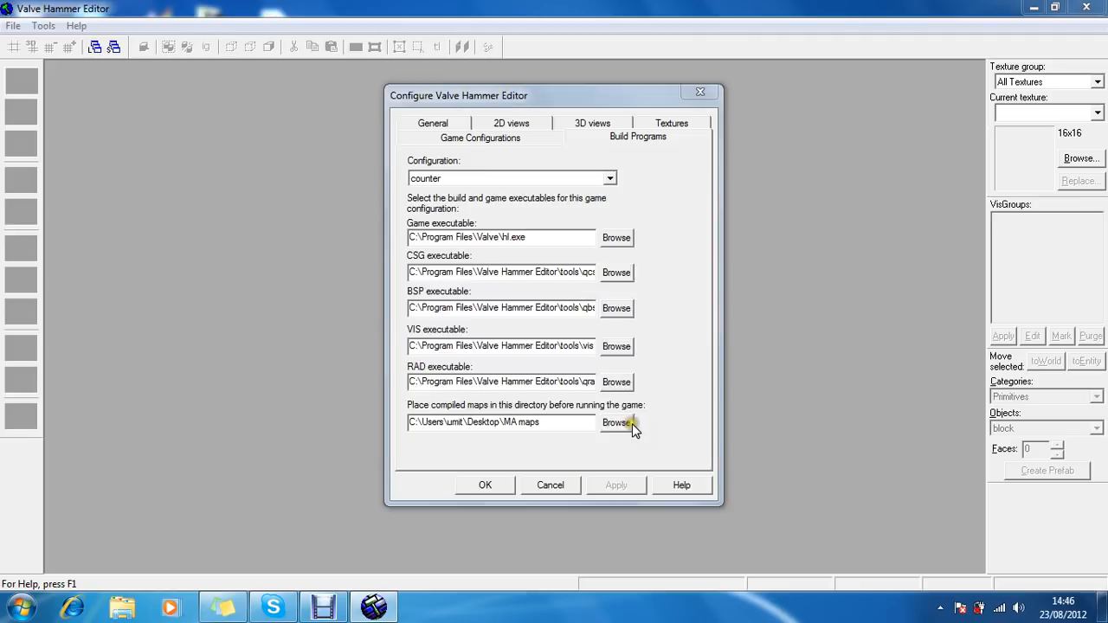
{"action": "left_click", "coordinate": [616, 422]}
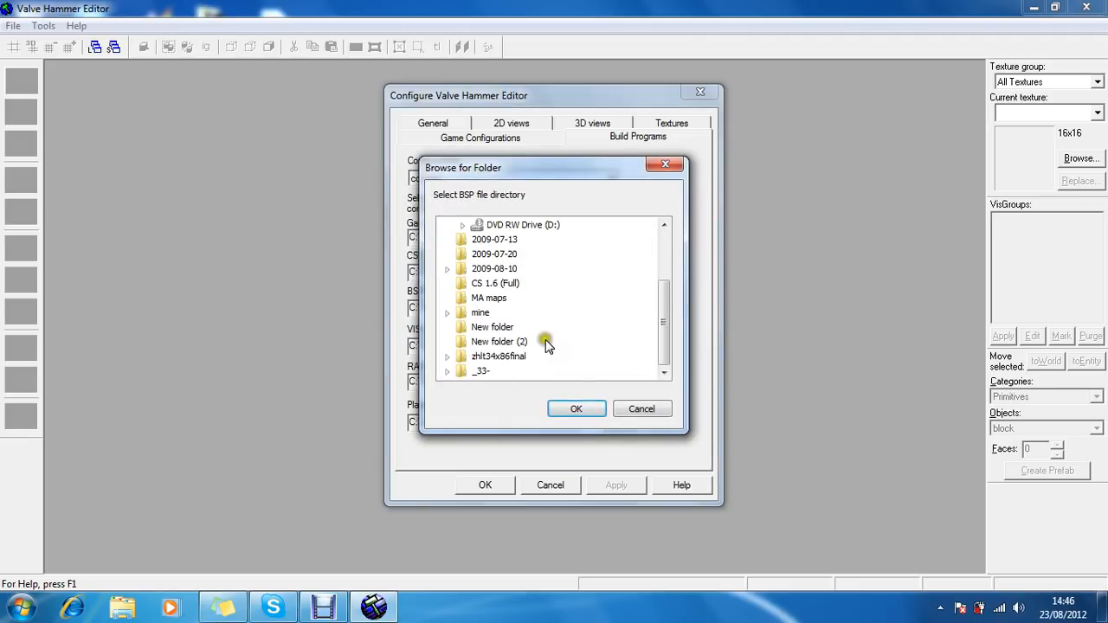
{"action": "left_click", "coordinate": [575, 409]}
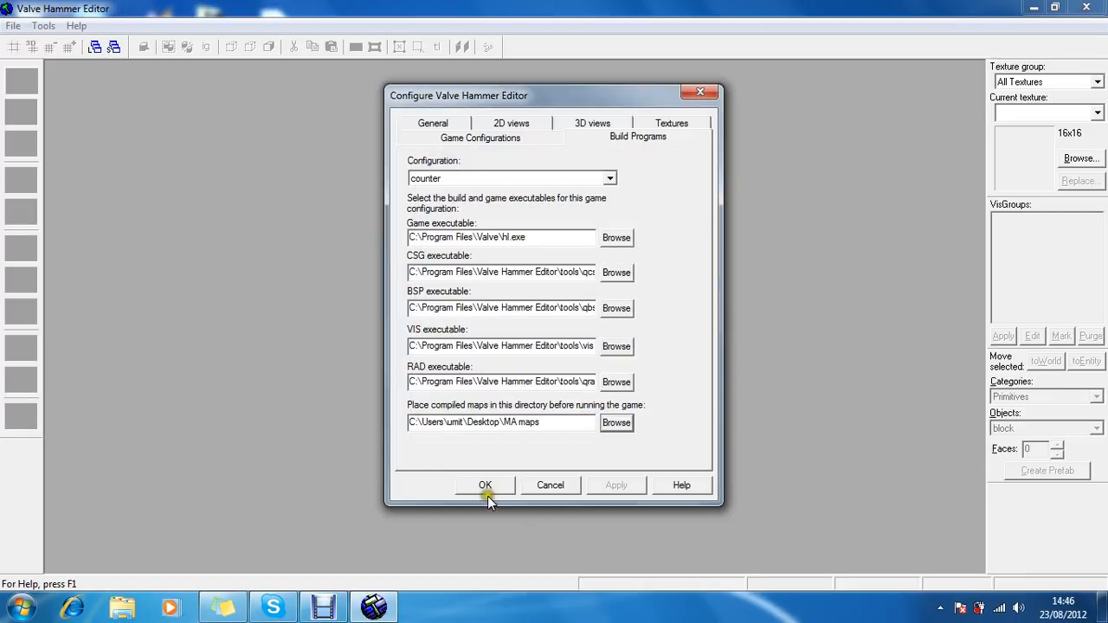
{"action": "left_click", "coordinate": [672, 123]}
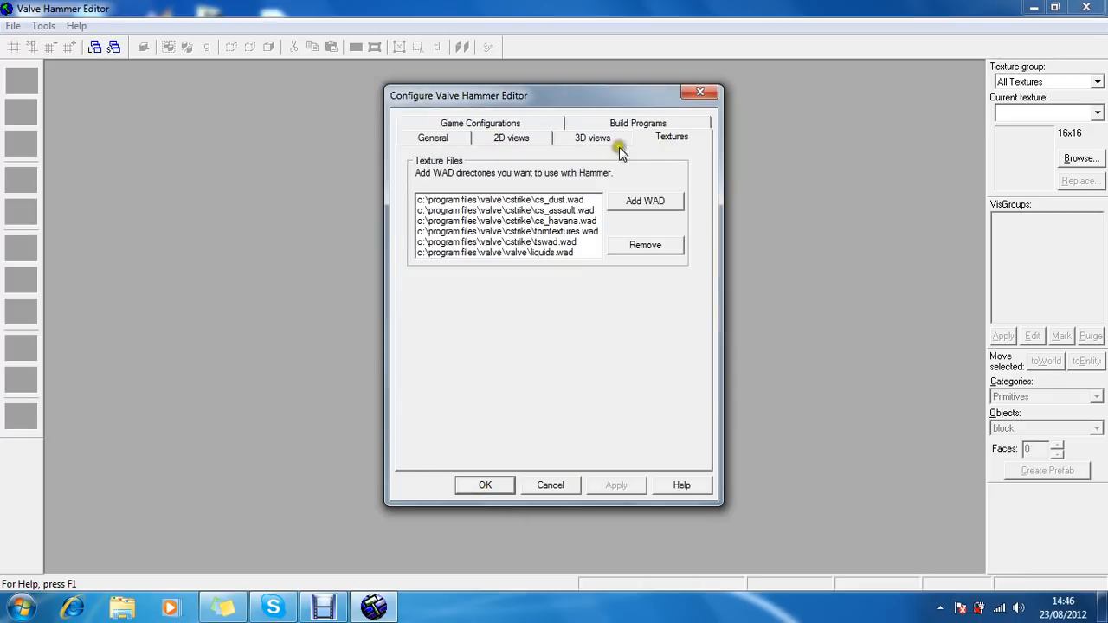
{"action": "mouse_move", "coordinate": [684, 125]}
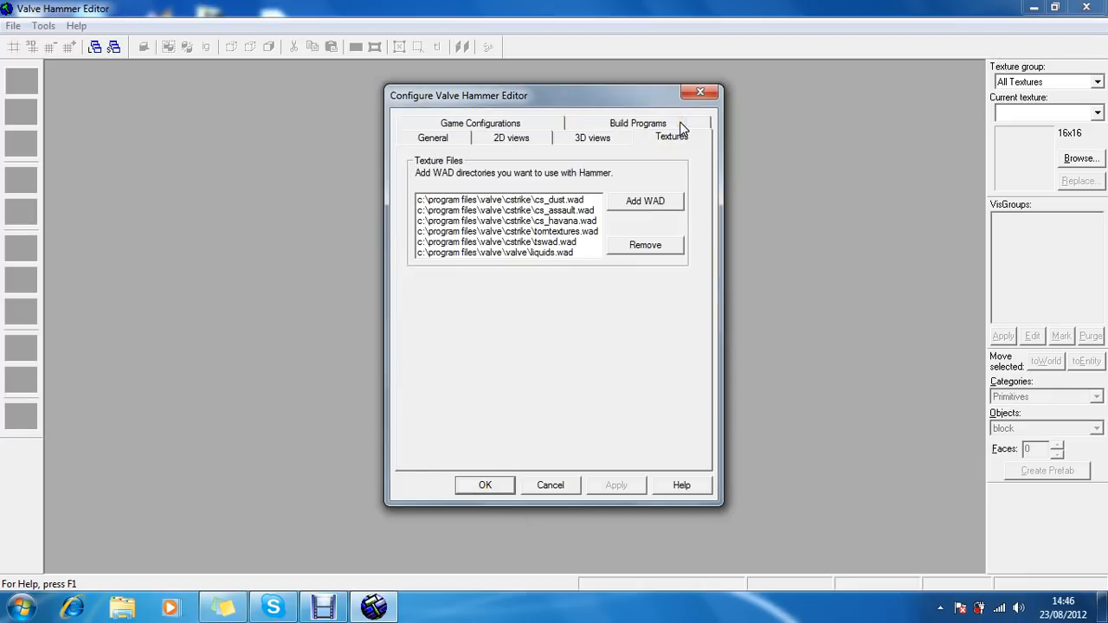
Browse the cstrike and valve folders for another WAD, then cancel without adding one.
{"action": "left_click", "coordinate": [502, 200]}
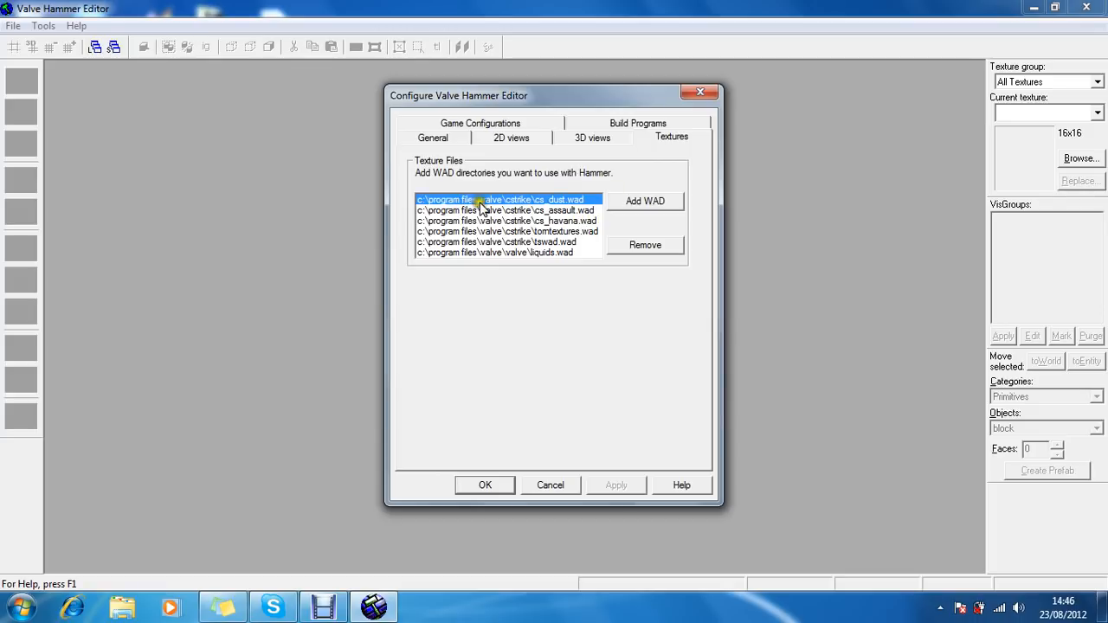
{"action": "mouse_move", "coordinate": [485, 180]}
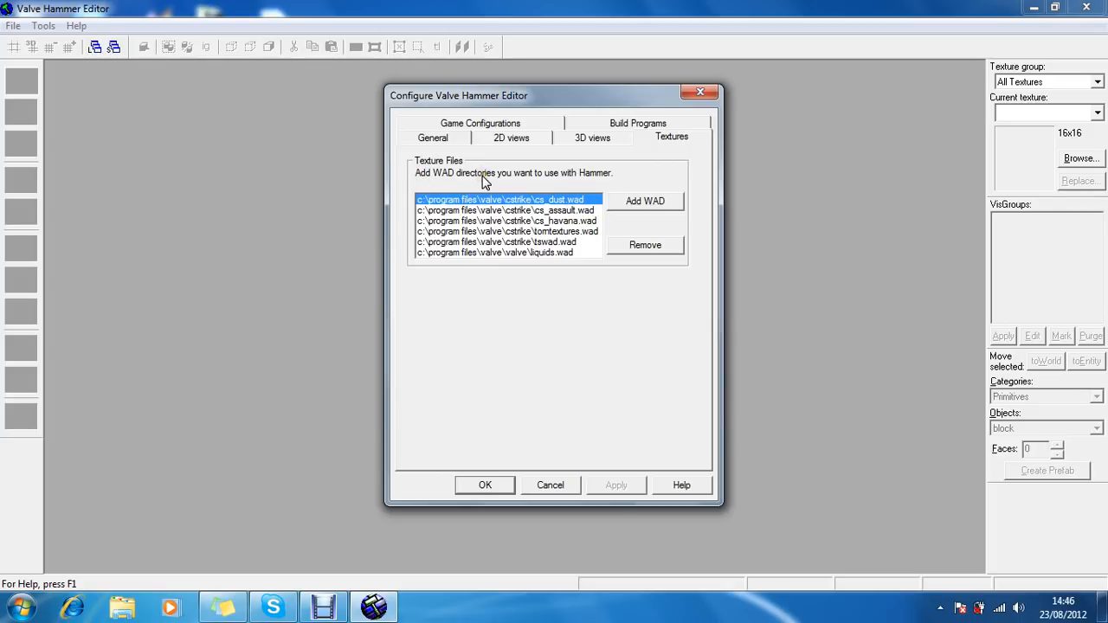
{"action": "left_click", "coordinate": [645, 201]}
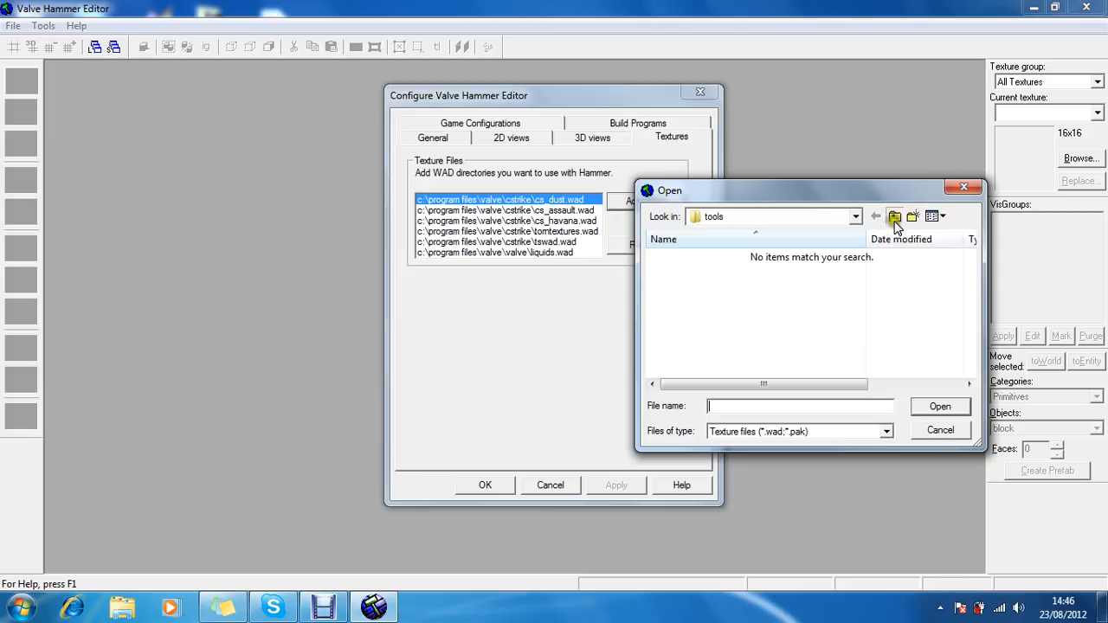
{"action": "left_click", "coordinate": [895, 217]}
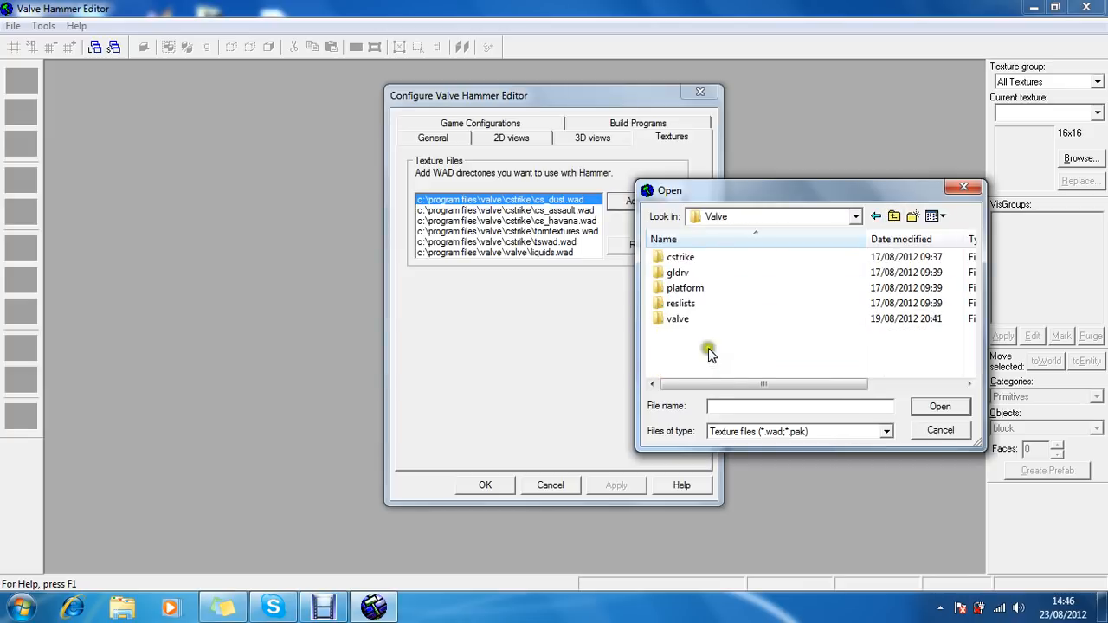
{"action": "double_click", "coordinate": [680, 256]}
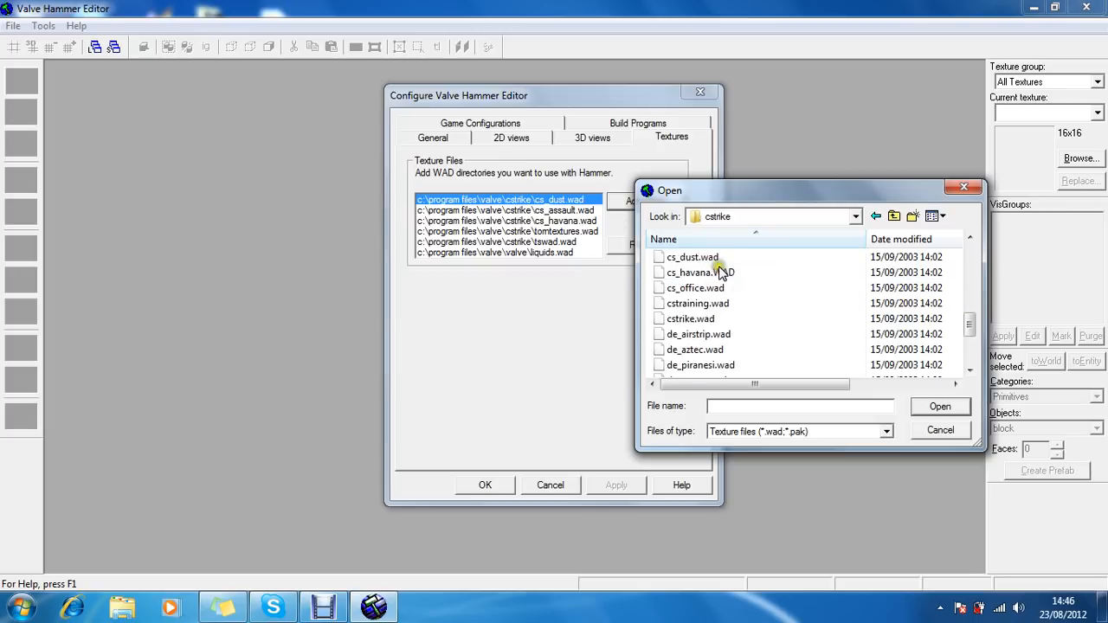
{"action": "scroll", "scroll_direction": "up", "scroll_amount": 3}
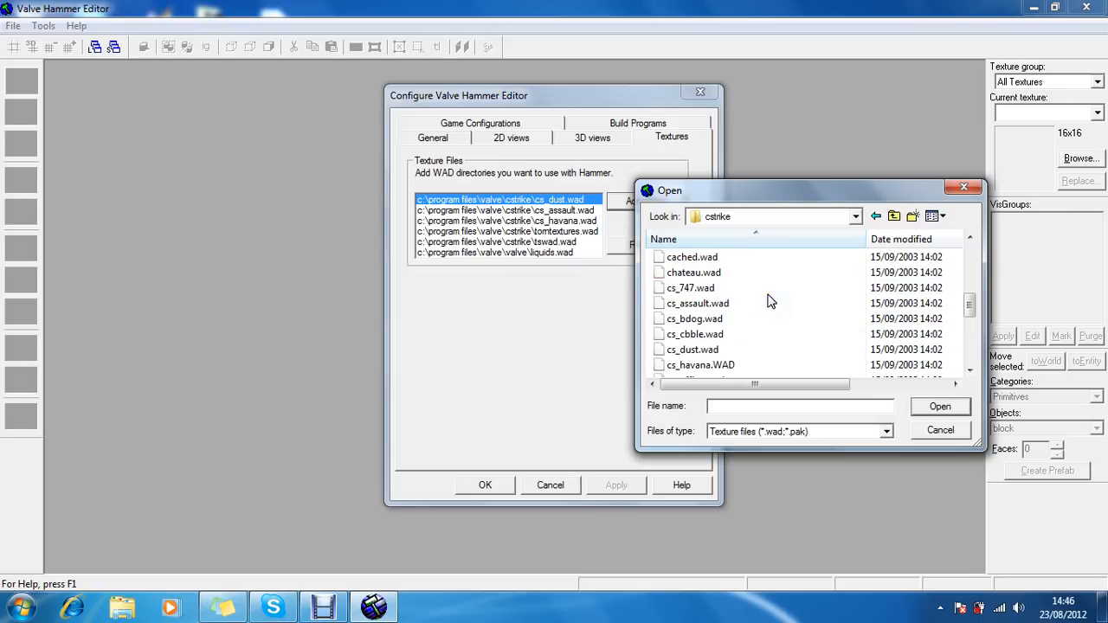
{"action": "mouse_move", "coordinate": [771, 259]}
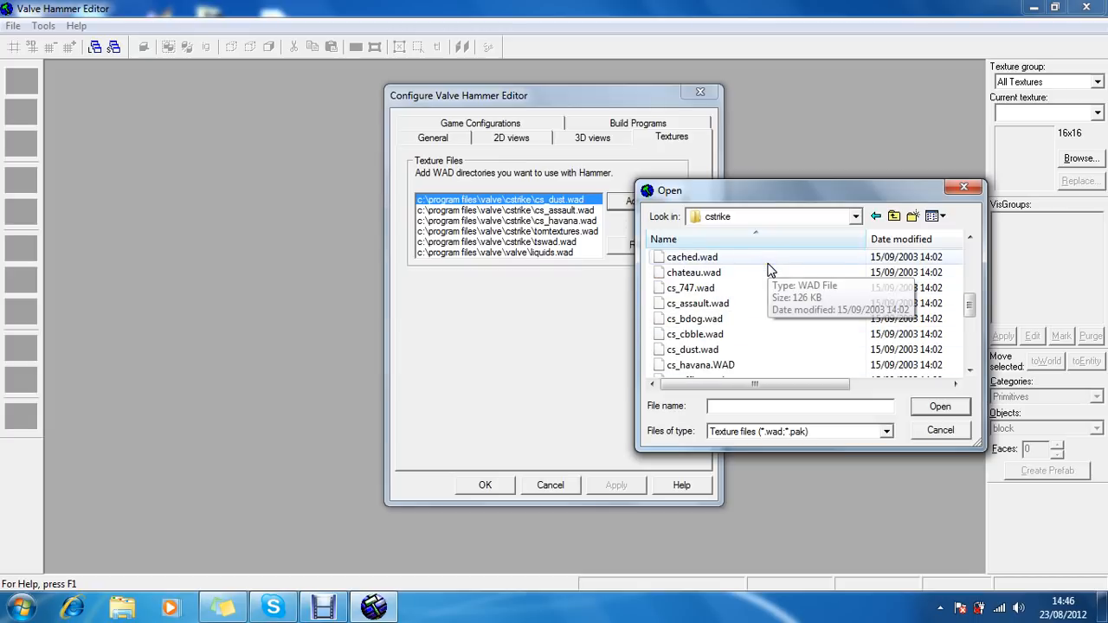
{"action": "mouse_move", "coordinate": [742, 303]}
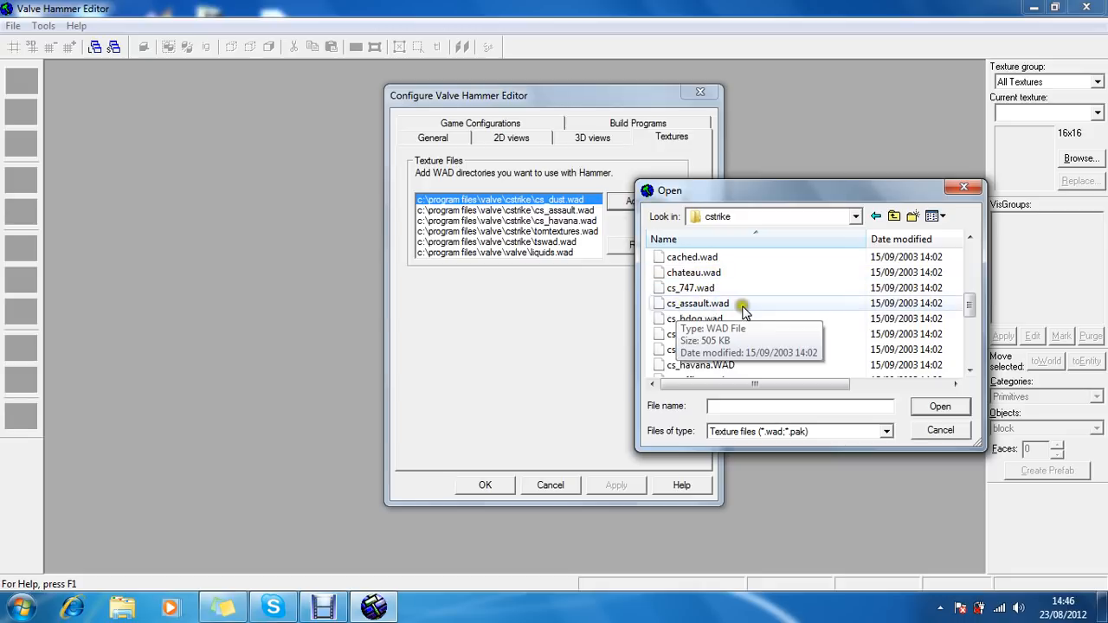
{"action": "scroll", "scroll_direction": "down", "scroll_amount": 3}
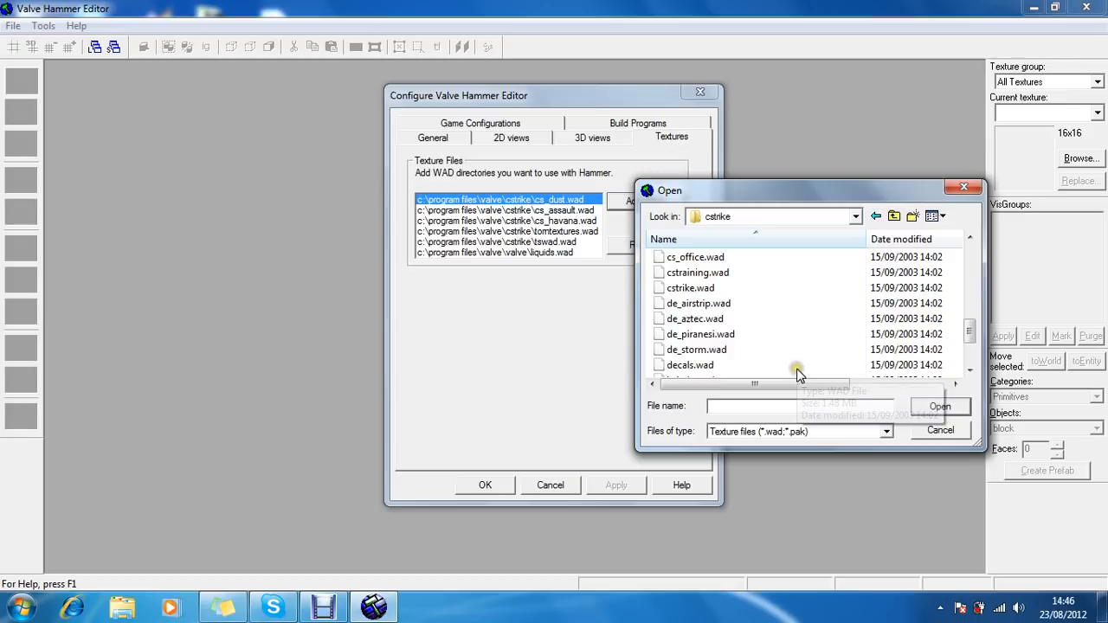
{"action": "left_click", "coordinate": [894, 217]}
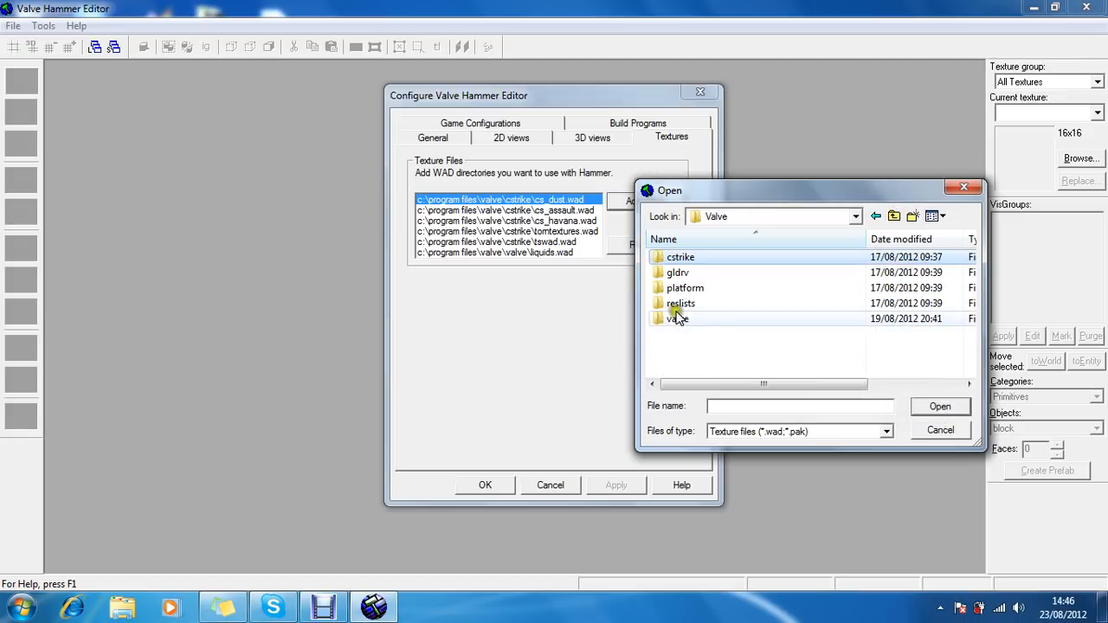
{"action": "double_click", "coordinate": [679, 319]}
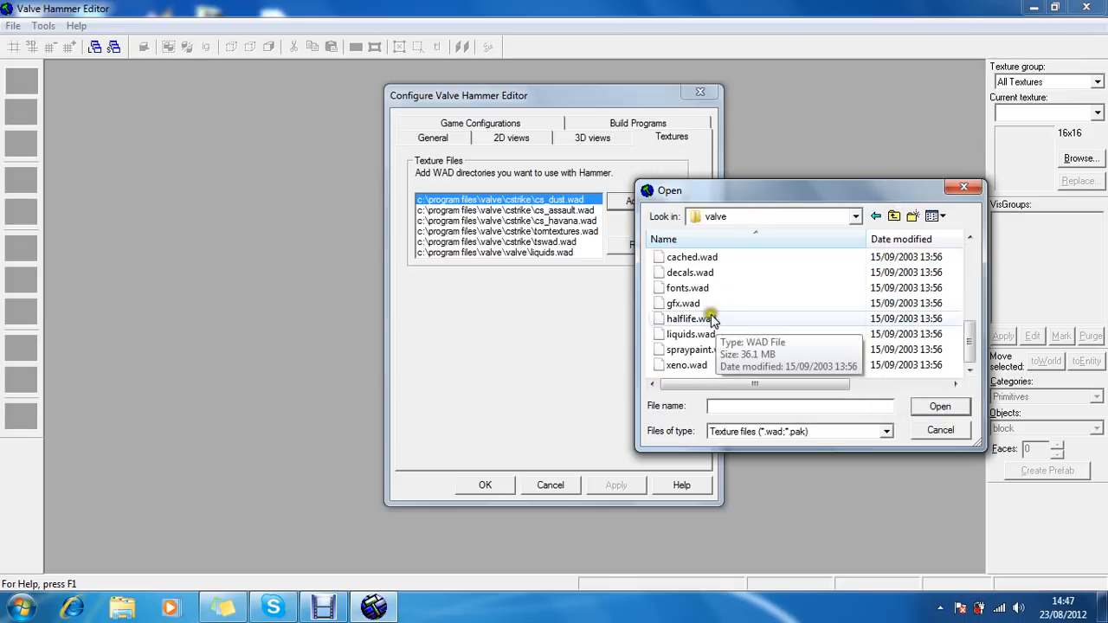
{"action": "left_click", "coordinate": [894, 216]}
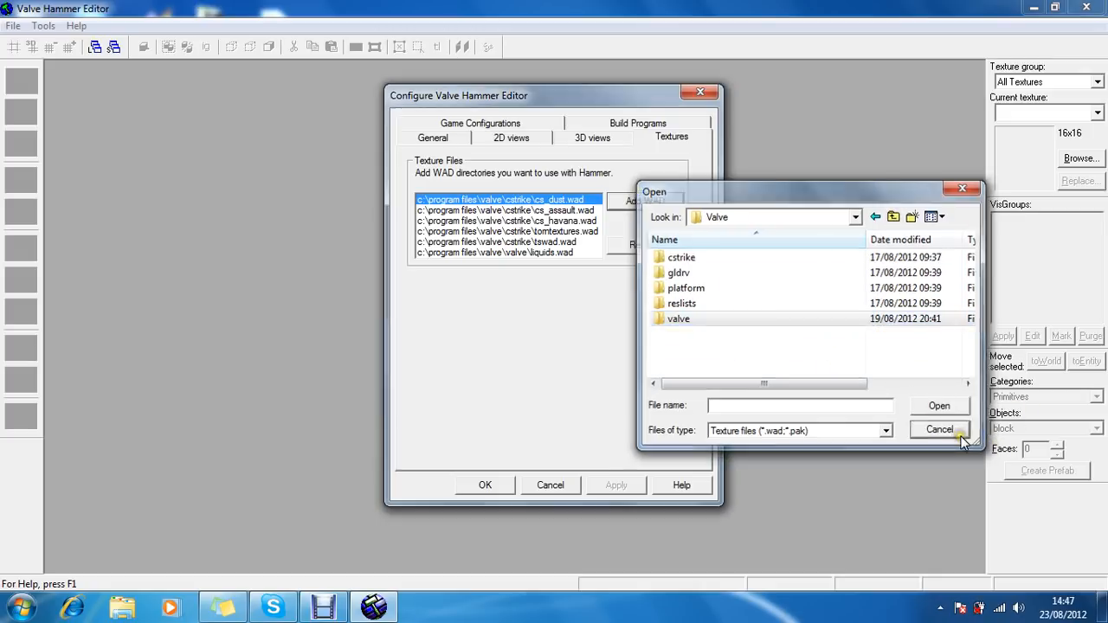
{"action": "left_click", "coordinate": [939, 429]}
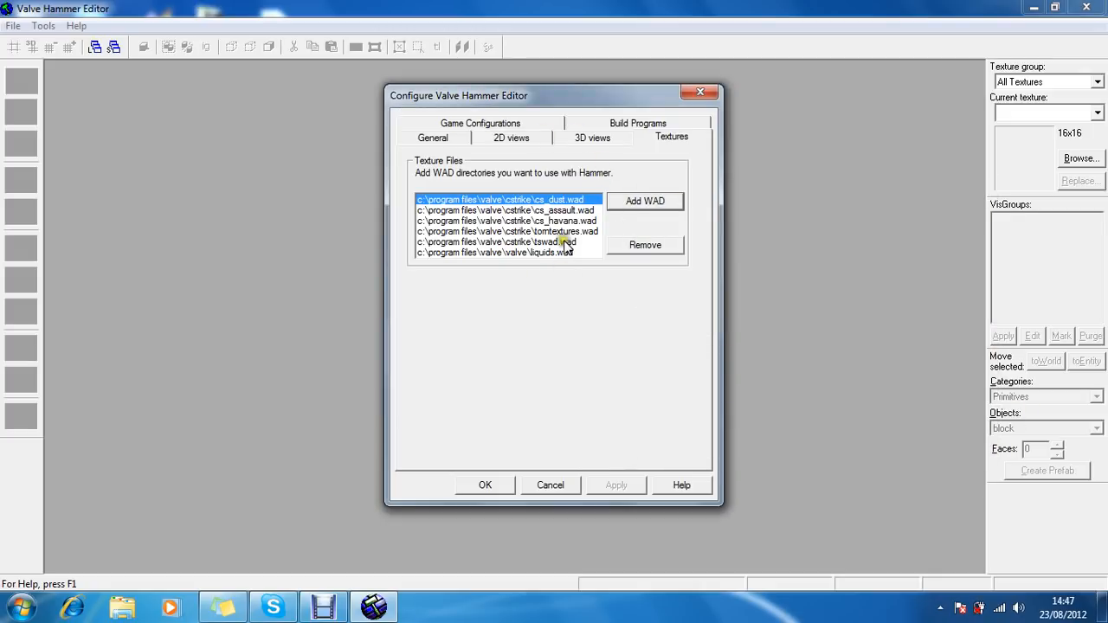
Close the Configure dialog with OK, leaving the six-WAD texture list unchanged.
{"action": "left_click", "coordinate": [13, 25]}
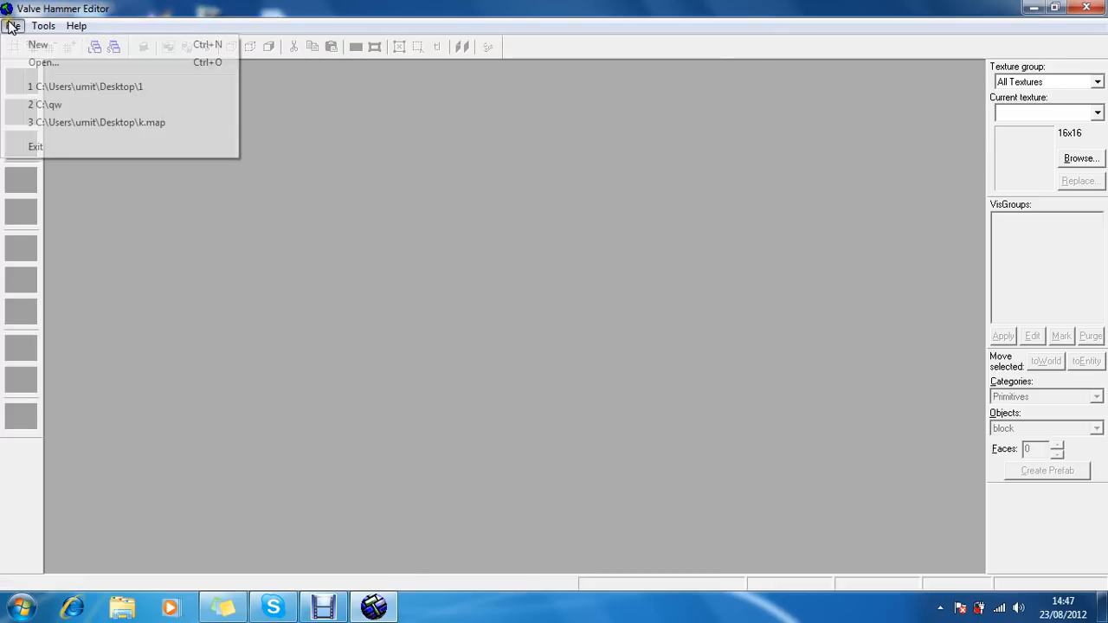
Start a new blank Map1 using the cs 161616 game configuration.
{"action": "left_click", "coordinate": [38, 44]}
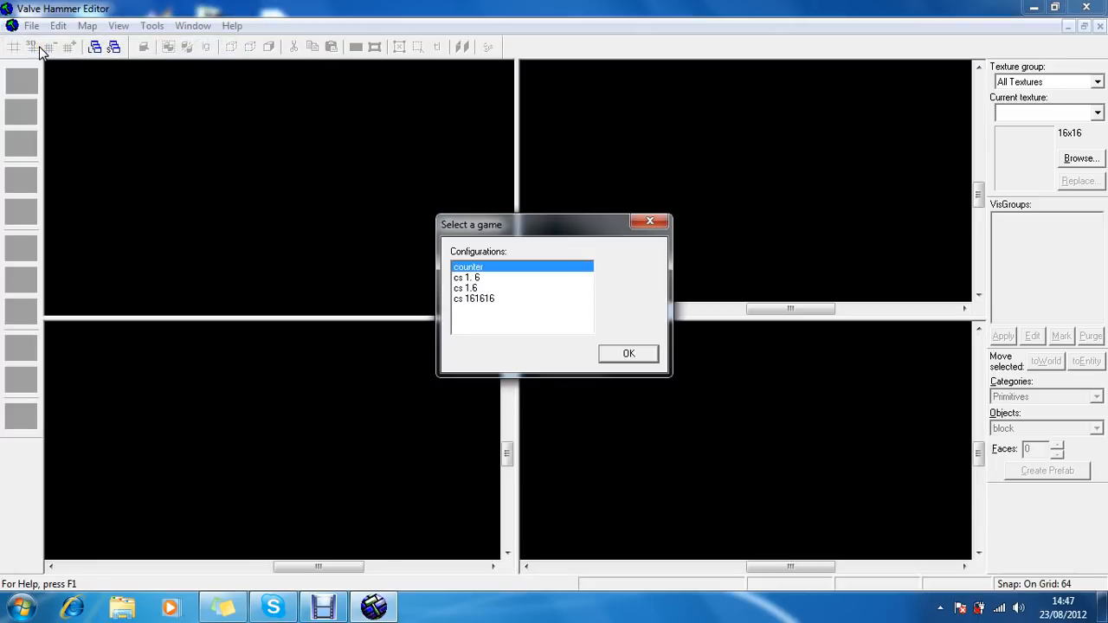
{"action": "left_click_drag", "start_coordinate": [554, 224], "coordinate": [554, 197]}
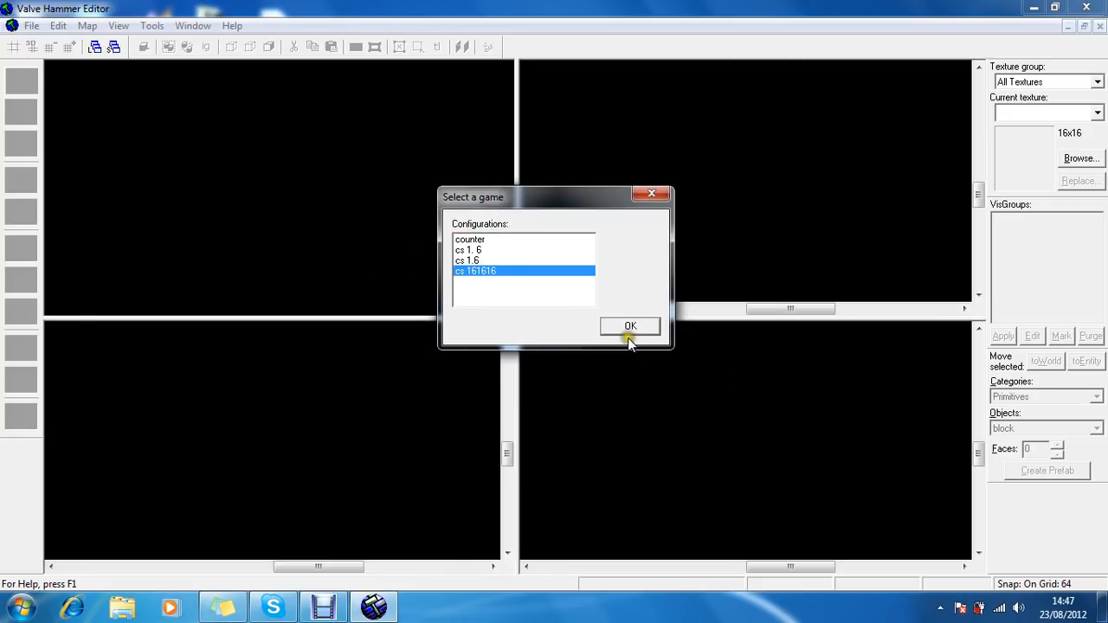
{"action": "left_click", "coordinate": [631, 327]}
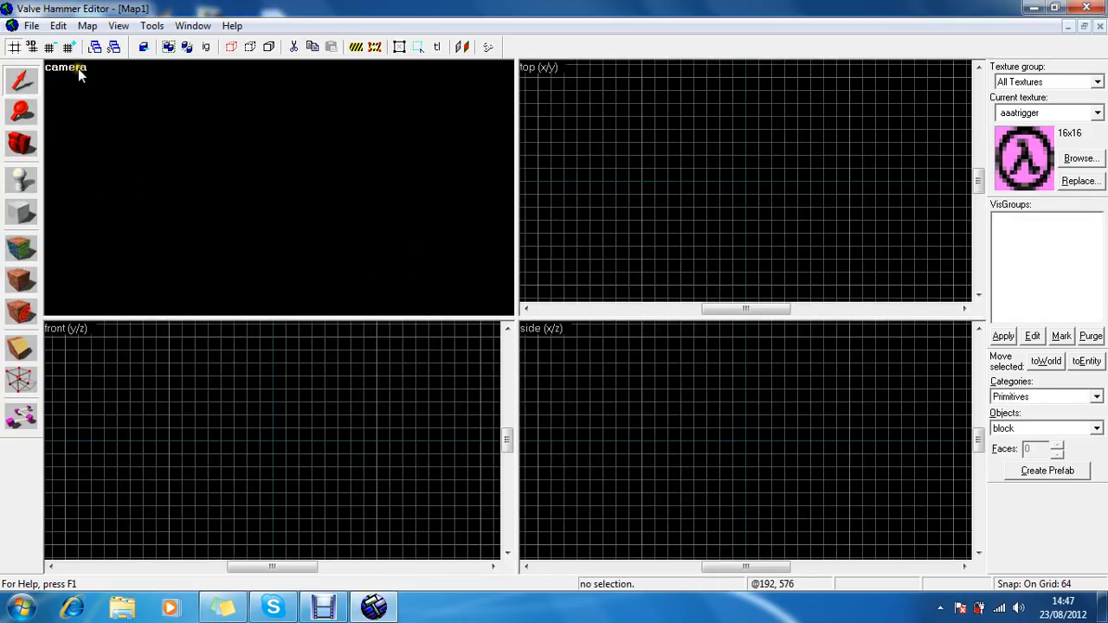
Draw a box with the Block tool and create a solid brick block textured c_bldg2_brck.
{"action": "left_click", "coordinate": [66, 67]}
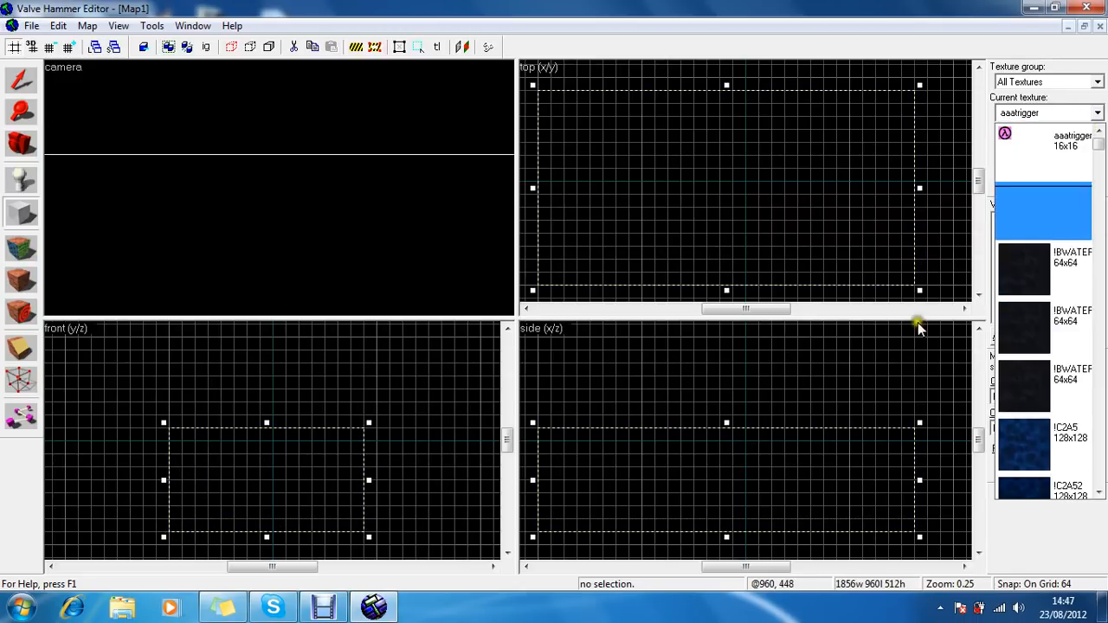
{"action": "scroll", "scroll_direction": "down", "scroll_amount": 3}
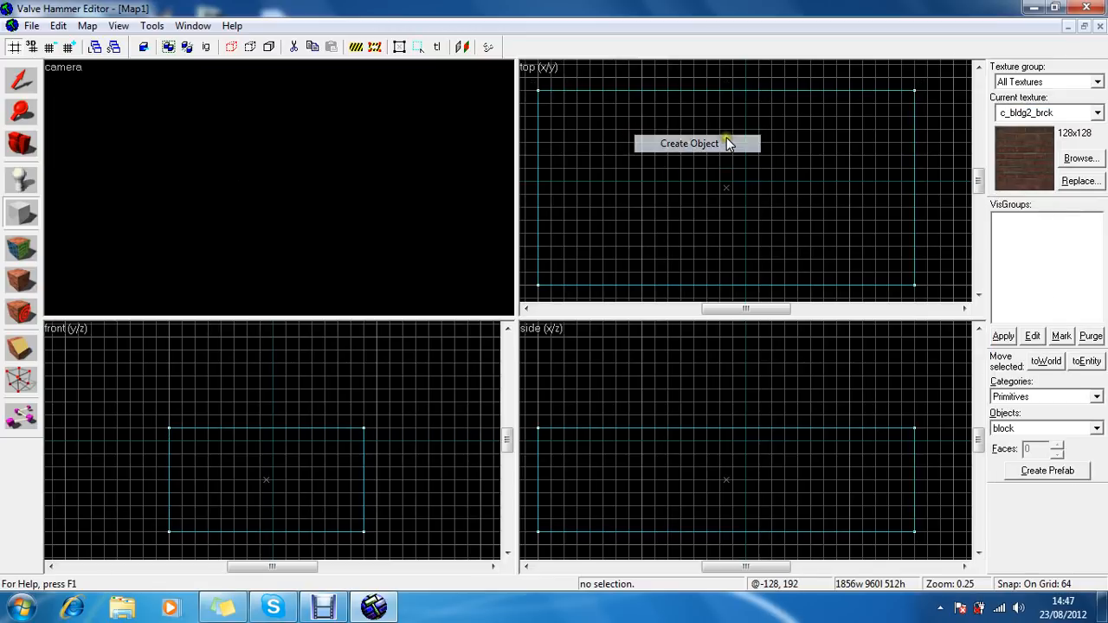
{"action": "left_click", "coordinate": [689, 143]}
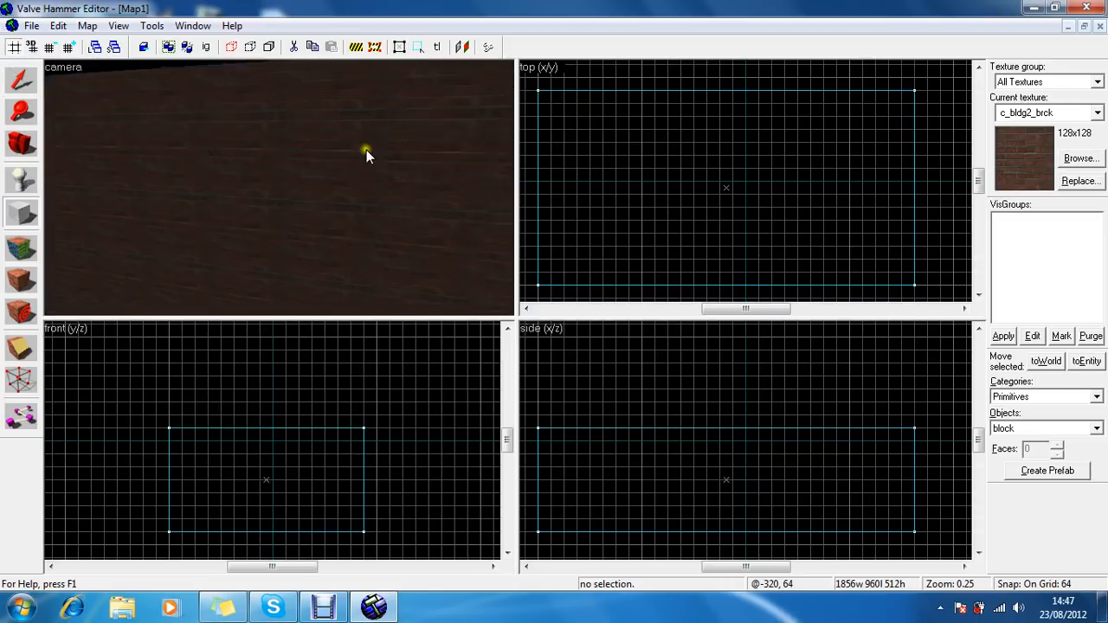
{"action": "left_click_drag", "start_coordinate": [366, 154], "coordinate": [195, 192]}
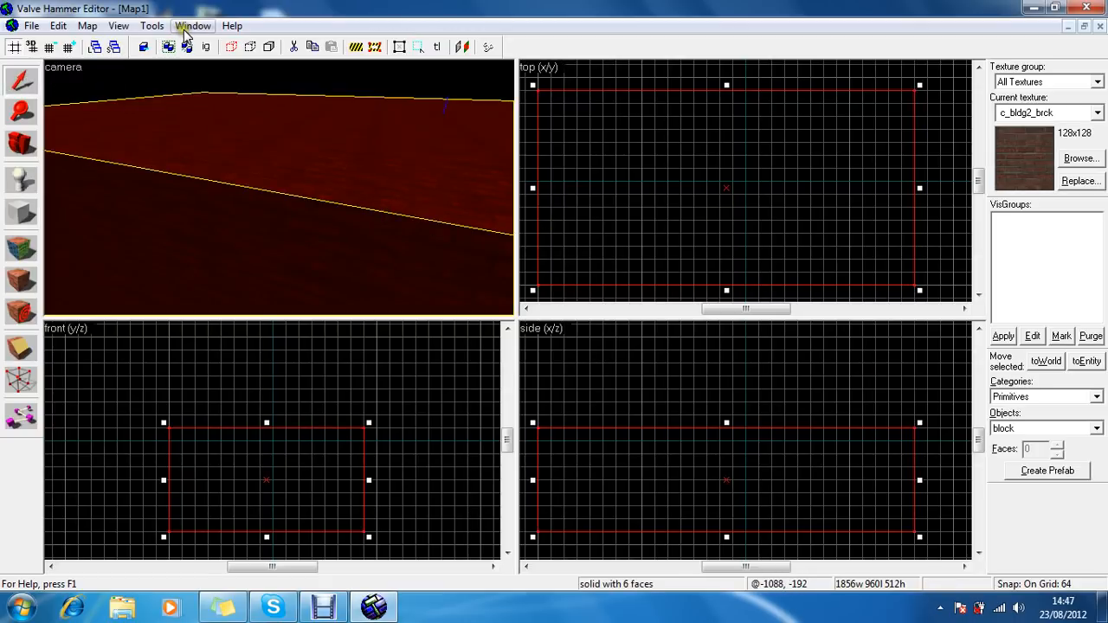
Make the brick block hollow with 4-unit-thick walls via Tools > Make Hollow.
{"action": "left_click", "coordinate": [152, 25]}
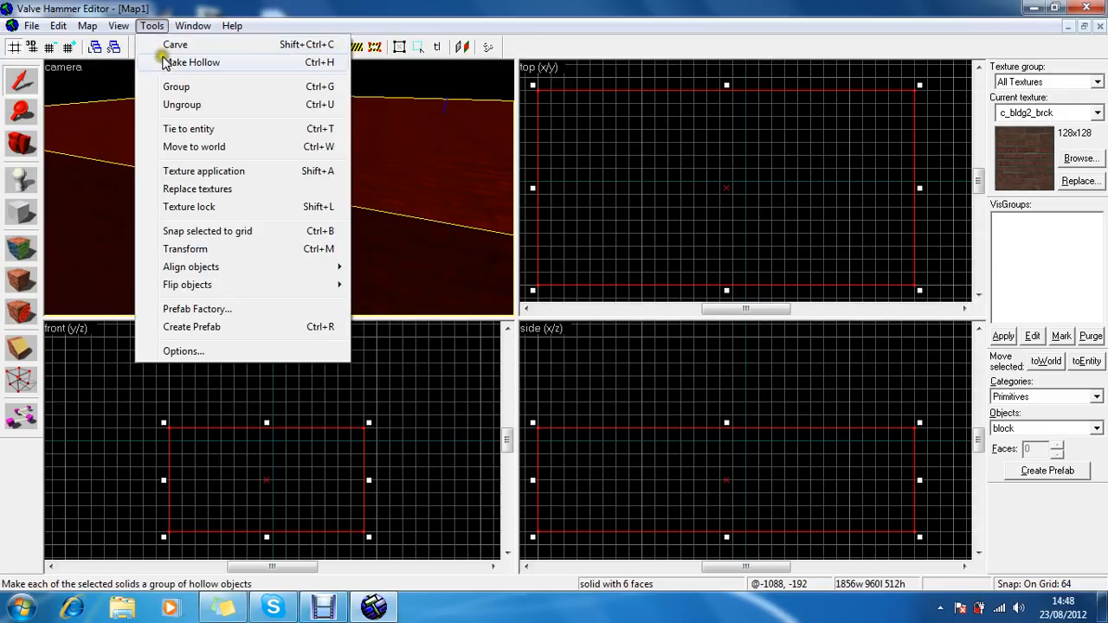
{"action": "mouse_move", "coordinate": [183, 66]}
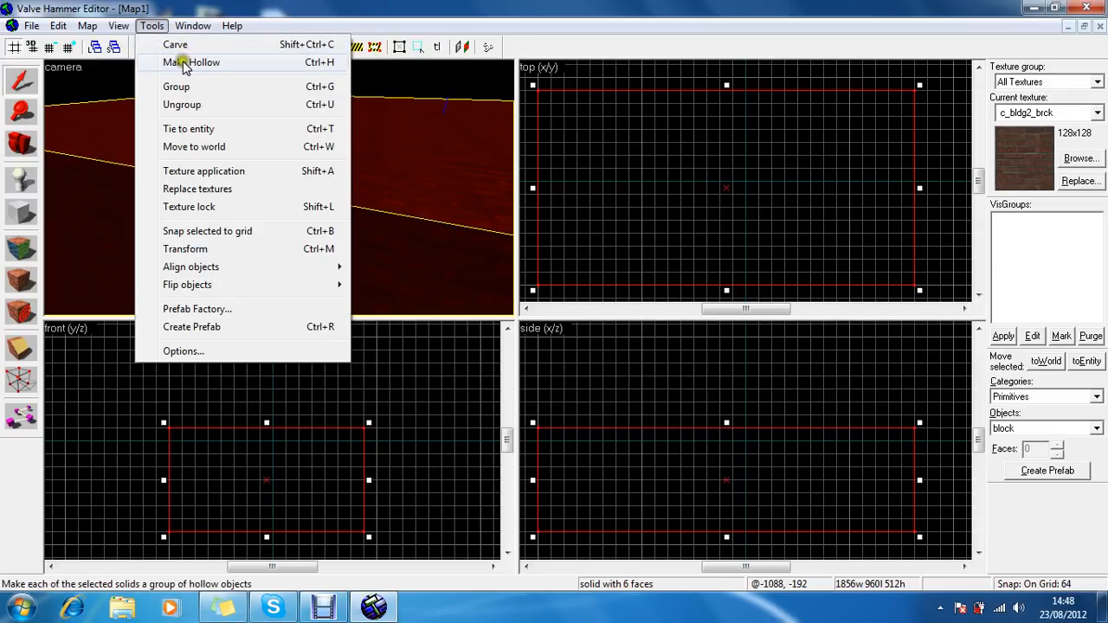
{"action": "left_click", "coordinate": [191, 61]}
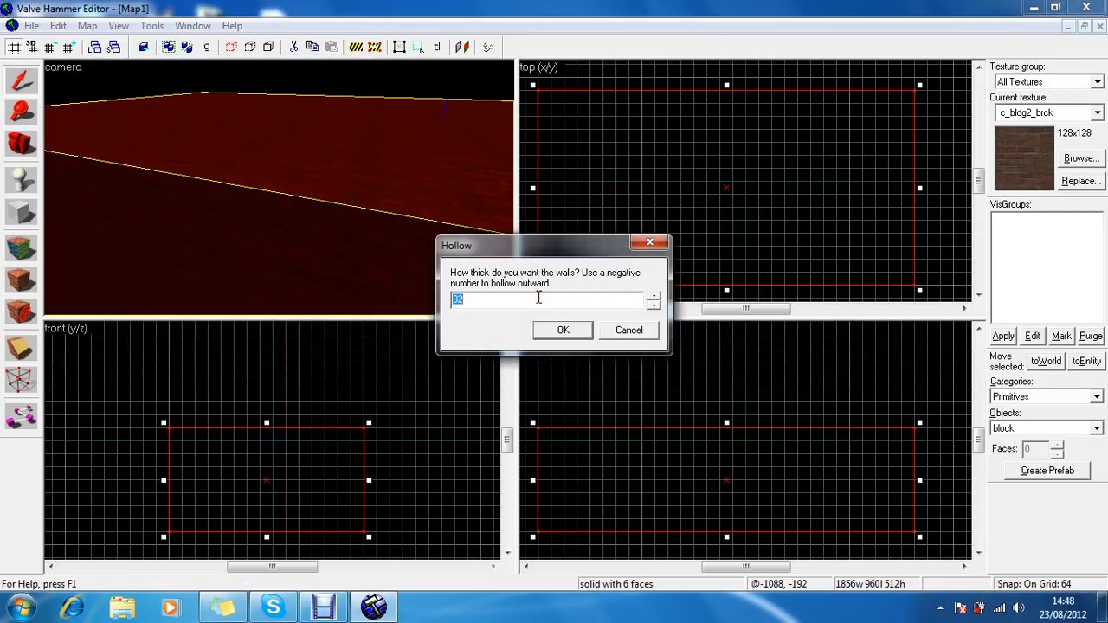
{"action": "type", "text": "4"}
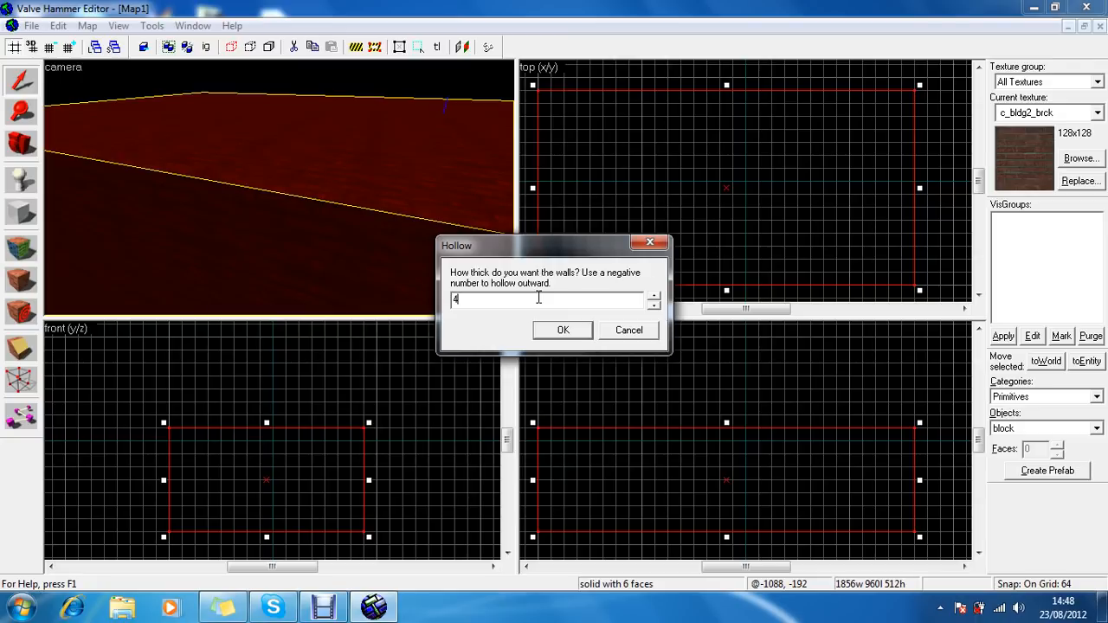
{"action": "left_click", "coordinate": [562, 330]}
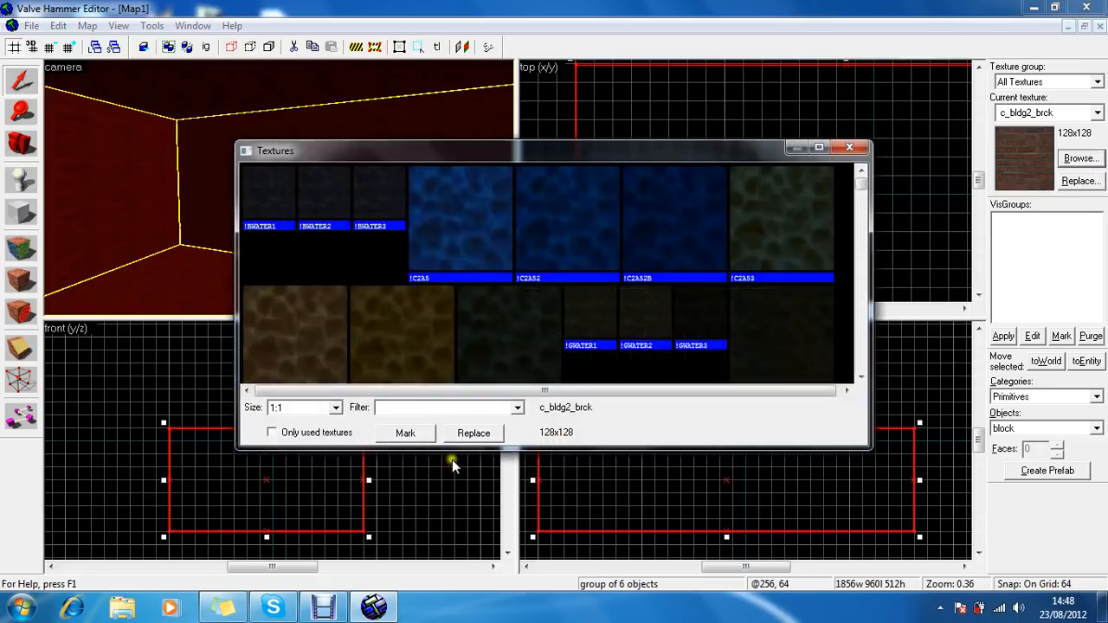
Filter textures for 'sky' and apply the sky texture to all walls of the hollow room.
{"action": "type", "text": "sky"}
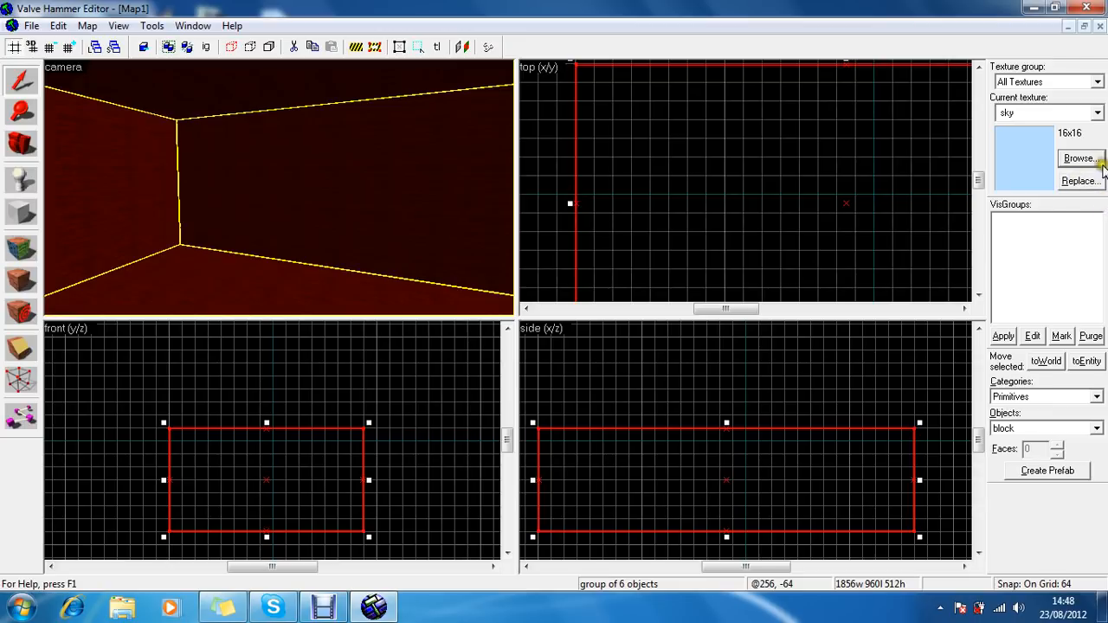
{"action": "mouse_move", "coordinate": [37, 285]}
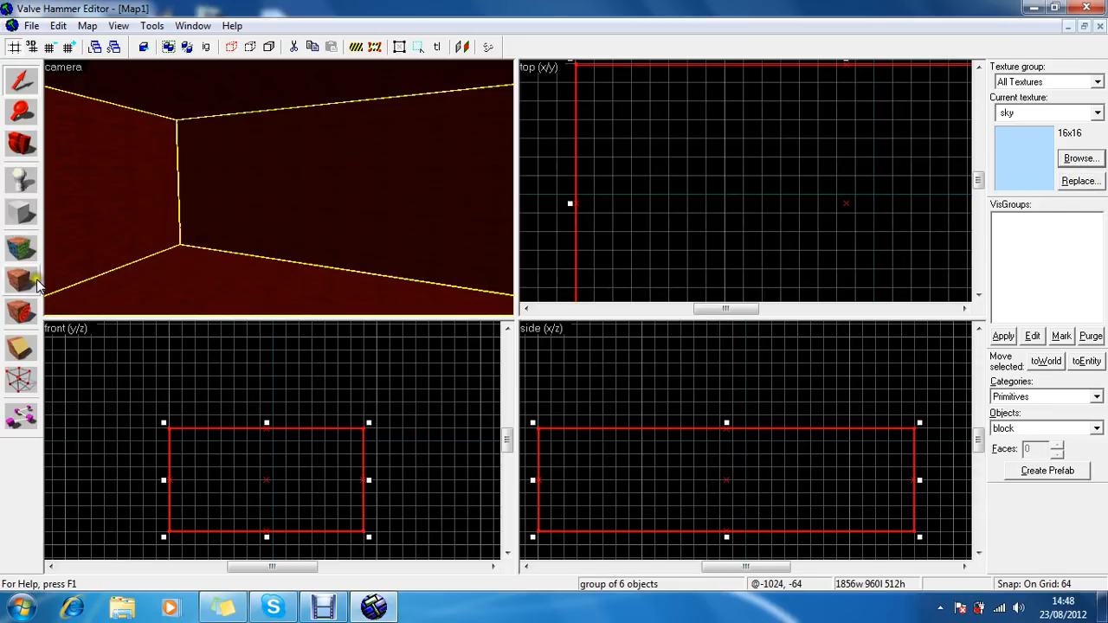
{"action": "mouse_move", "coordinate": [22, 279]}
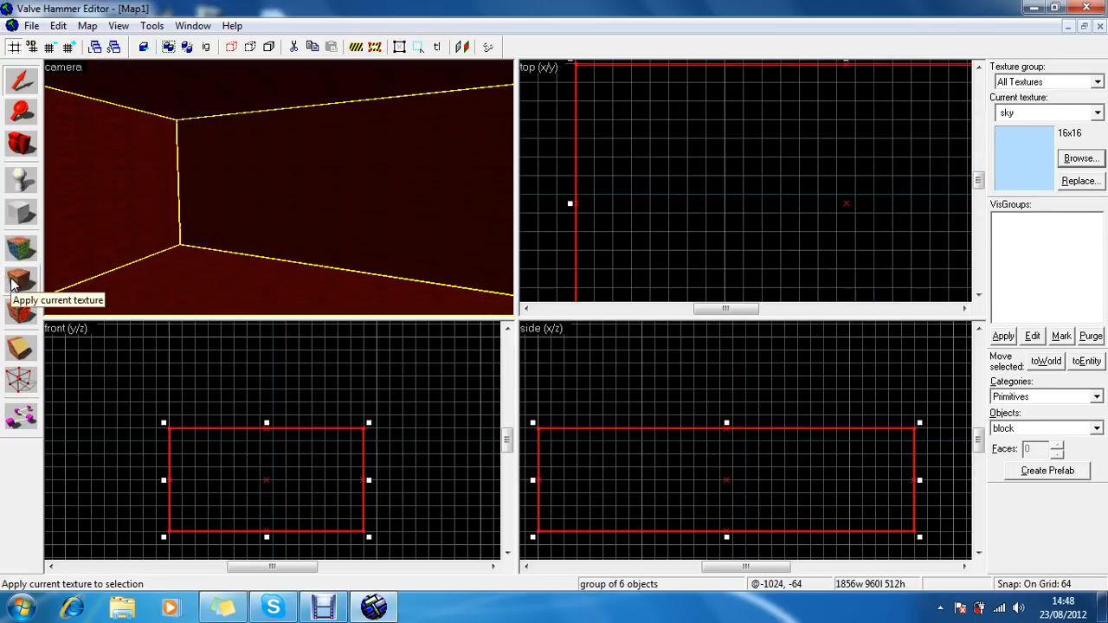
{"action": "left_click", "coordinate": [19, 280]}
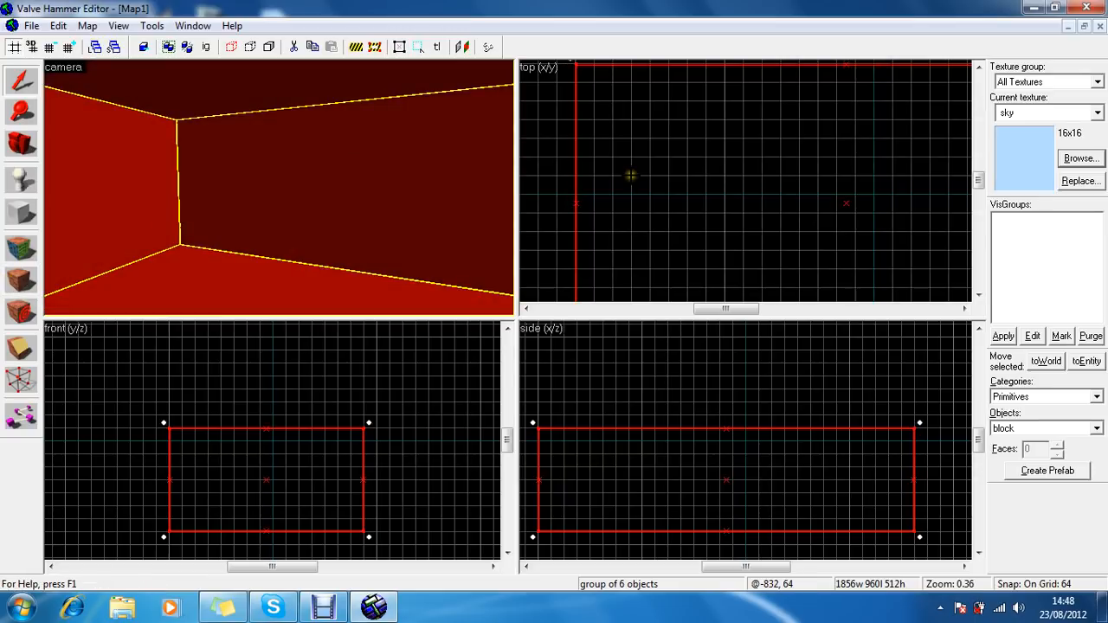
{"action": "left_click", "coordinate": [306, 192]}
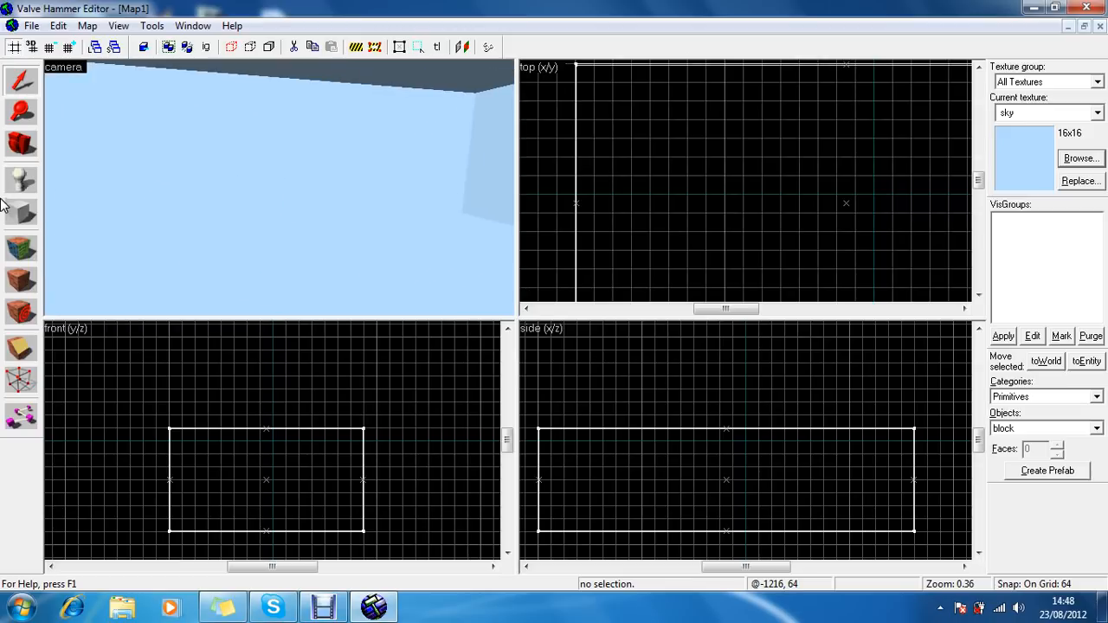
{"action": "mouse_move", "coordinate": [21, 215]}
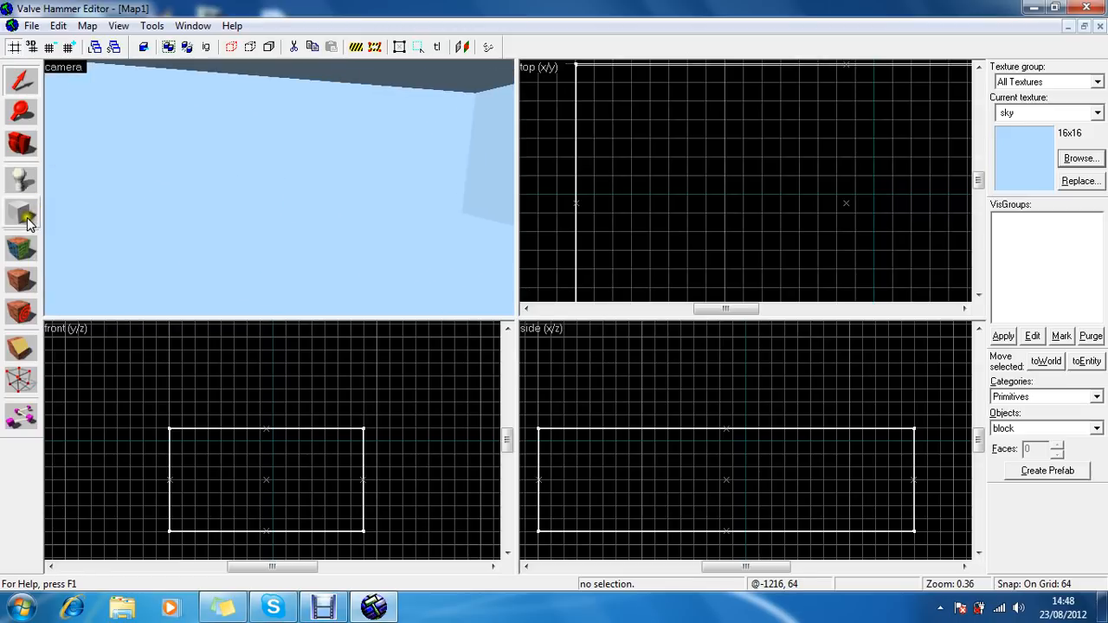
{"action": "left_click", "coordinate": [20, 214]}
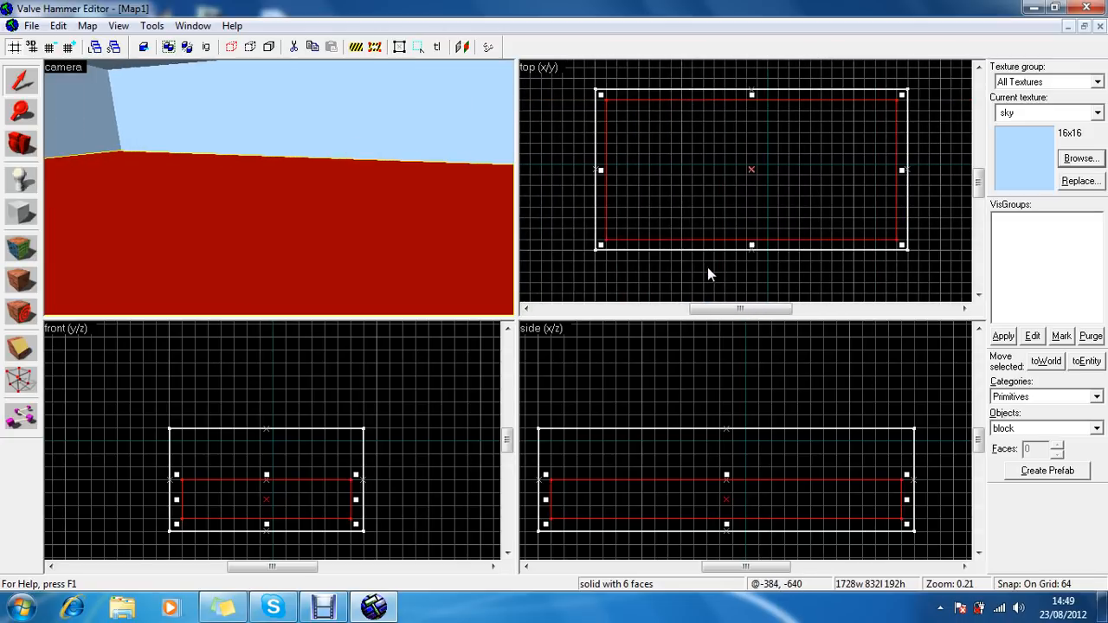
Create a c_bldg2_brck block inside the room and resize it to a 1600×704×192 brick floor.
{"action": "left_click", "coordinate": [1098, 113]}
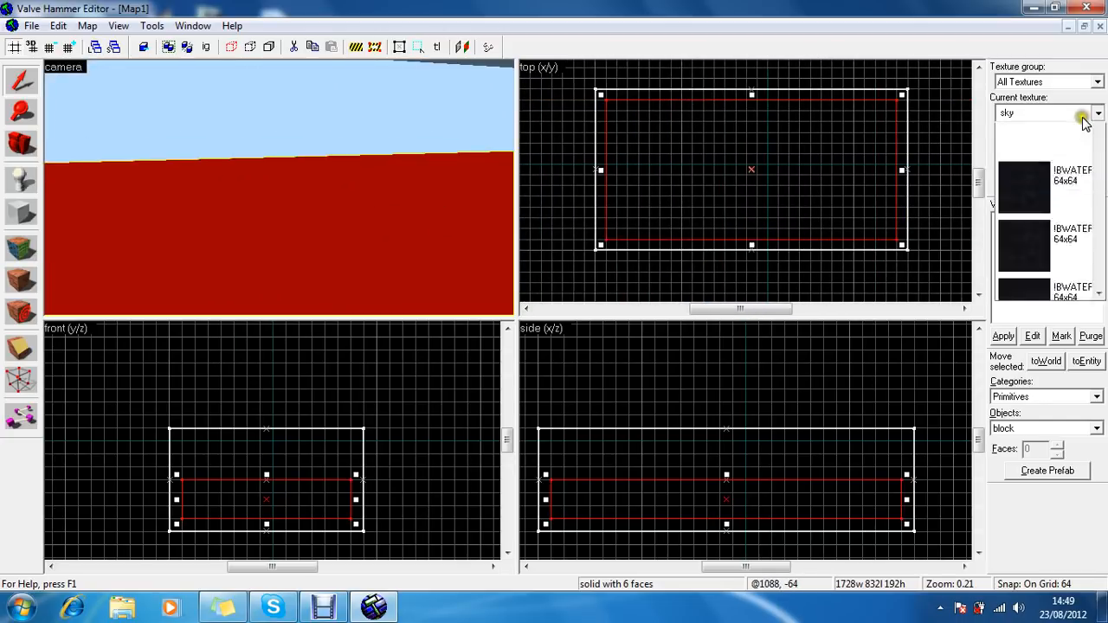
{"action": "left_click", "coordinate": [1098, 112]}
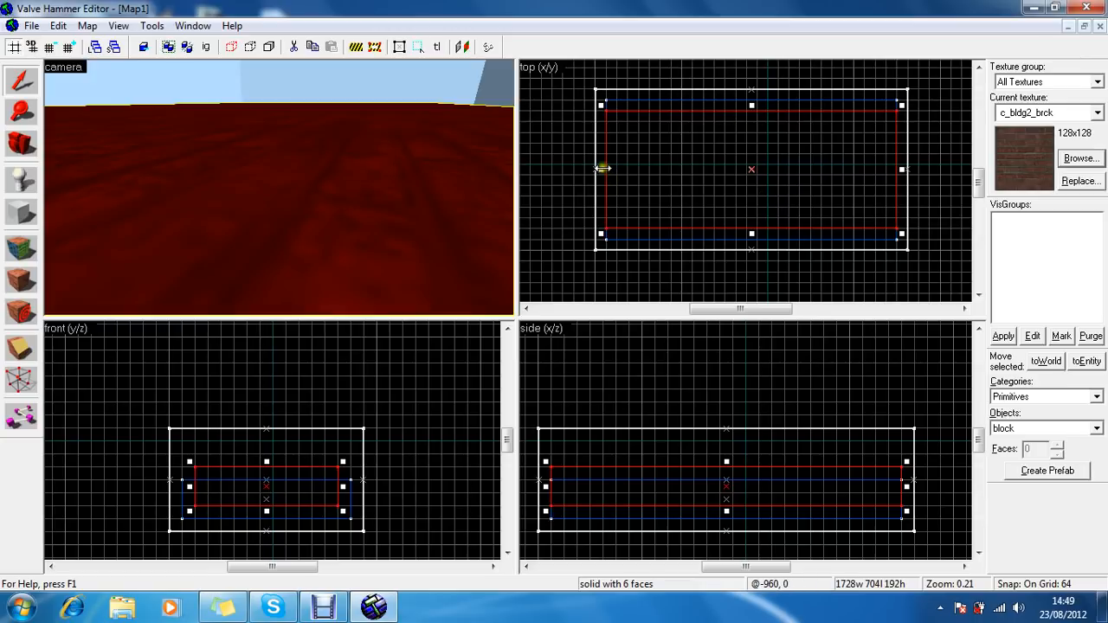
{"action": "left_click_drag", "start_coordinate": [603, 168], "coordinate": [621, 170]}
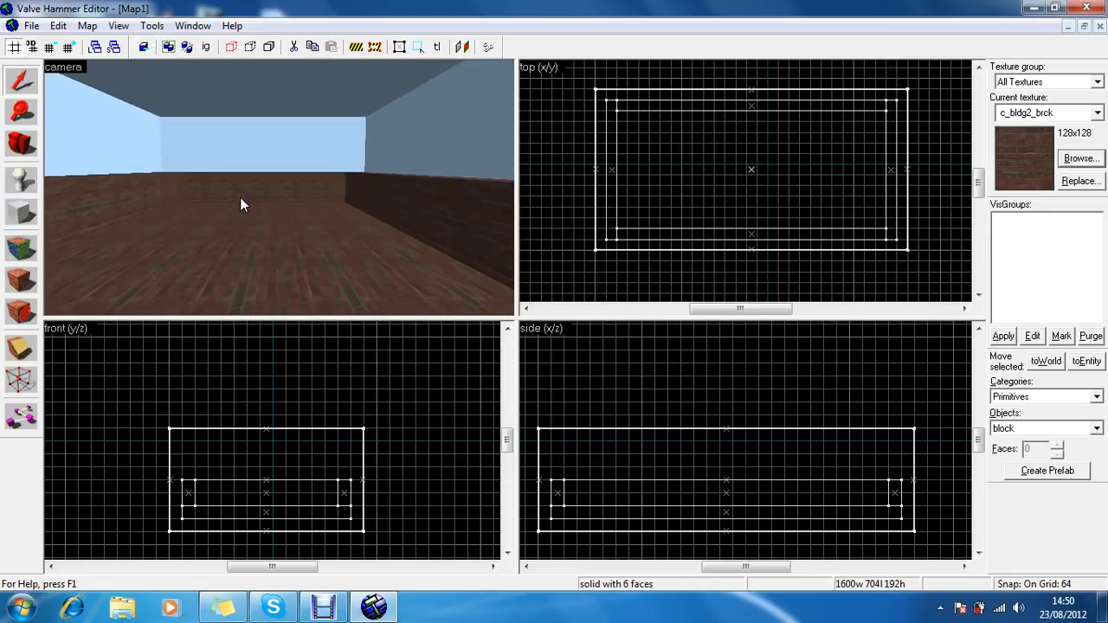
{"action": "mouse_move", "coordinate": [89, 192]}
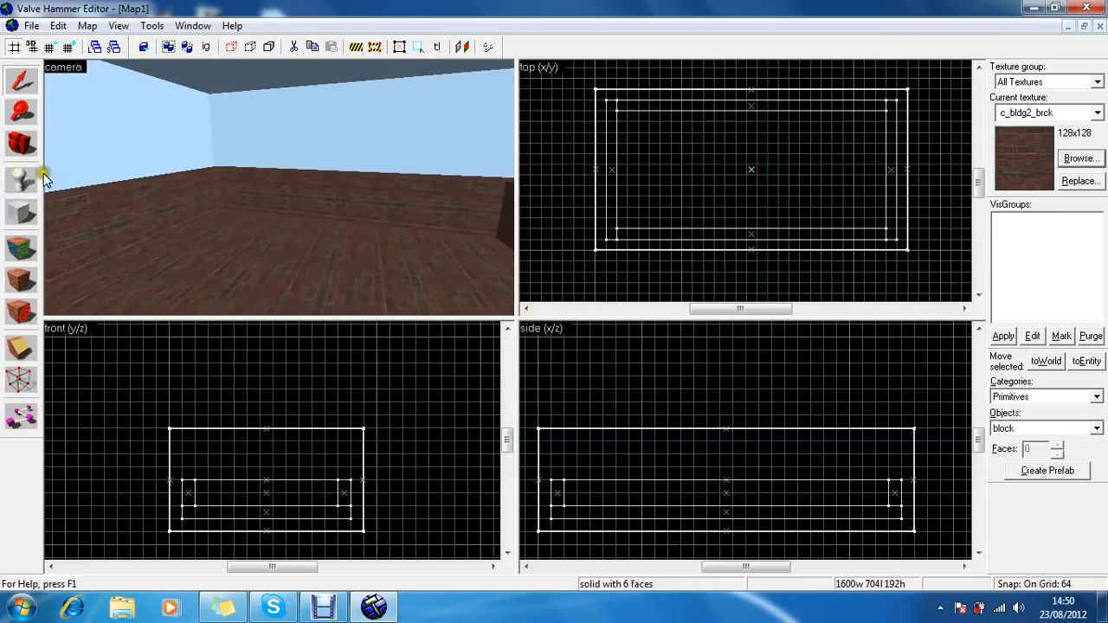
Choose info_player_deathmatch with the Entity tool and place ten spawns, copying ten more opposite.
{"action": "left_click", "coordinate": [21, 180]}
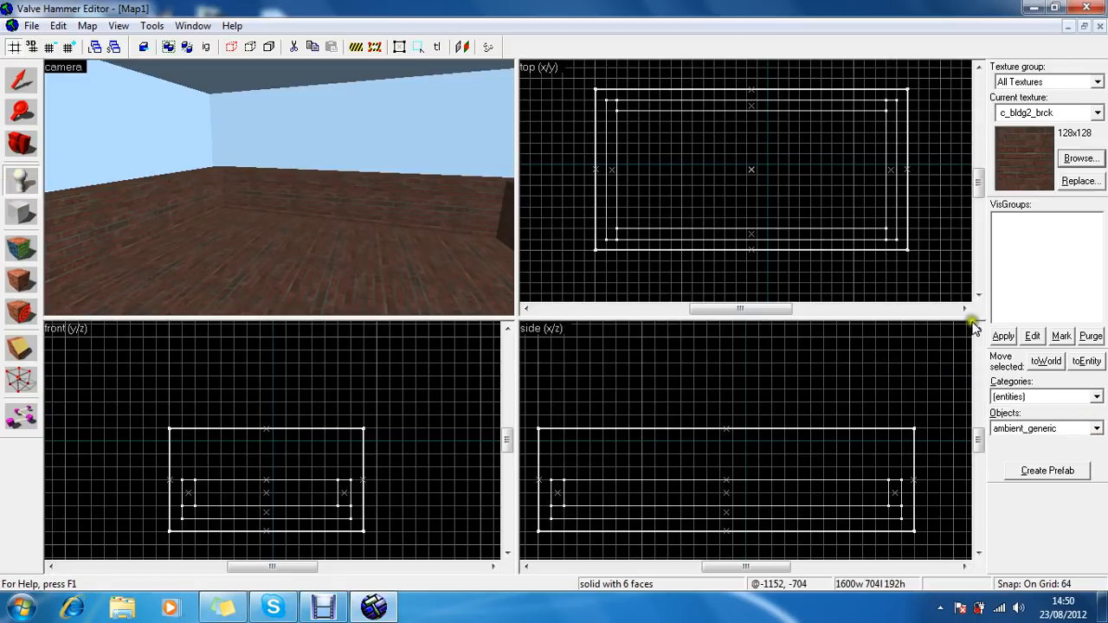
{"action": "left_click", "coordinate": [1097, 428]}
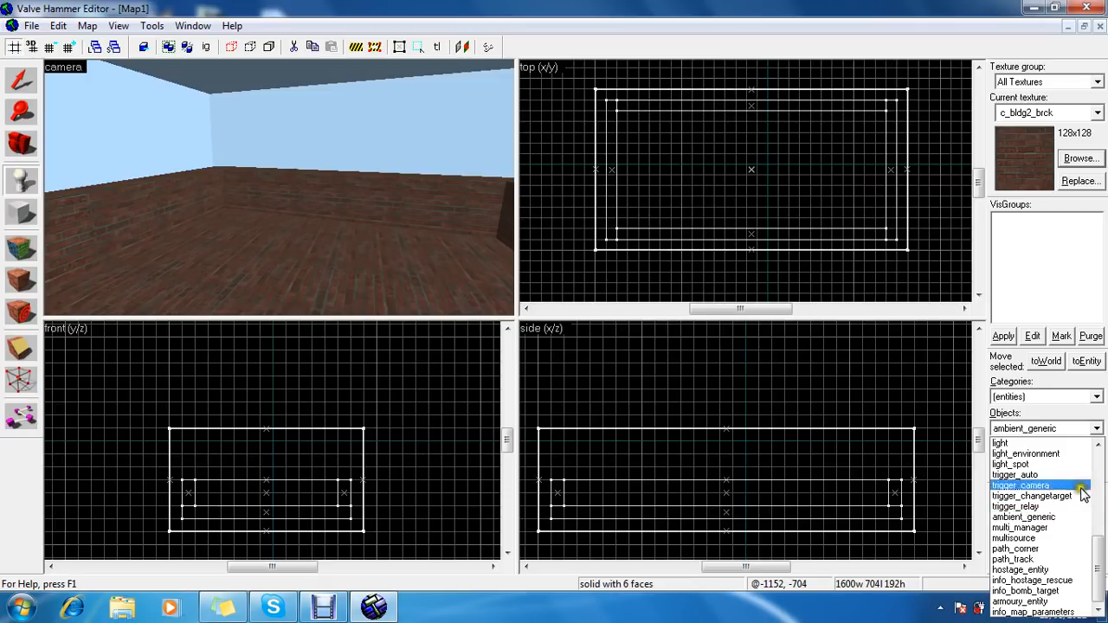
{"action": "scroll", "scroll_direction": "up", "scroll_amount": 3}
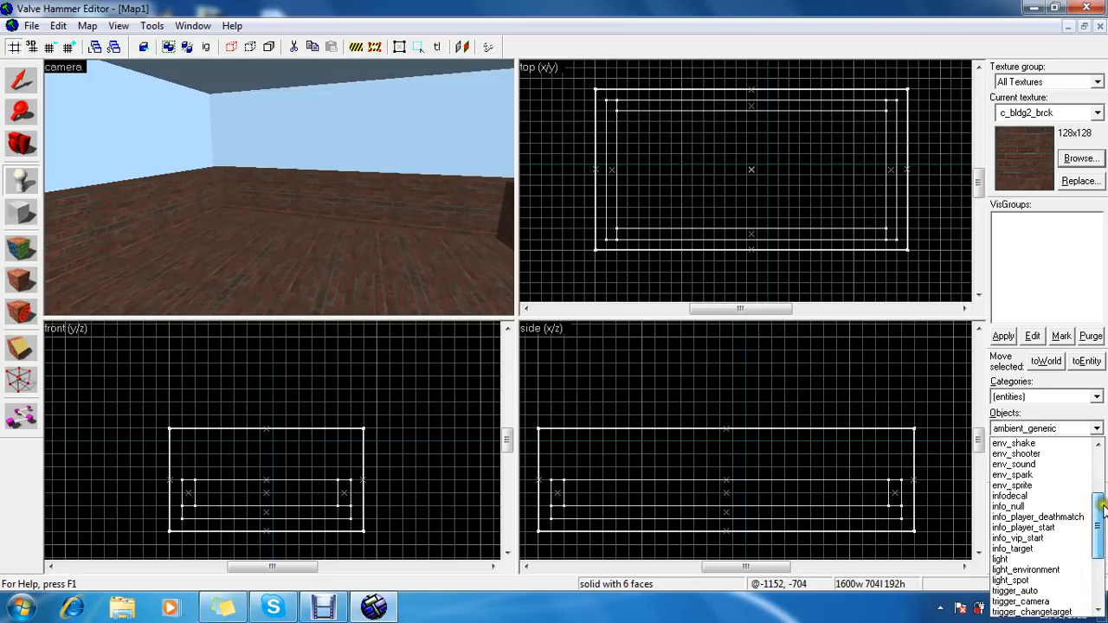
{"action": "scroll", "scroll_direction": "down", "scroll_amount": 3}
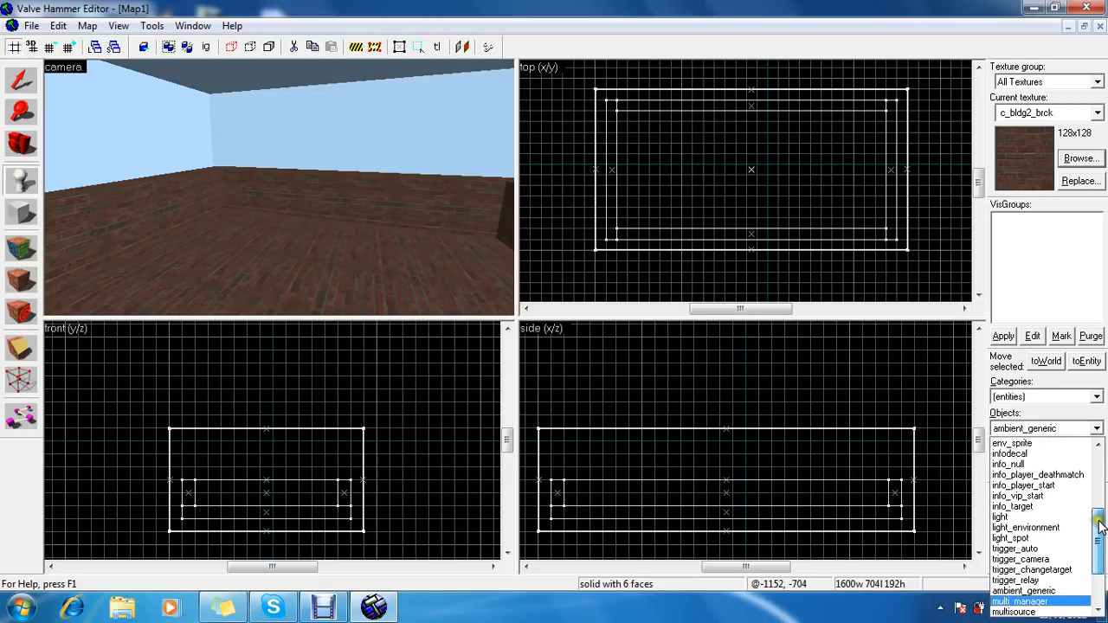
{"action": "left_click", "coordinate": [1037, 475]}
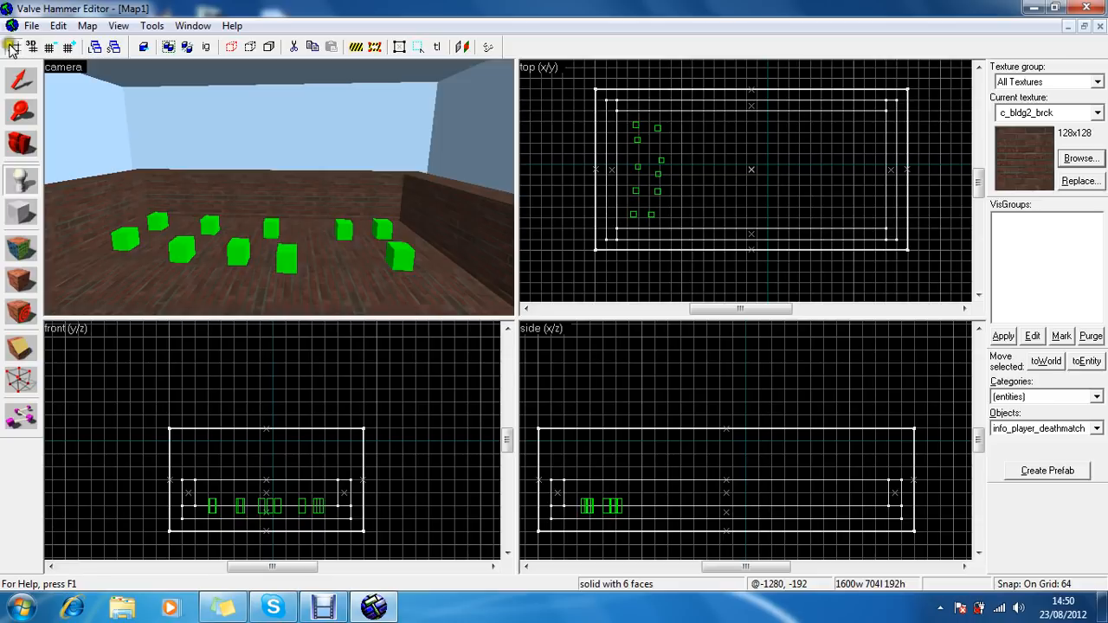
{"action": "left_click", "coordinate": [182, 249]}
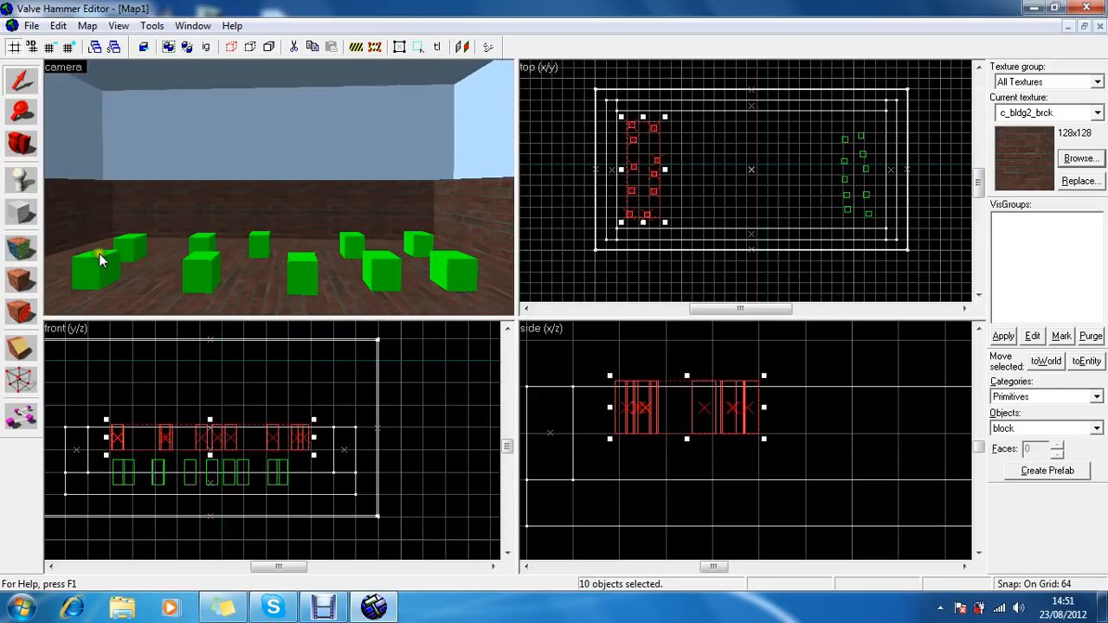
Select the second spawn group and lower it to floor level matching the first row.
{"action": "left_click", "coordinate": [101, 266]}
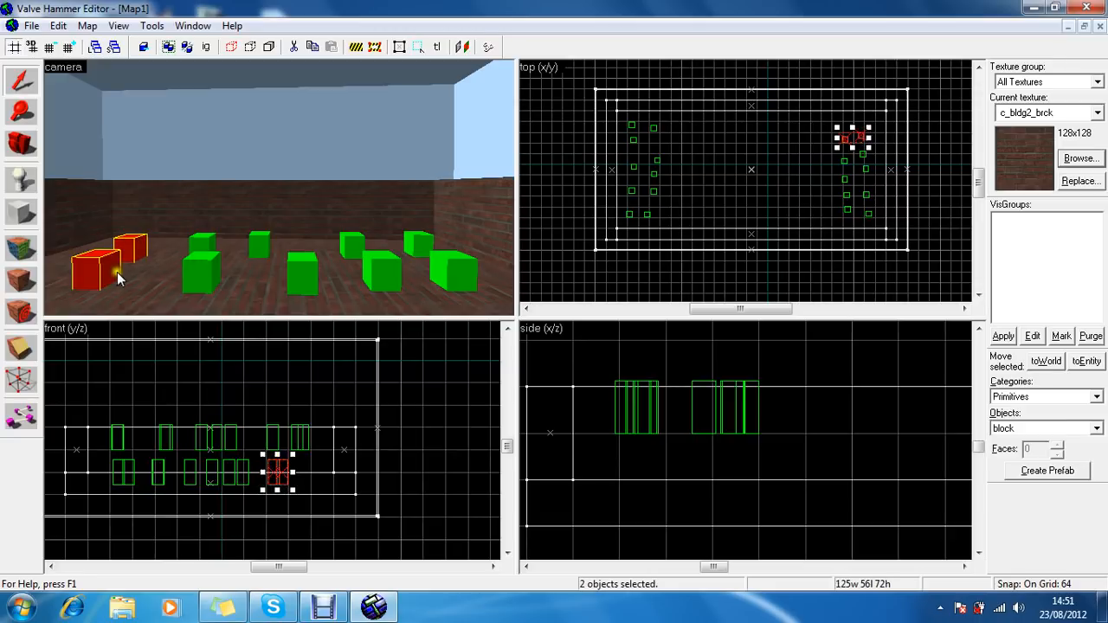
{"action": "left_click", "coordinate": [378, 269]}
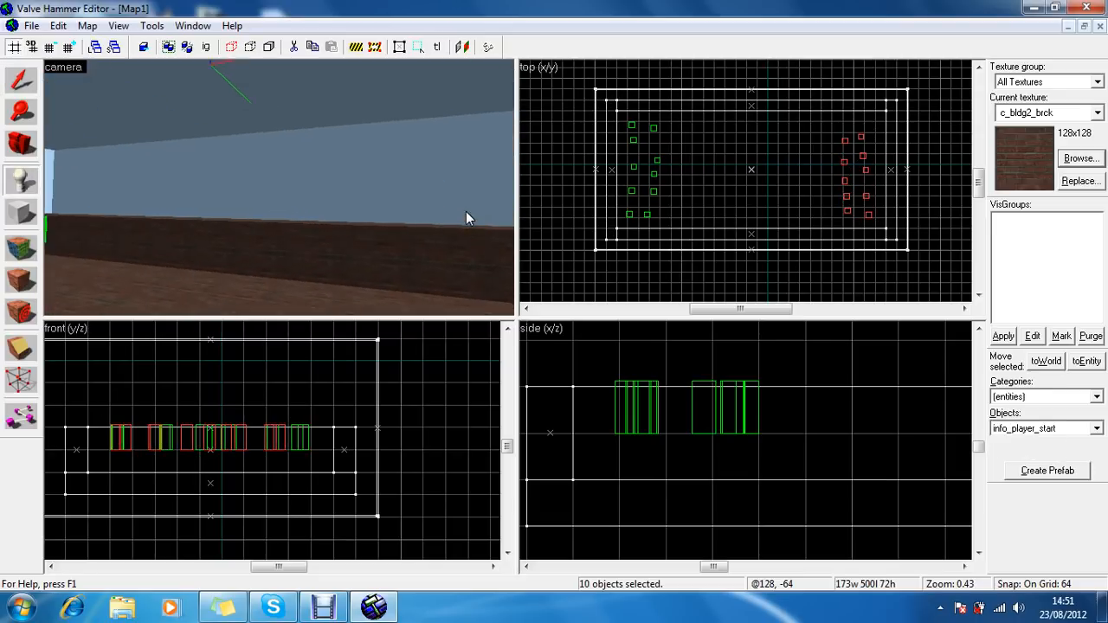
{"action": "mouse_move", "coordinate": [363, 274]}
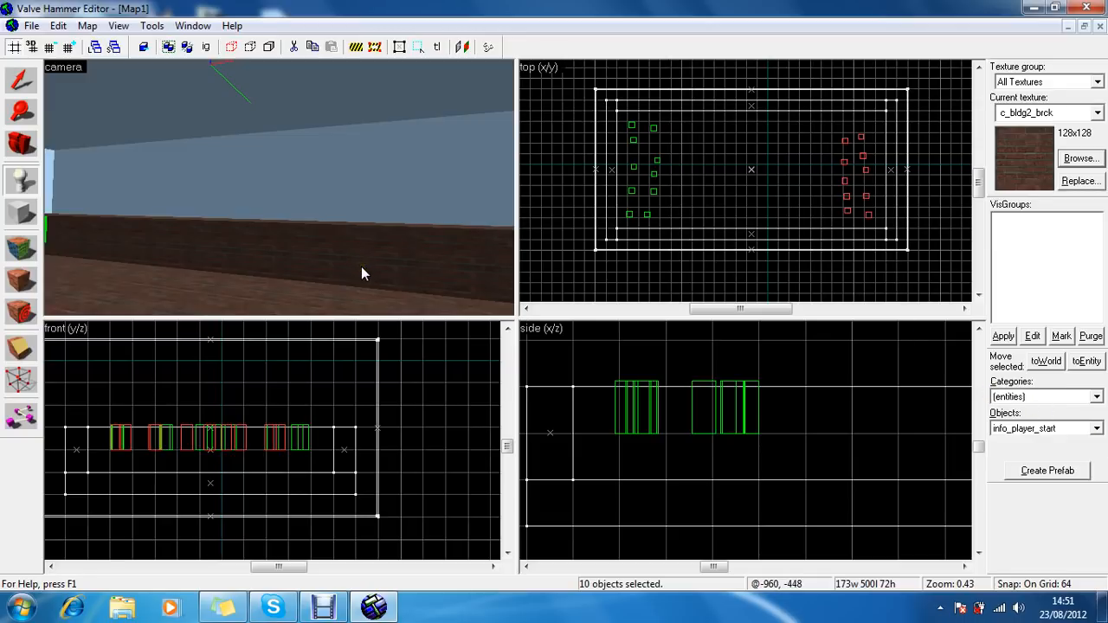
Choose light_spot and place it near the ceiling at the room's centre.
{"action": "left_click", "coordinate": [1096, 428]}
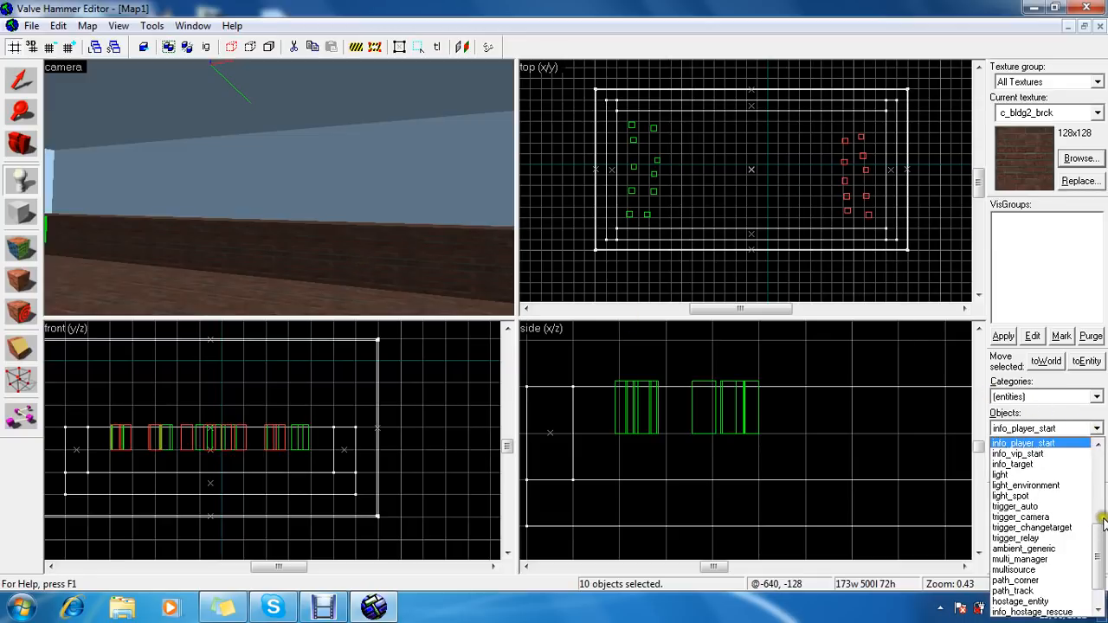
{"action": "left_click", "coordinate": [1010, 496]}
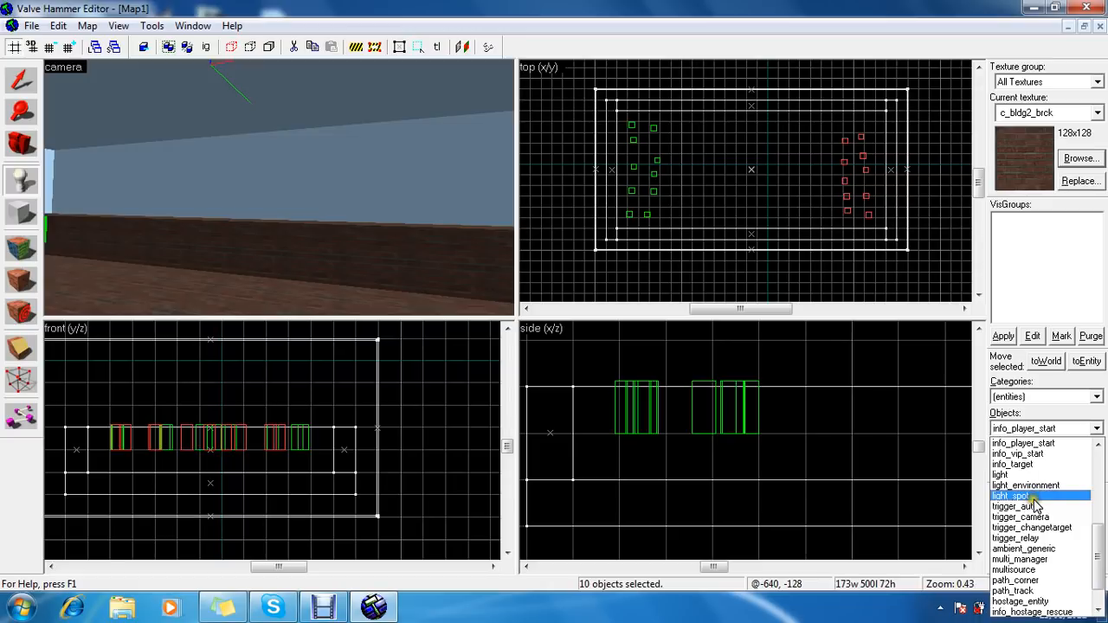
{"action": "left_click", "coordinate": [1011, 496]}
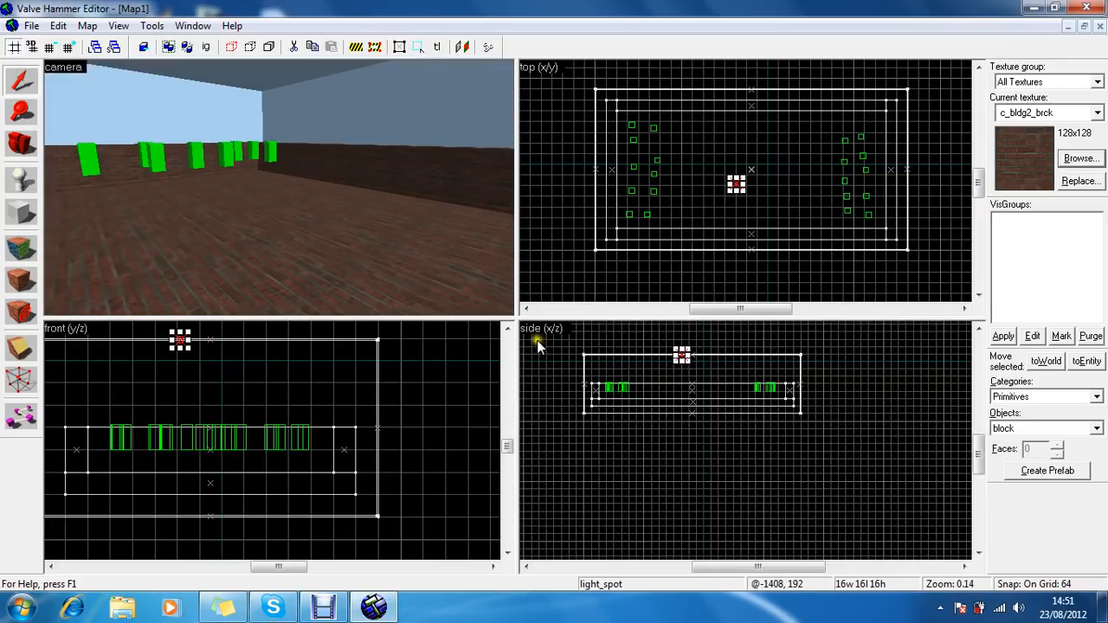
{"action": "scroll", "scroll_direction": "up", "scroll_amount": 3}
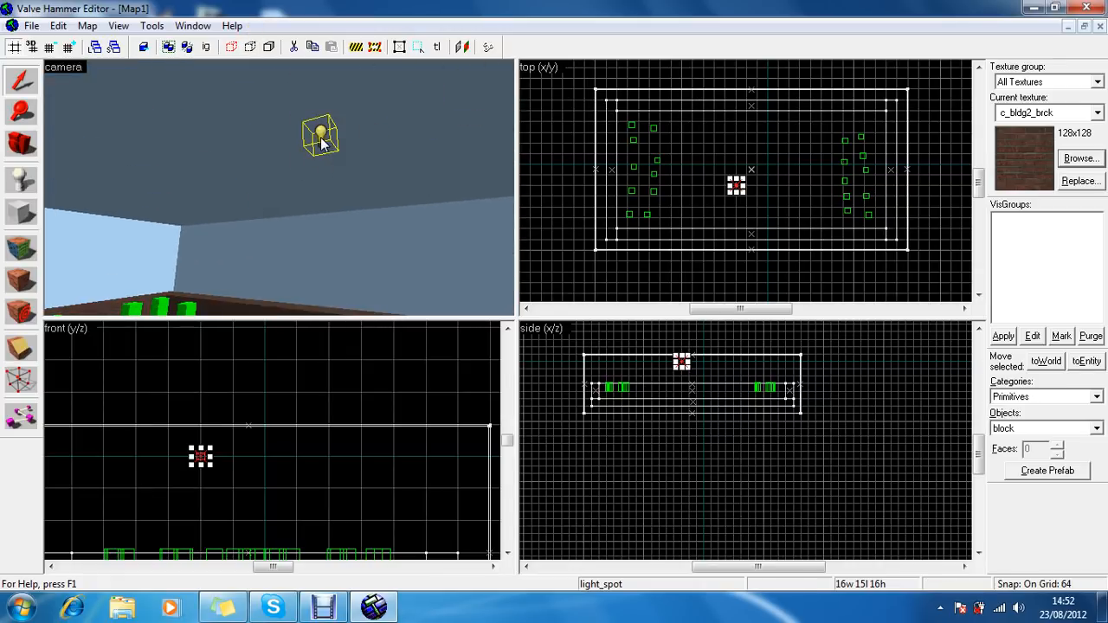
In the light_spot's Object Properties, set the Is Sky attribute to Yes.
{"action": "right_click", "coordinate": [201, 459]}
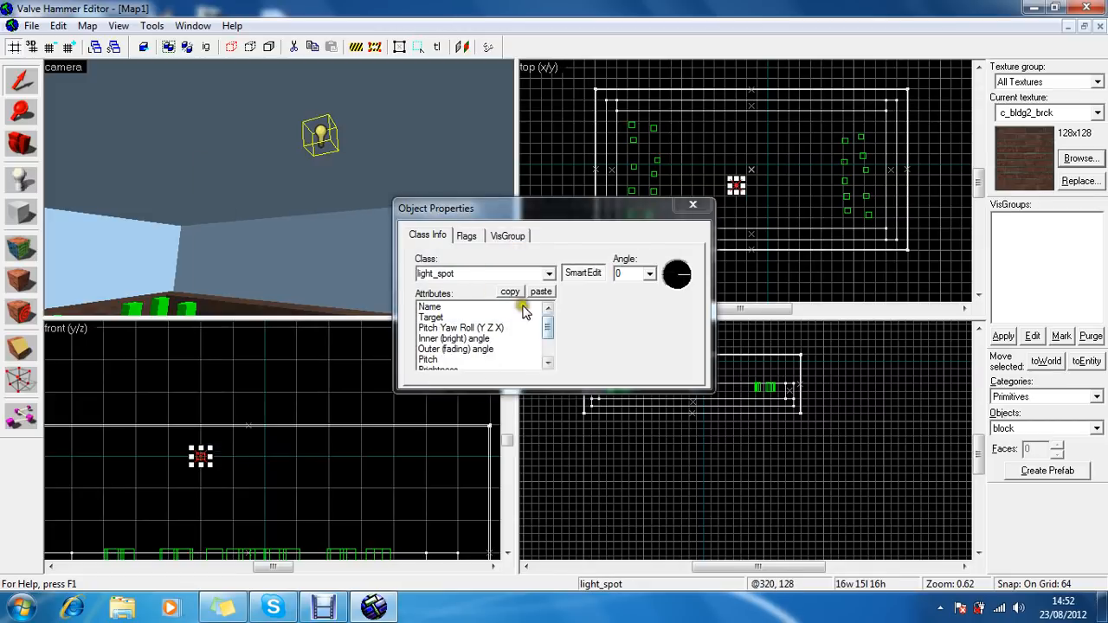
{"action": "left_click", "coordinate": [546, 339]}
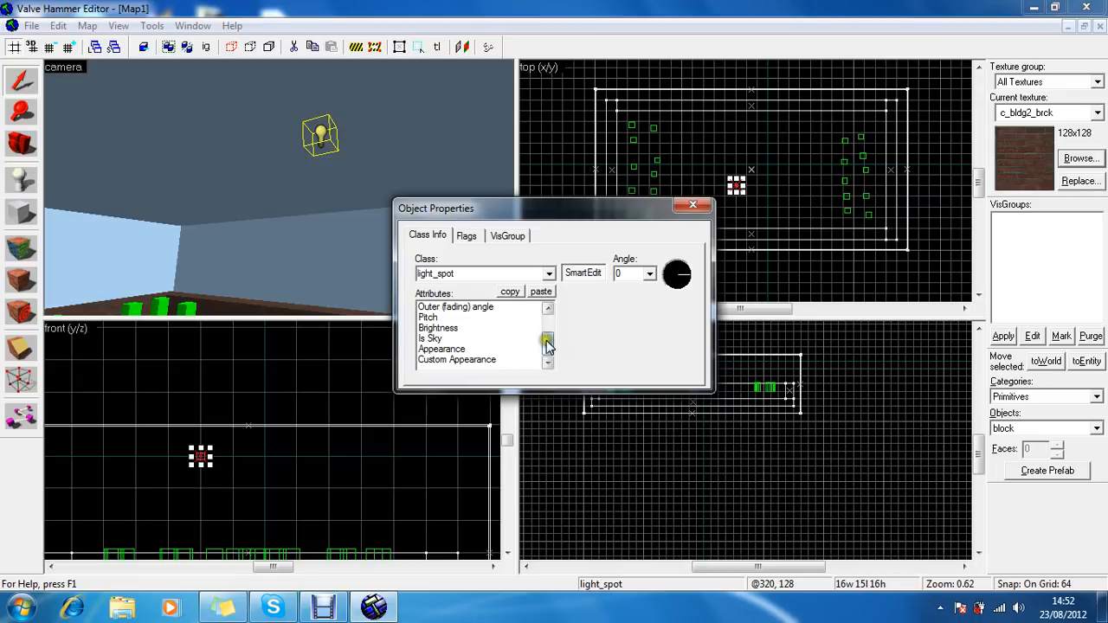
{"action": "left_click", "coordinate": [431, 338]}
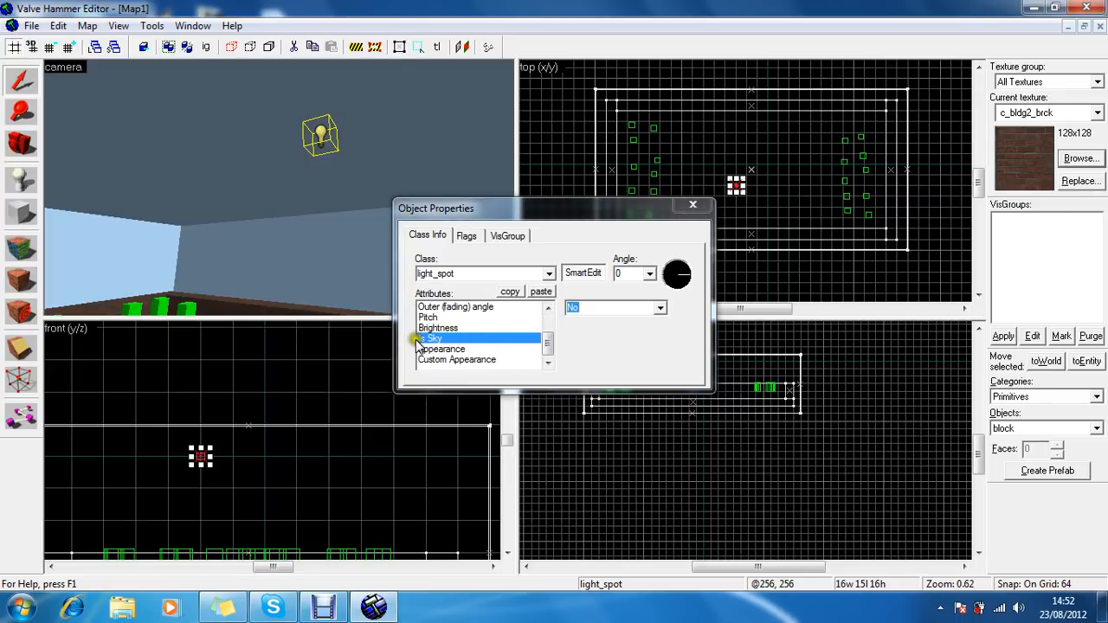
{"action": "left_click", "coordinate": [661, 308]}
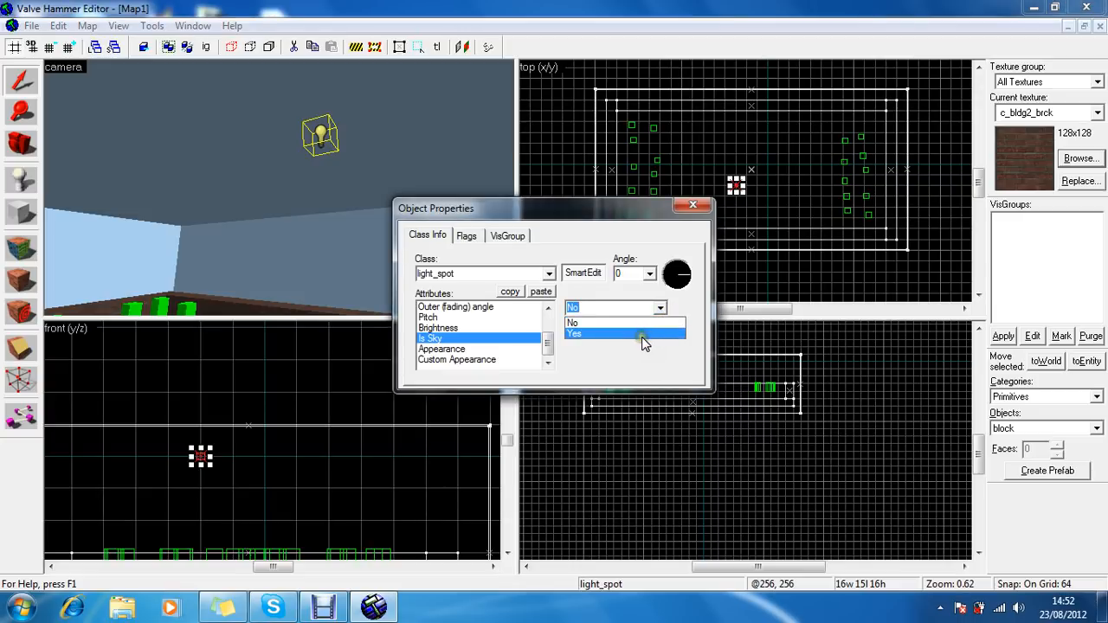
{"action": "left_click", "coordinate": [574, 334]}
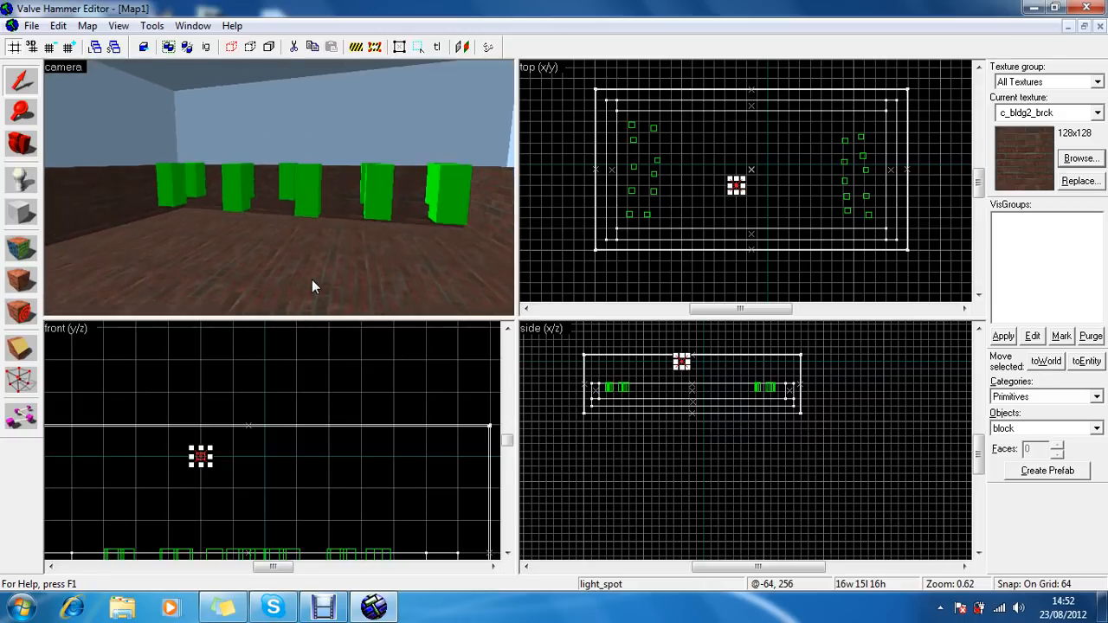
In Map properties, set environment map (cl_skyname) to 'sky'.
{"action": "left_click", "coordinate": [31, 25]}
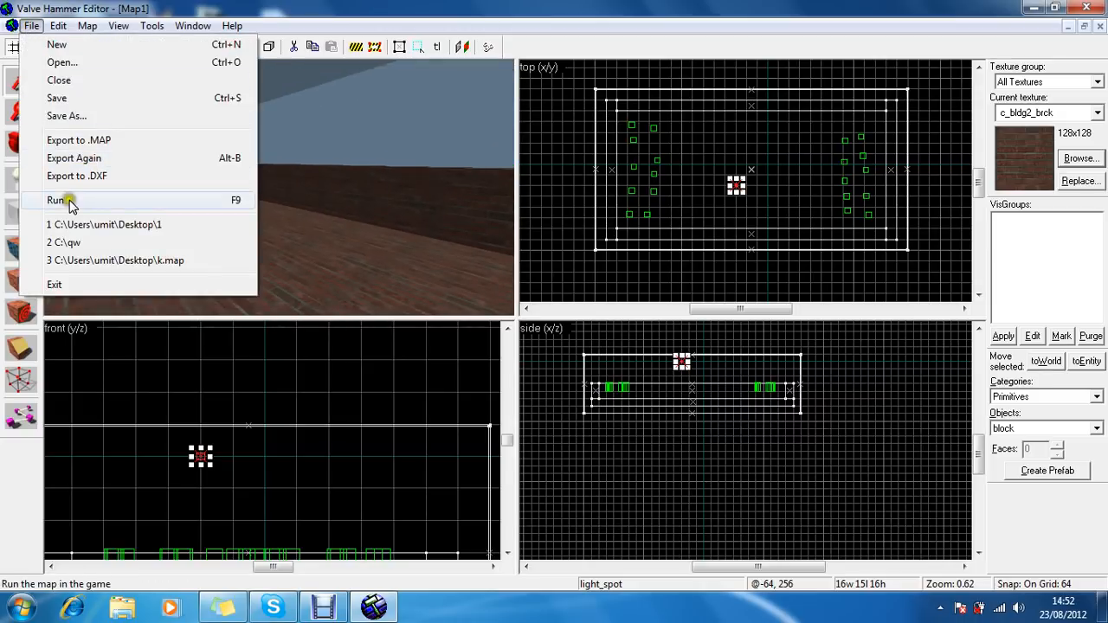
{"action": "left_click", "coordinate": [86, 25]}
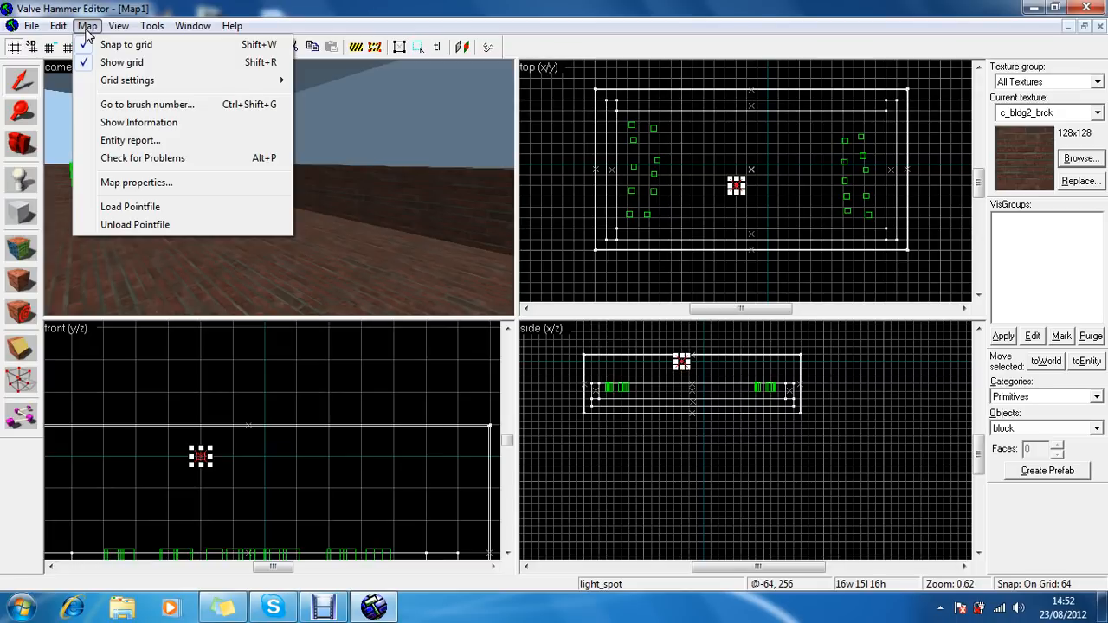
{"action": "left_click", "coordinate": [136, 182]}
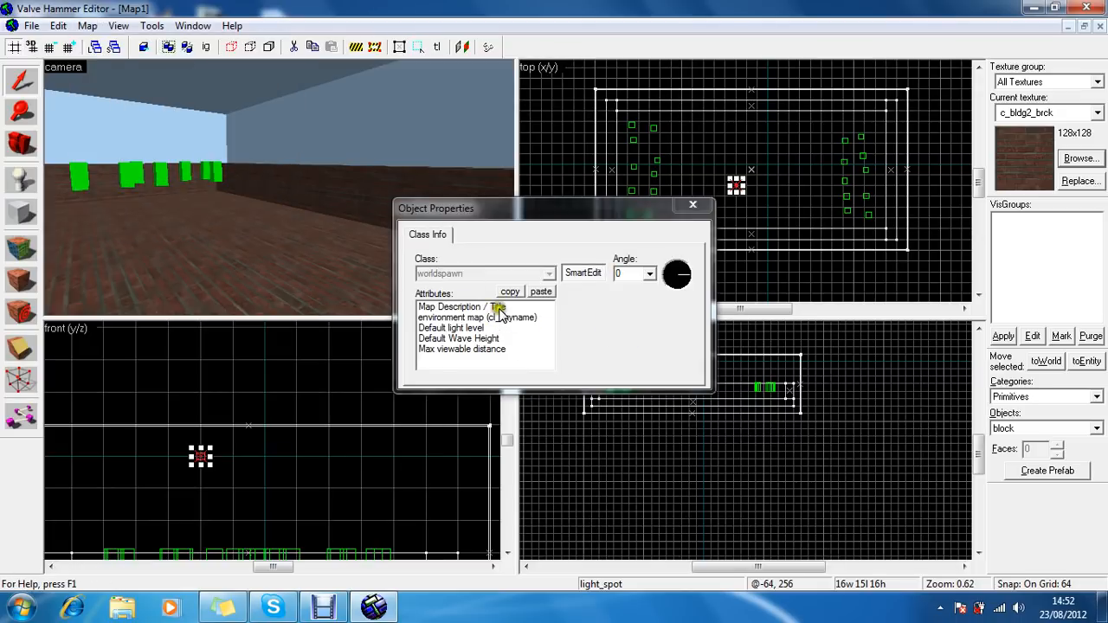
{"action": "left_click", "coordinate": [476, 317]}
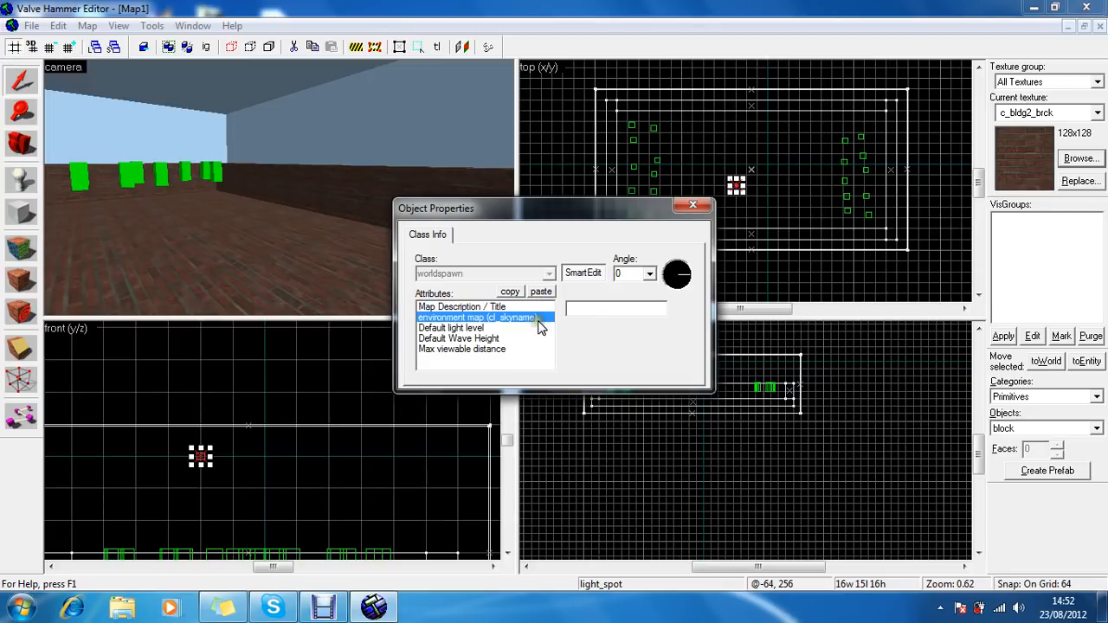
{"action": "left_click", "coordinate": [615, 311]}
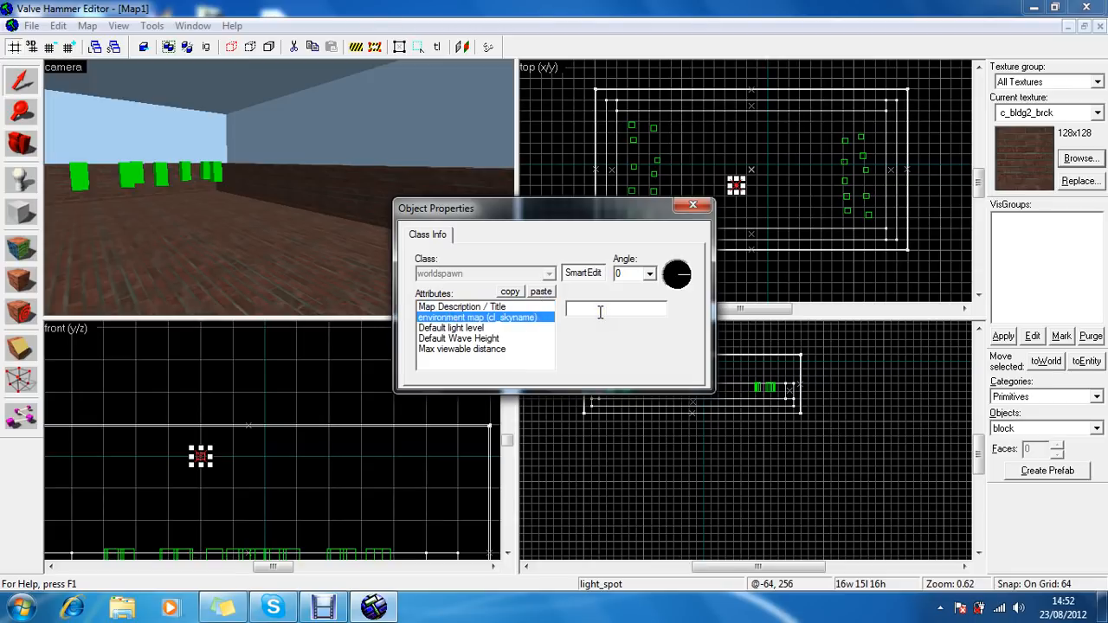
{"action": "type", "text": "sky"}
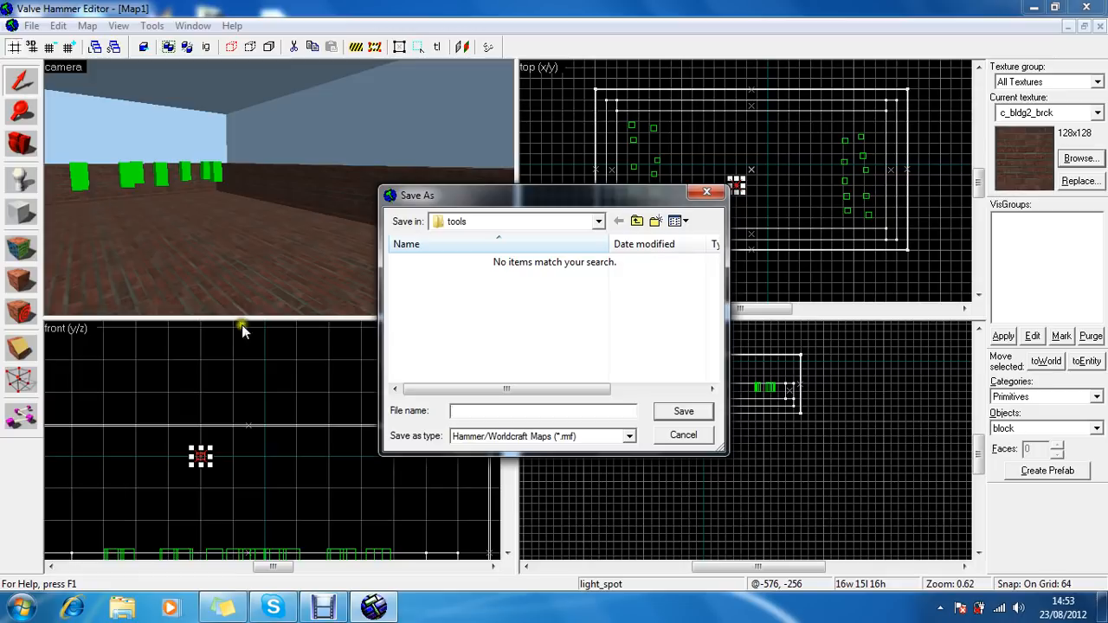
{"action": "mouse_move", "coordinate": [409, 416]}
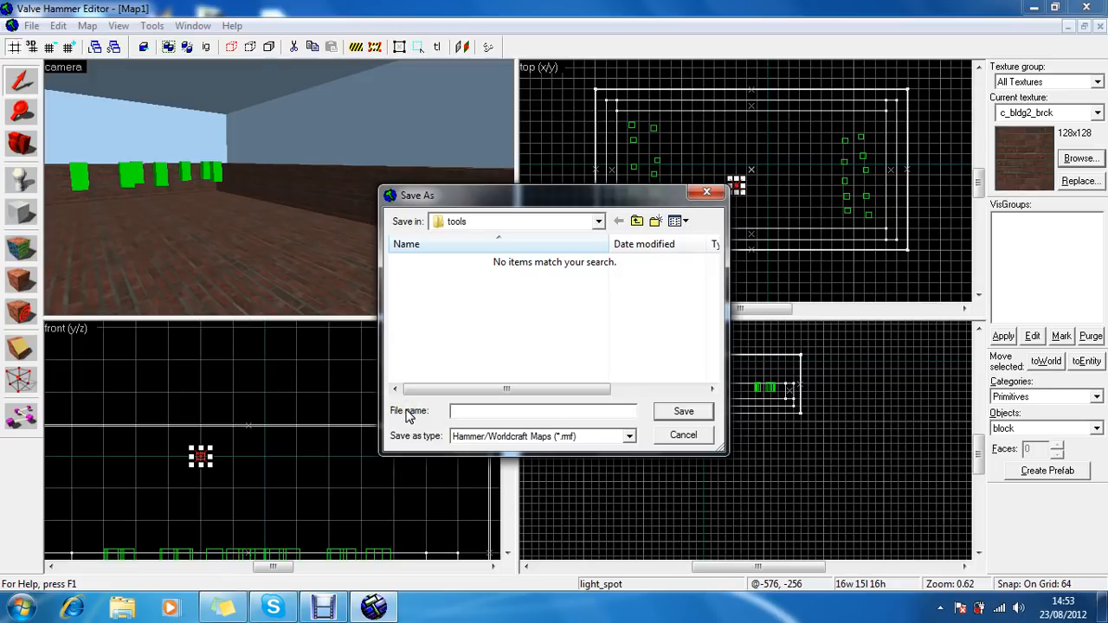
Save the map as 536 in the Desktop folder via Save As.
{"action": "type", "text": "53"}
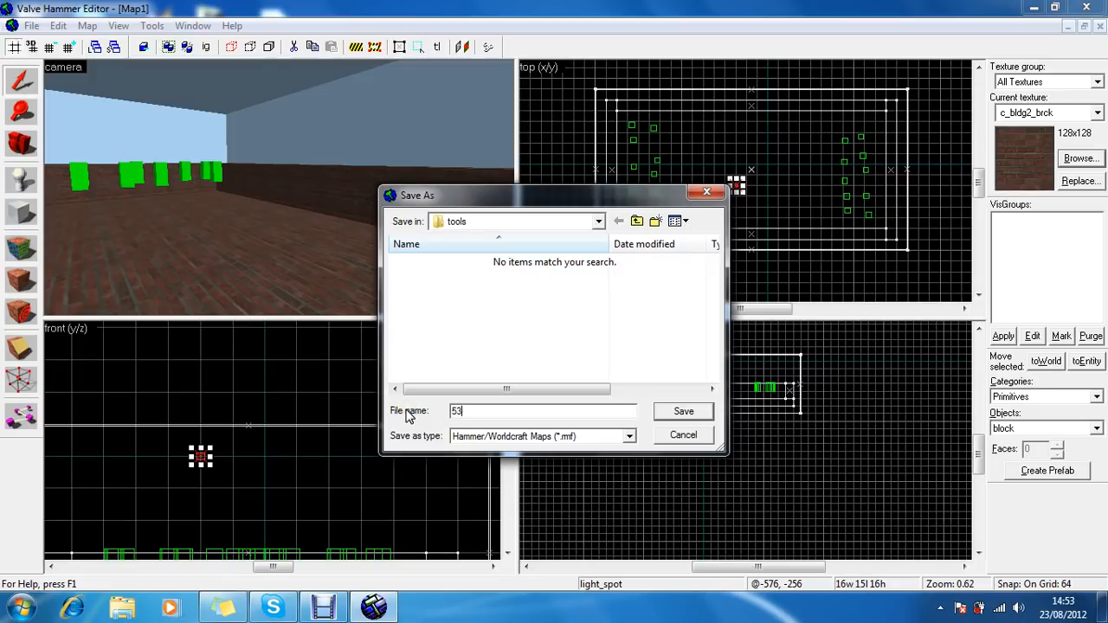
{"action": "type", "text": "6"}
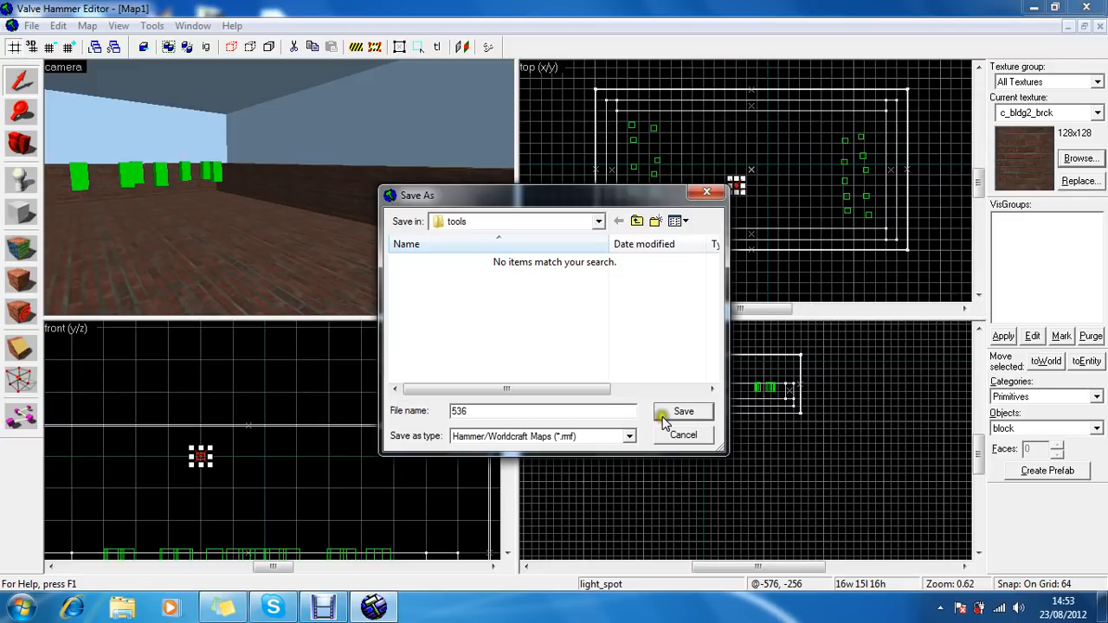
{"action": "mouse_move", "coordinate": [638, 221]}
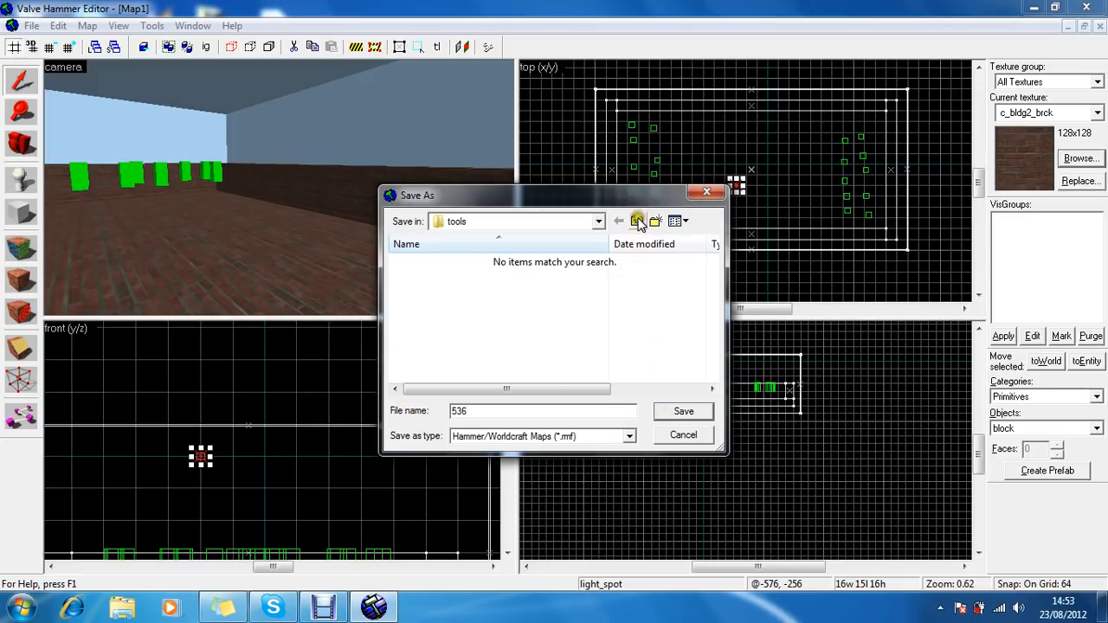
{"action": "left_click", "coordinate": [638, 221]}
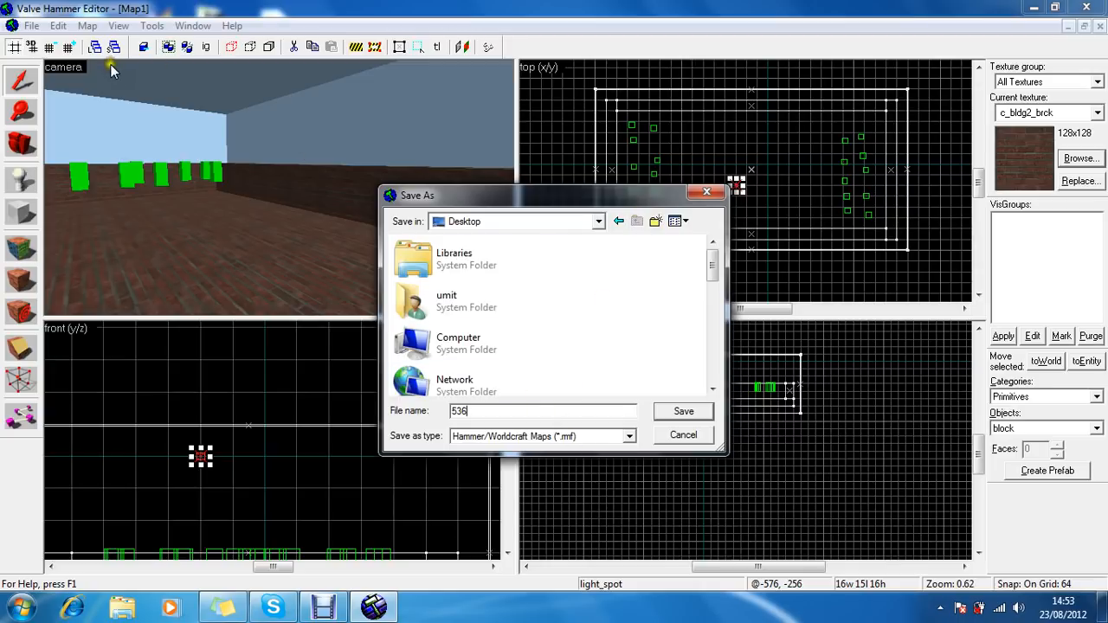
{"action": "mouse_move", "coordinate": [496, 510]}
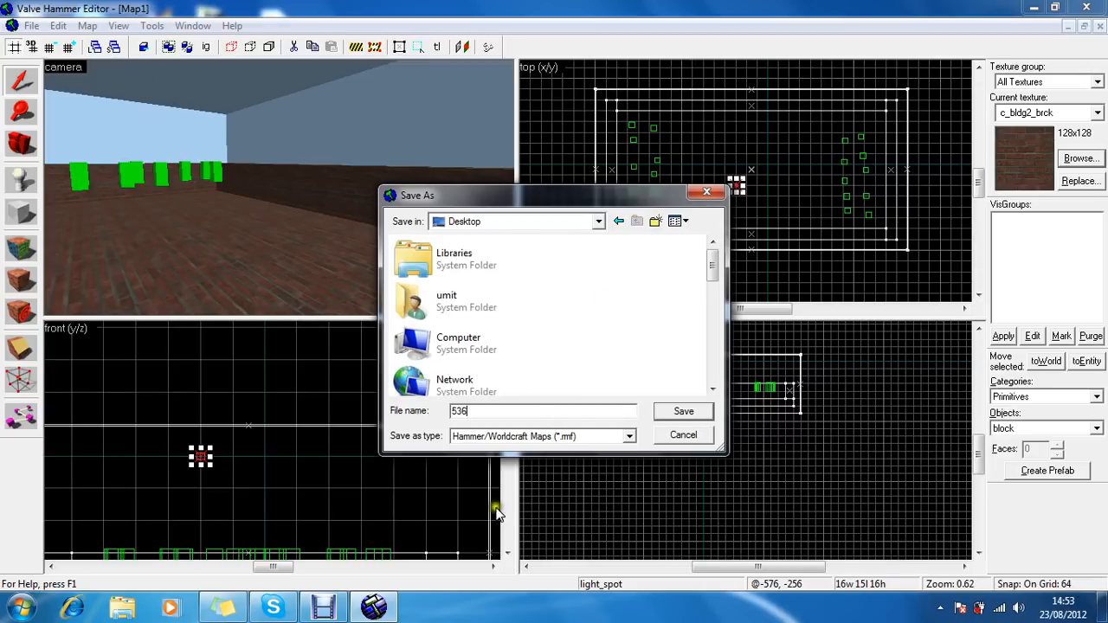
{"action": "mouse_move", "coordinate": [814, 426]}
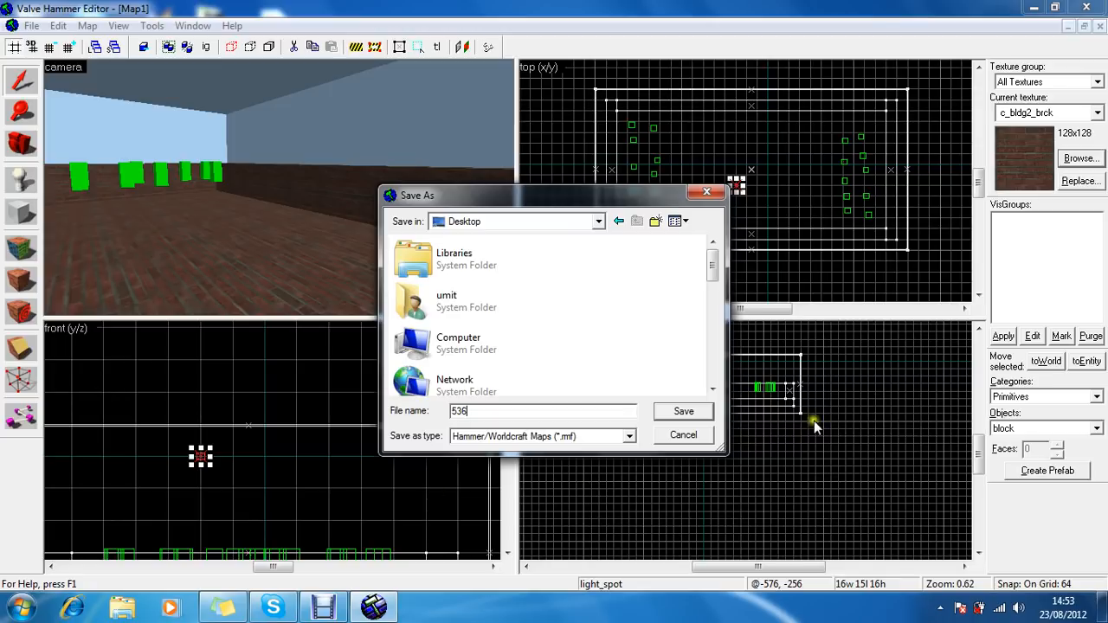
{"action": "mouse_move", "coordinate": [519, 439]}
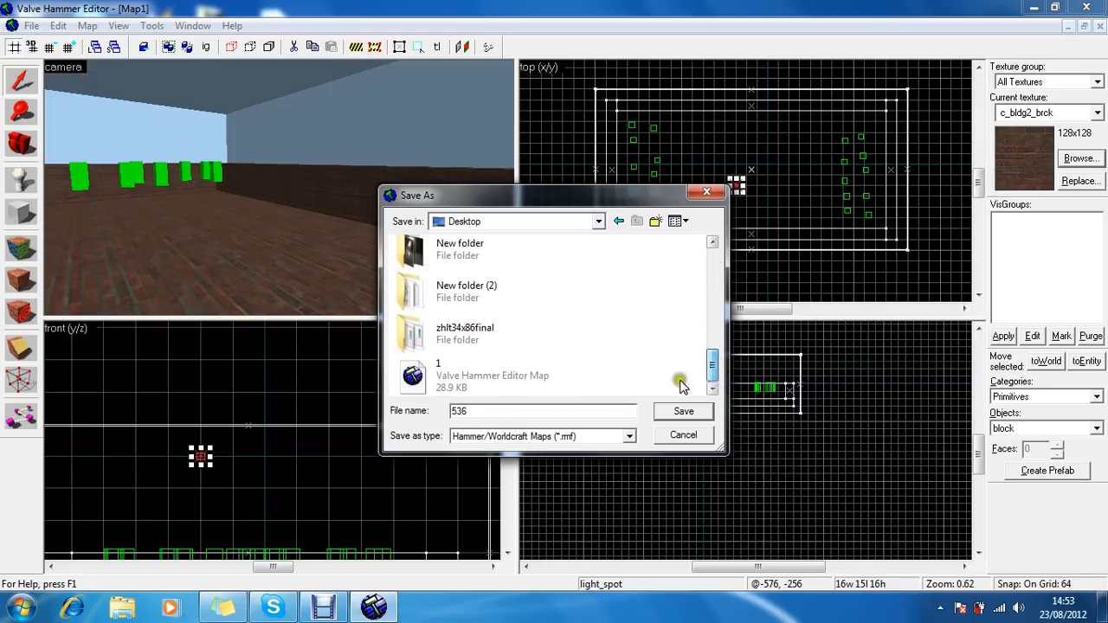
{"action": "left_click", "coordinate": [683, 411]}
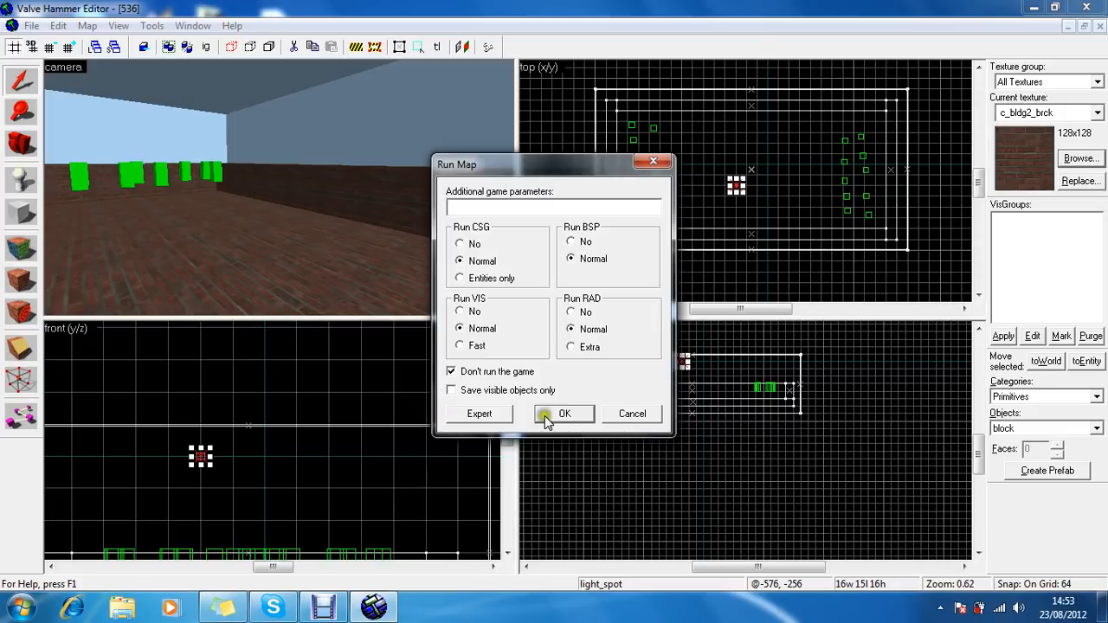
{"action": "mouse_move", "coordinate": [564, 420]}
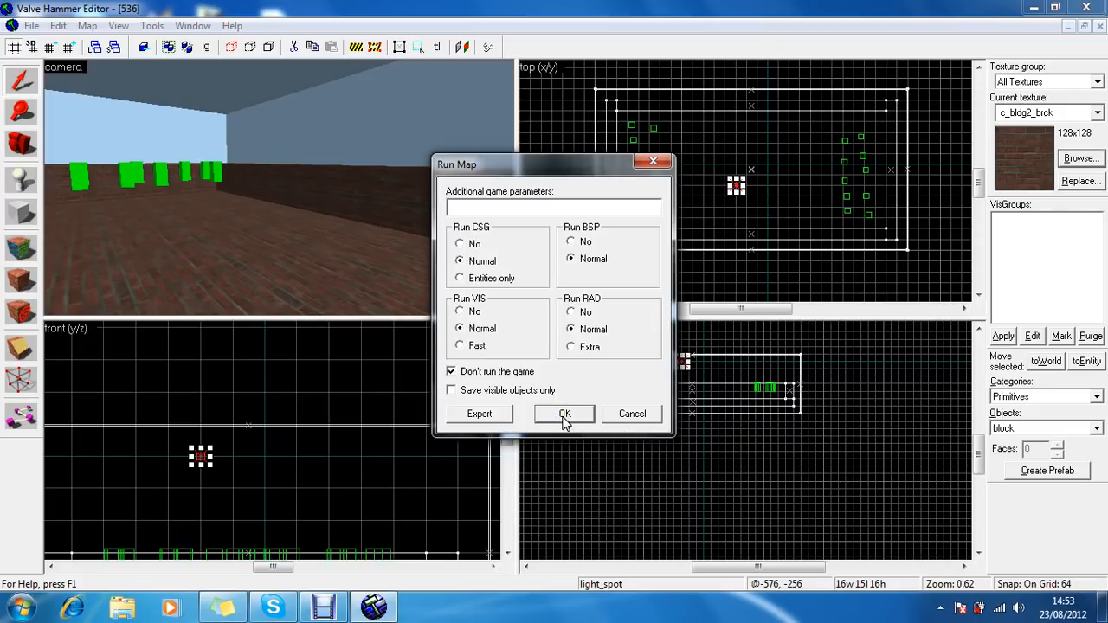
Run the compile with Normal CSG/BSP/VIS/RAD settings and dismiss the Compile Process Window.
{"action": "left_click", "coordinate": [564, 414]}
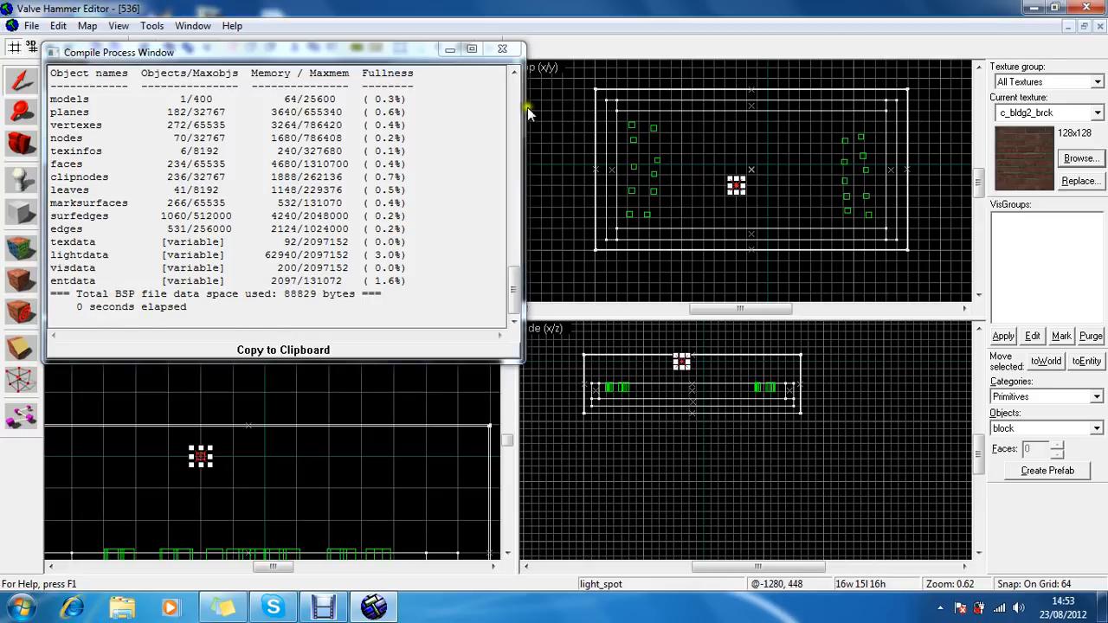
{"action": "left_click", "coordinate": [502, 49]}
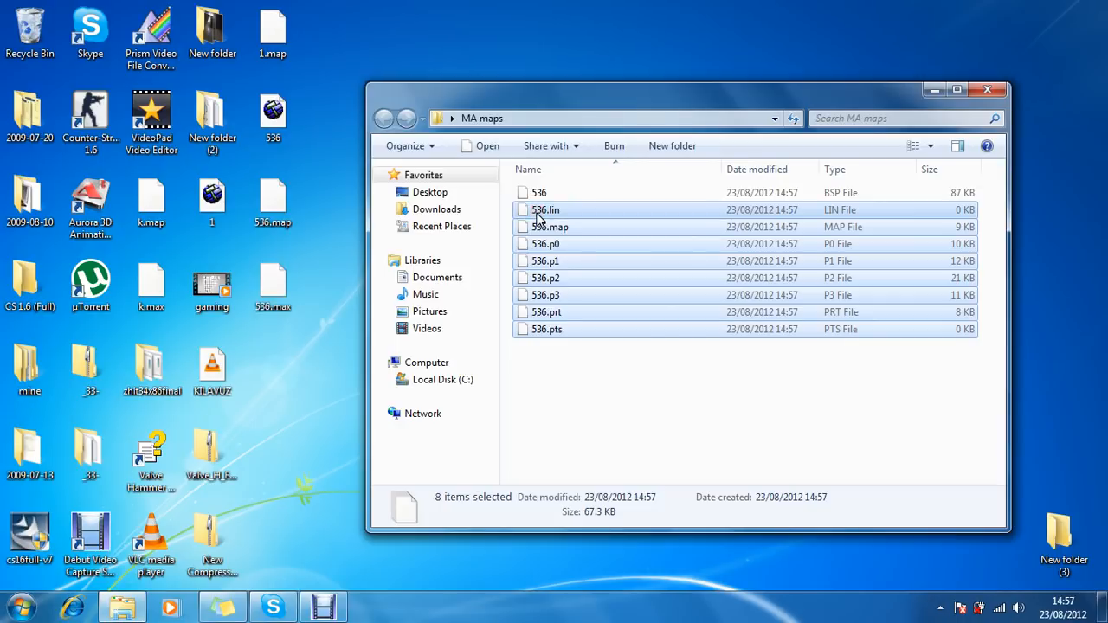
Copy the compiled 536.bsp file from the MA maps folder.
{"action": "right_click", "coordinate": [539, 192]}
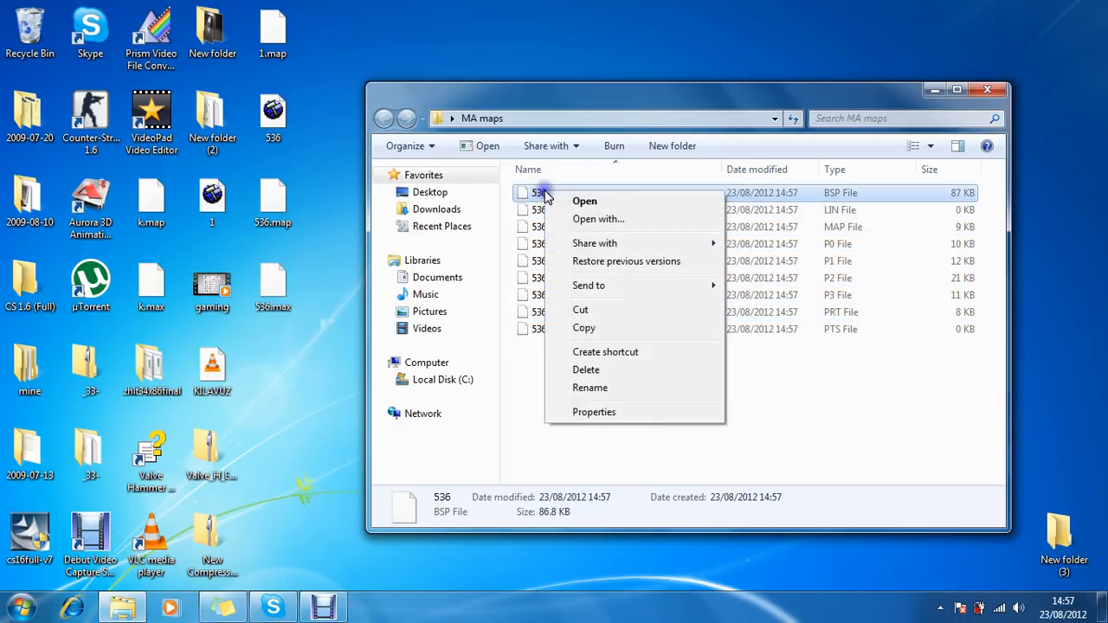
{"action": "left_click", "coordinate": [16, 605]}
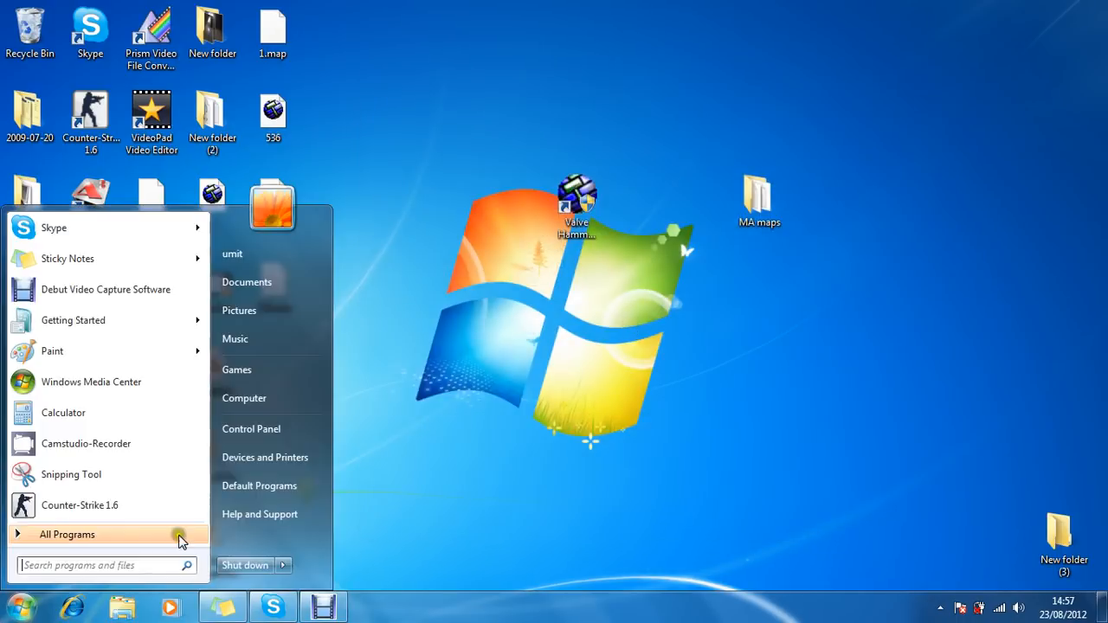
Navigate to C:\Program Files\Valve\cstrike\maps and paste 536.bsp there.
{"action": "left_click", "coordinate": [244, 397]}
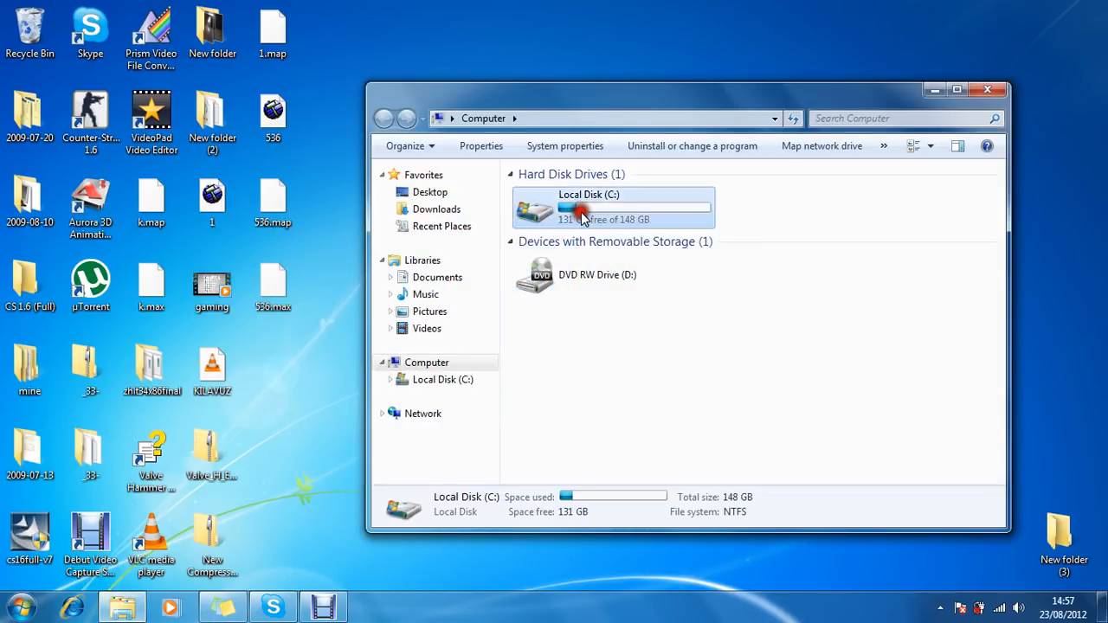
{"action": "double_click", "coordinate": [589, 207]}
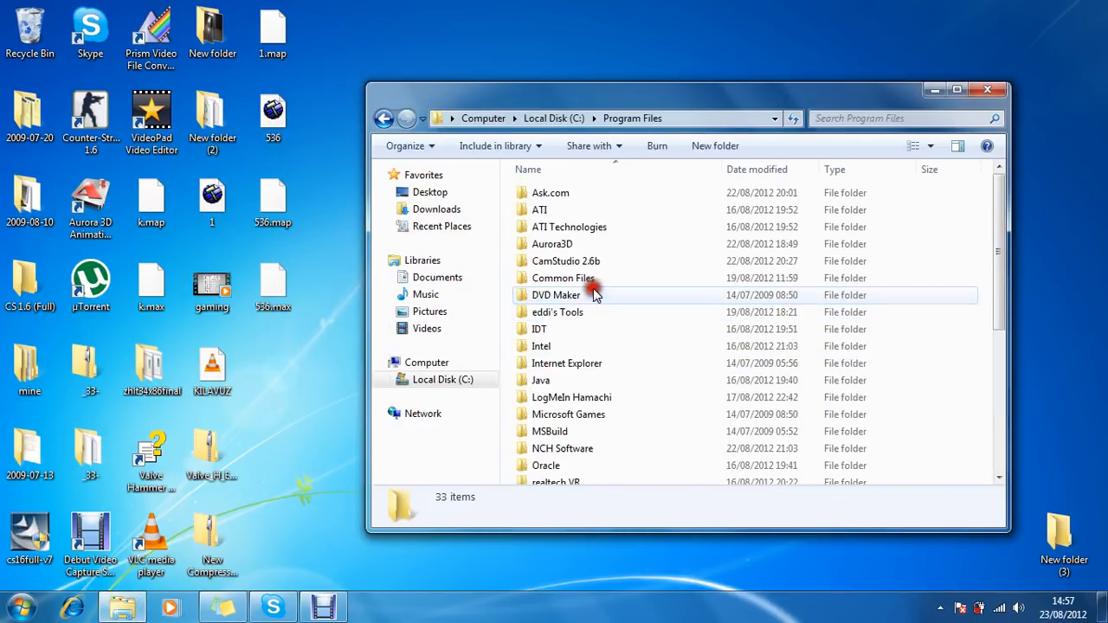
{"action": "scroll", "scroll_direction": "down", "scroll_amount": 3}
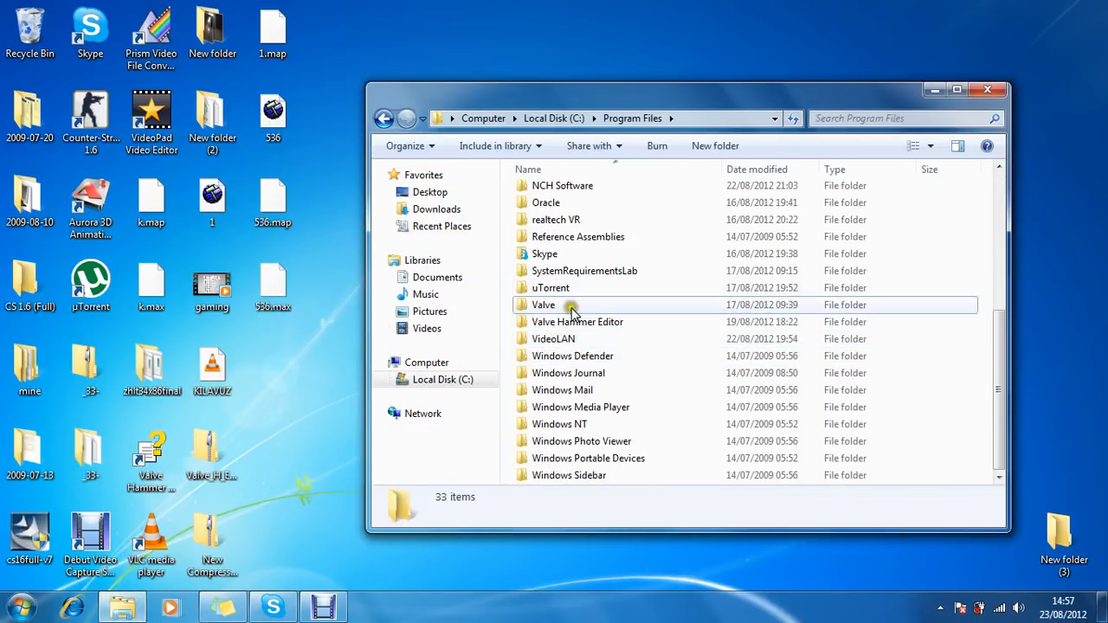
{"action": "double_click", "coordinate": [543, 305]}
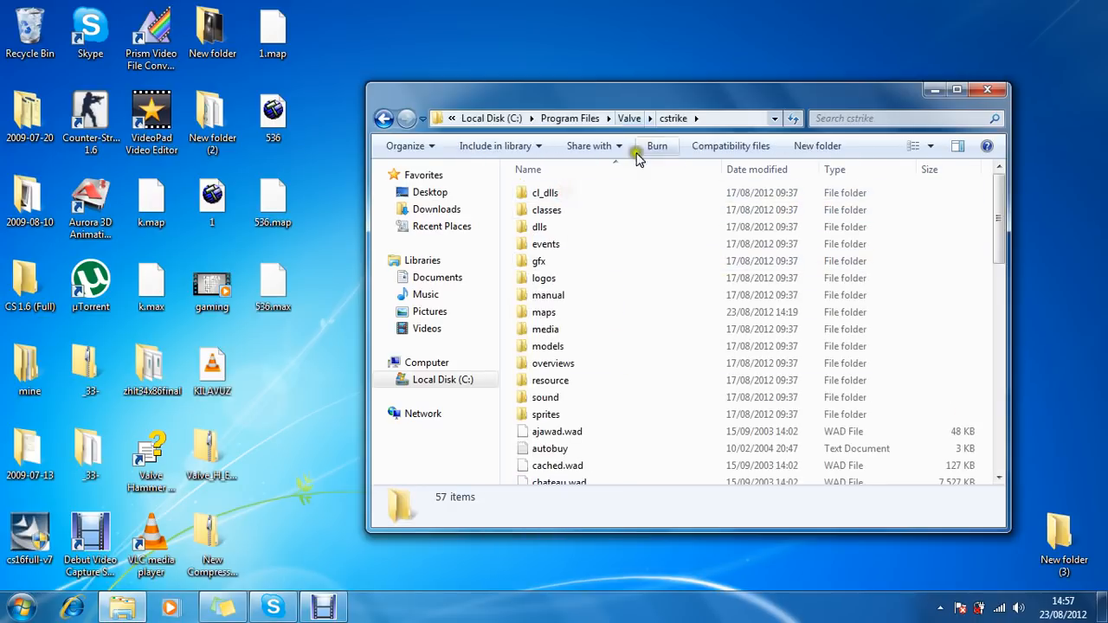
{"action": "left_click", "coordinate": [544, 311]}
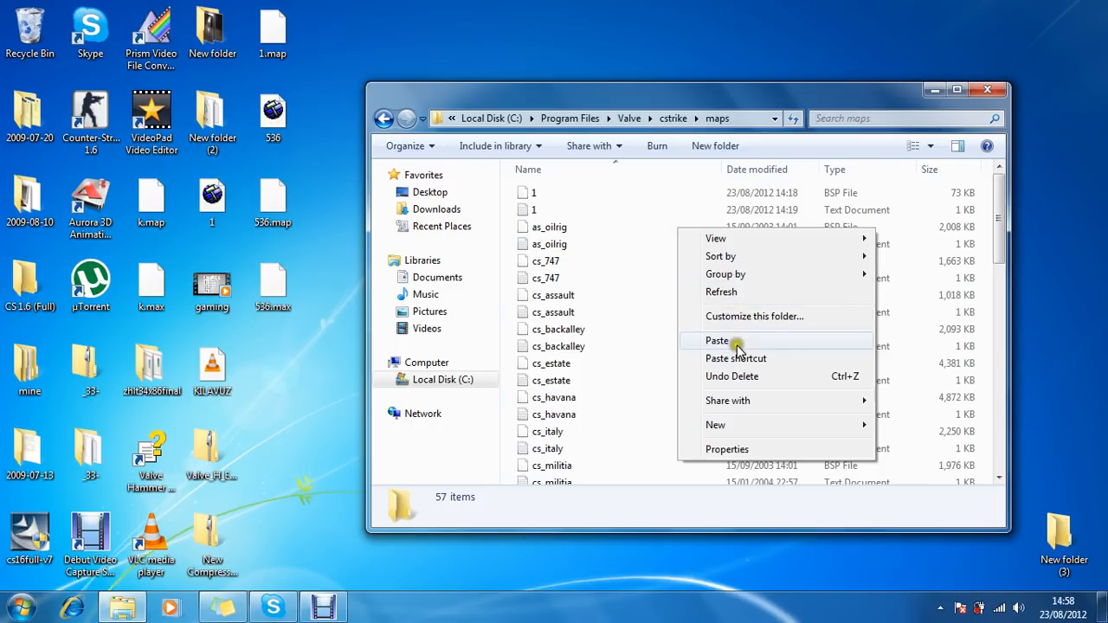
{"action": "left_click", "coordinate": [717, 340]}
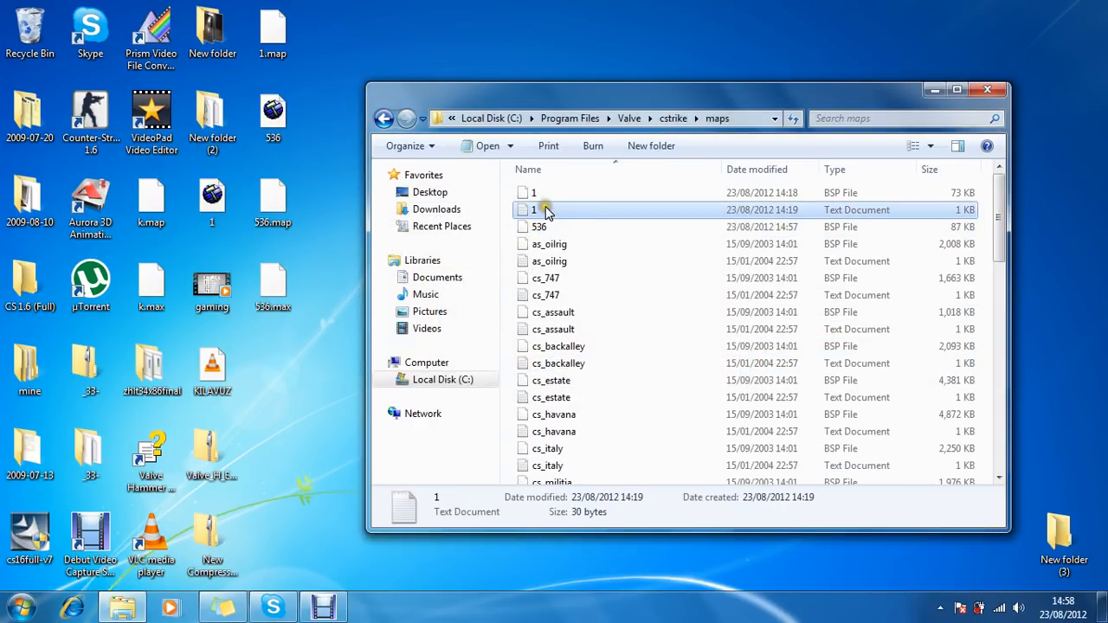
Save the note '1' as 536, accepting My Documents when the maps folder refuses.
{"action": "double_click", "coordinate": [534, 209]}
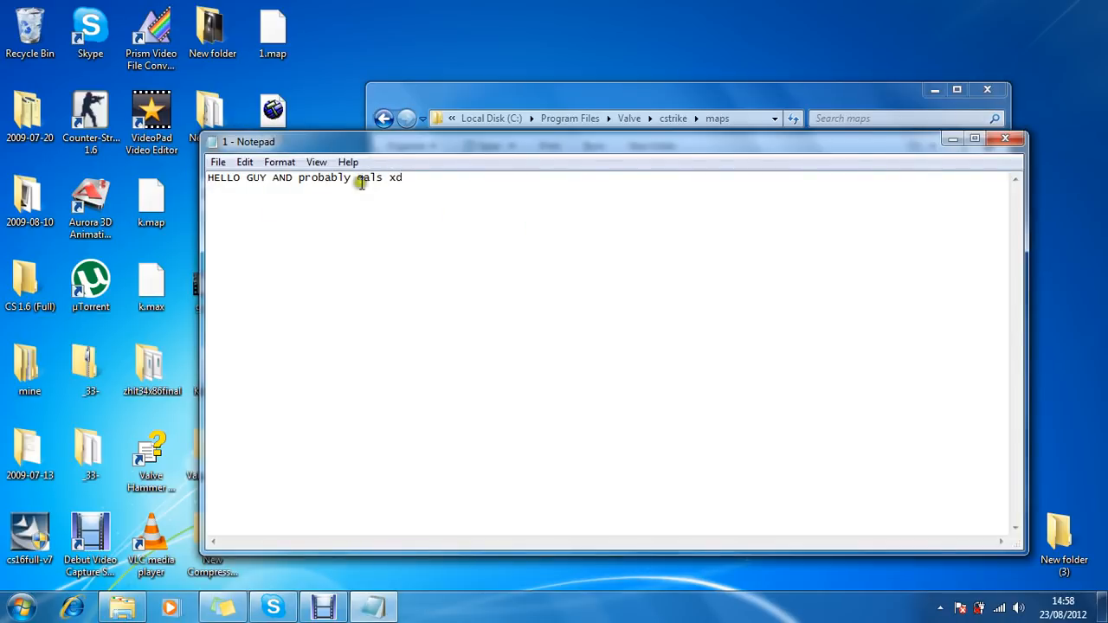
{"action": "left_click", "coordinate": [218, 162]}
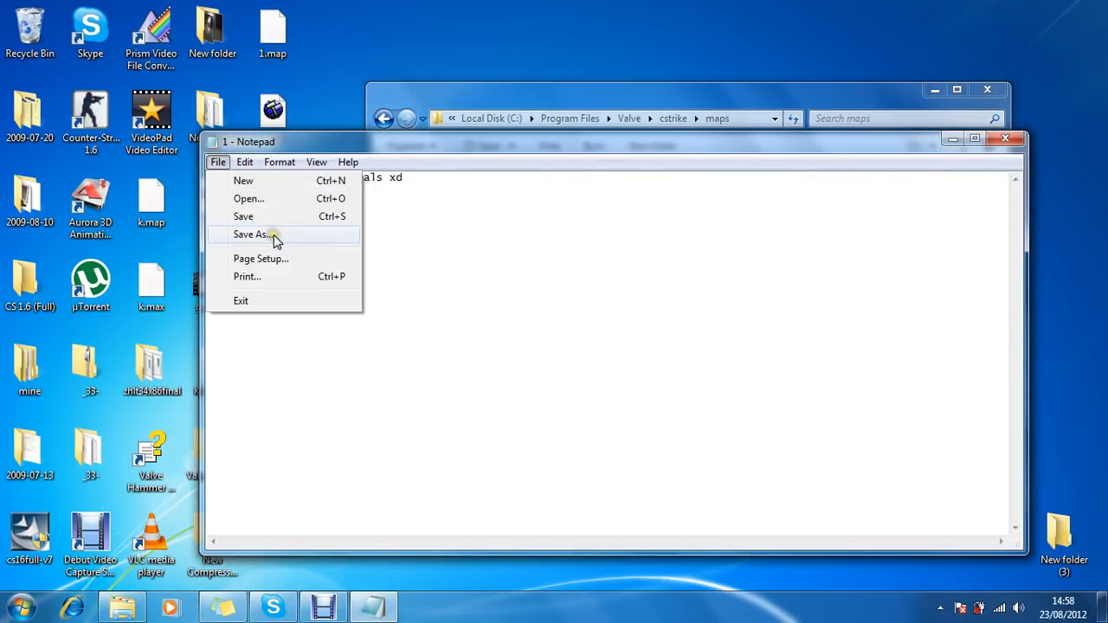
{"action": "left_click", "coordinate": [253, 233]}
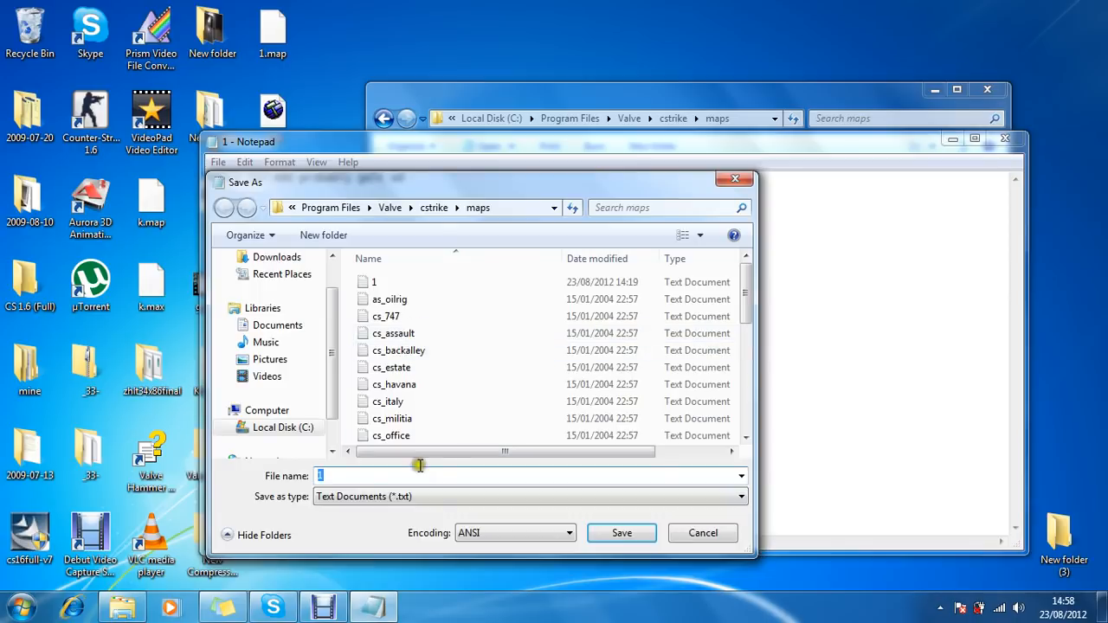
{"action": "type", "text": "5"}
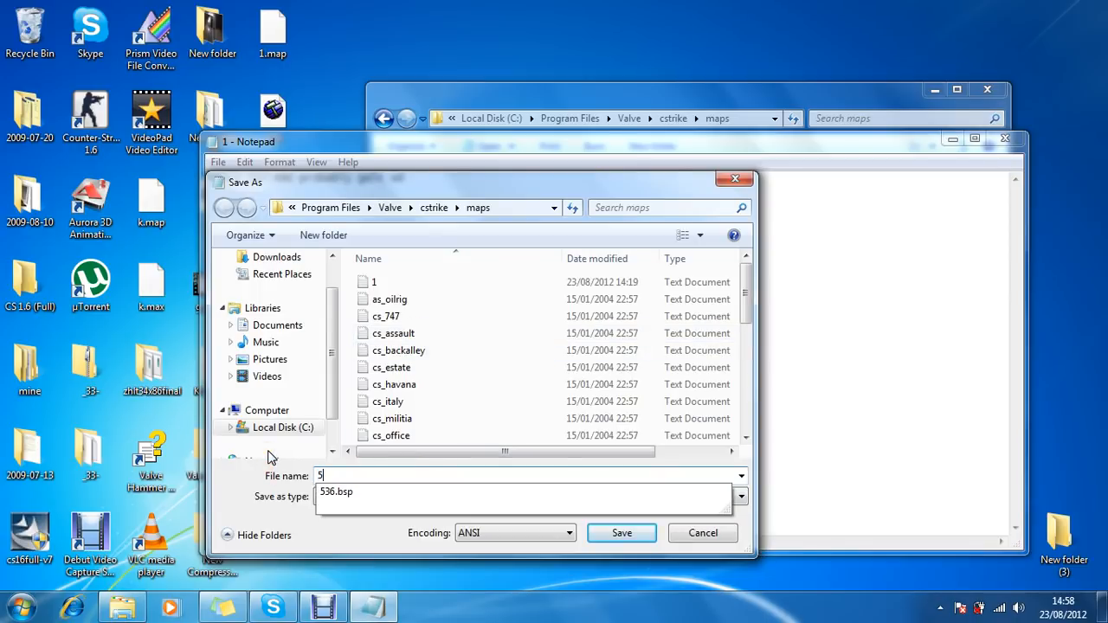
{"action": "left_click", "coordinate": [621, 532]}
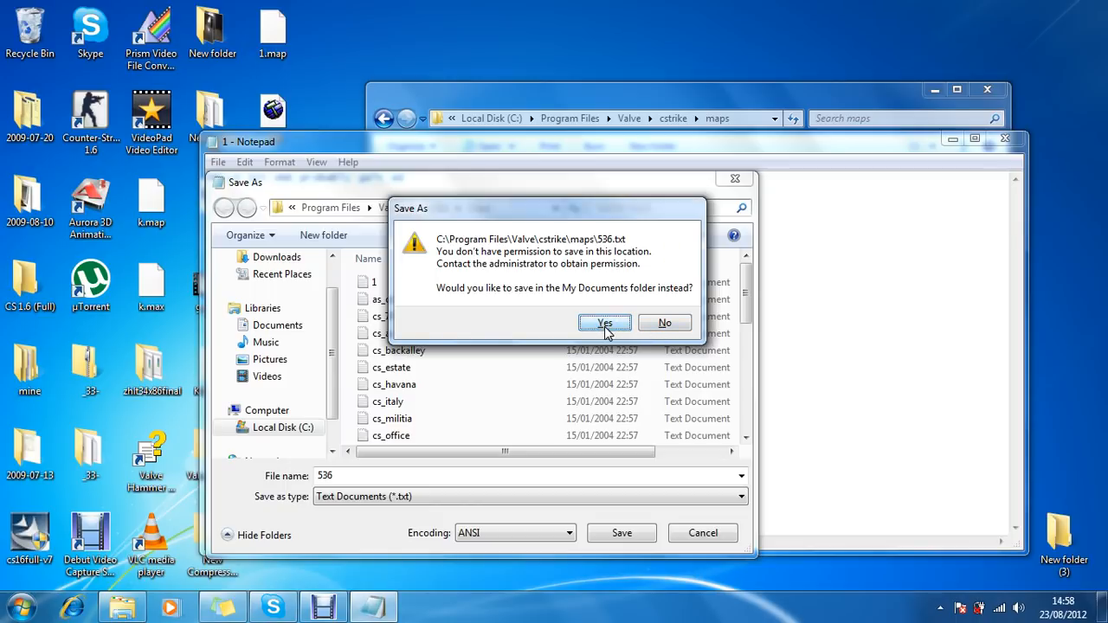
{"action": "left_click", "coordinate": [604, 322]}
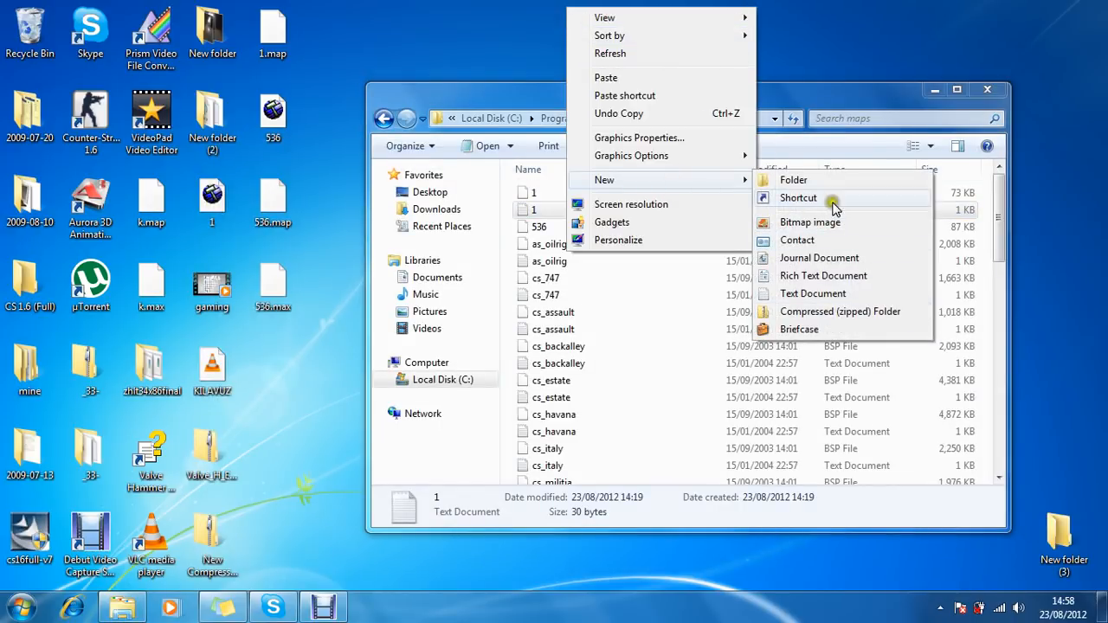
Move the 536 text file into the maps folder, granting administrator permission.
{"action": "left_click", "coordinate": [812, 293]}
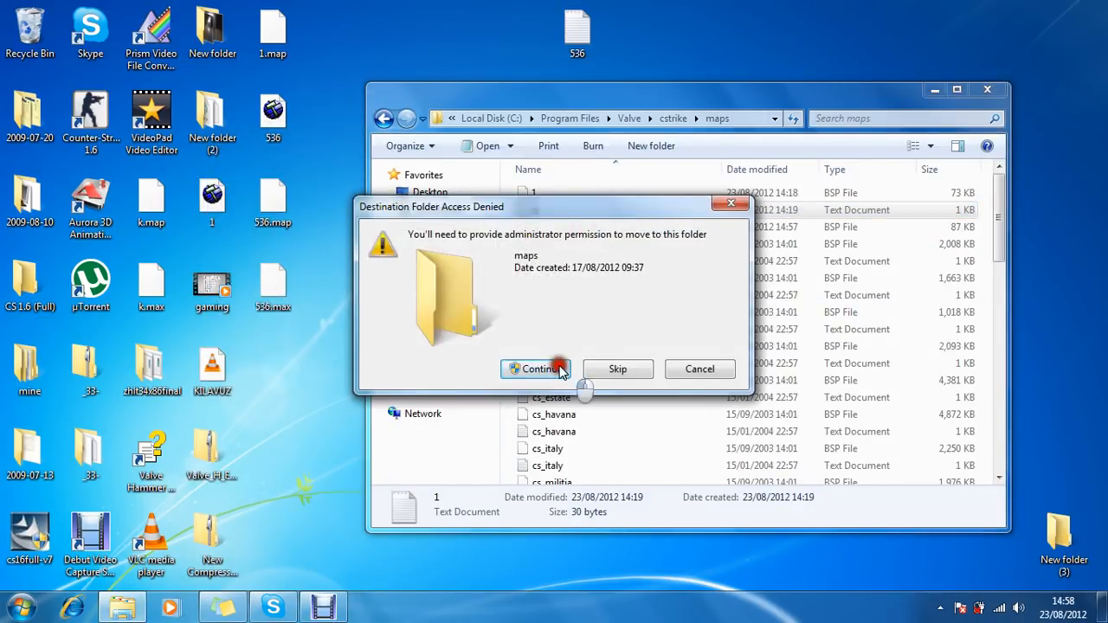
{"action": "left_click", "coordinate": [535, 369]}
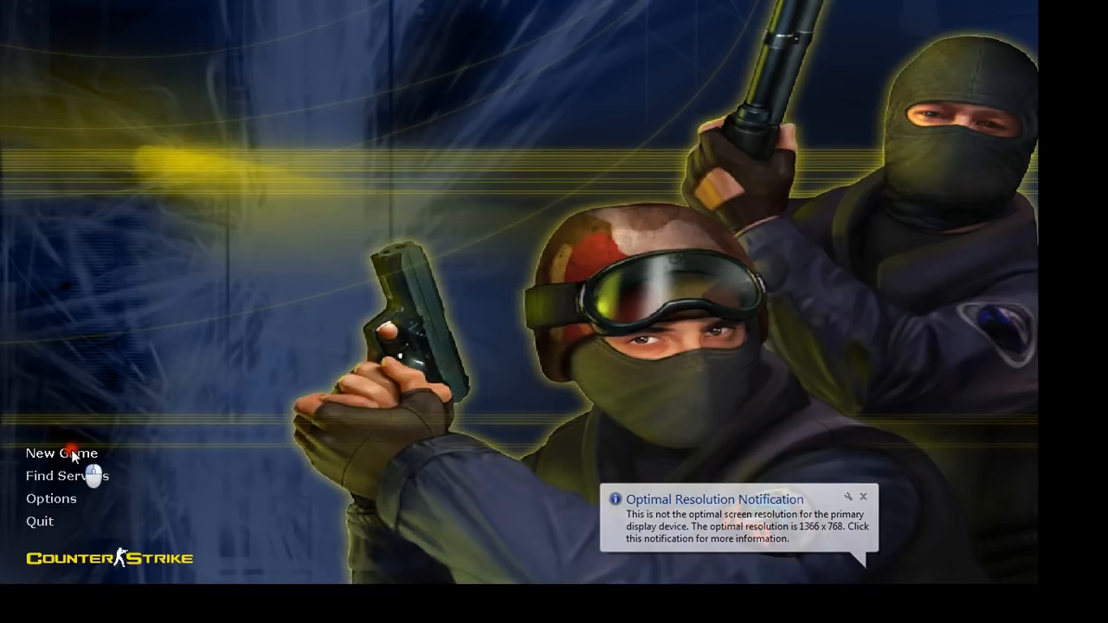
Create a new local server on map 536 and start it.
{"action": "left_click", "coordinate": [61, 453]}
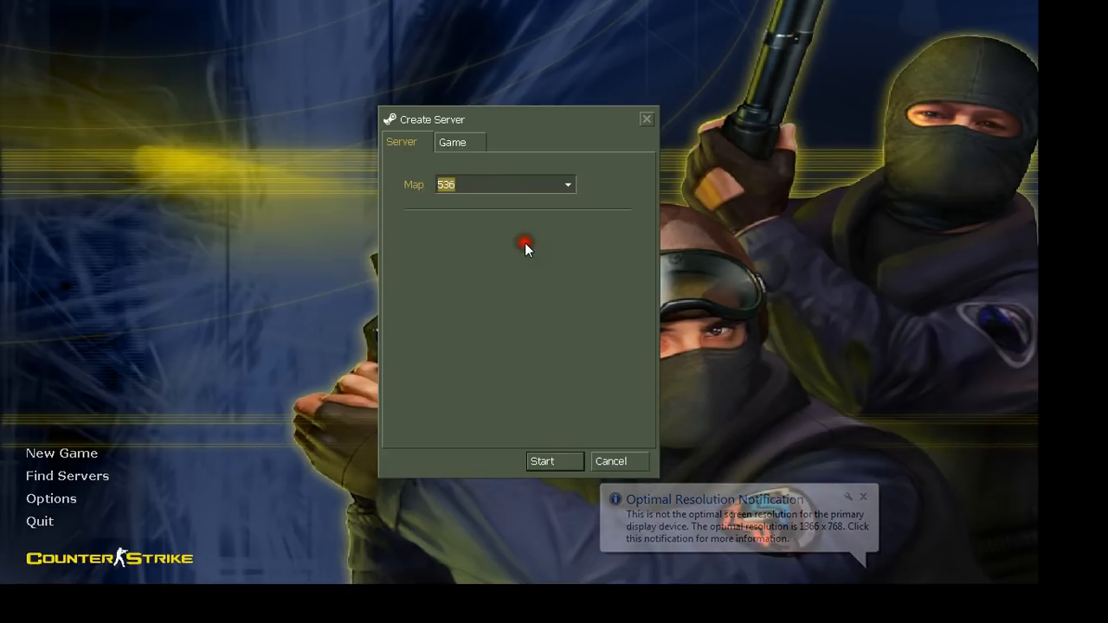
{"action": "left_click", "coordinate": [554, 461]}
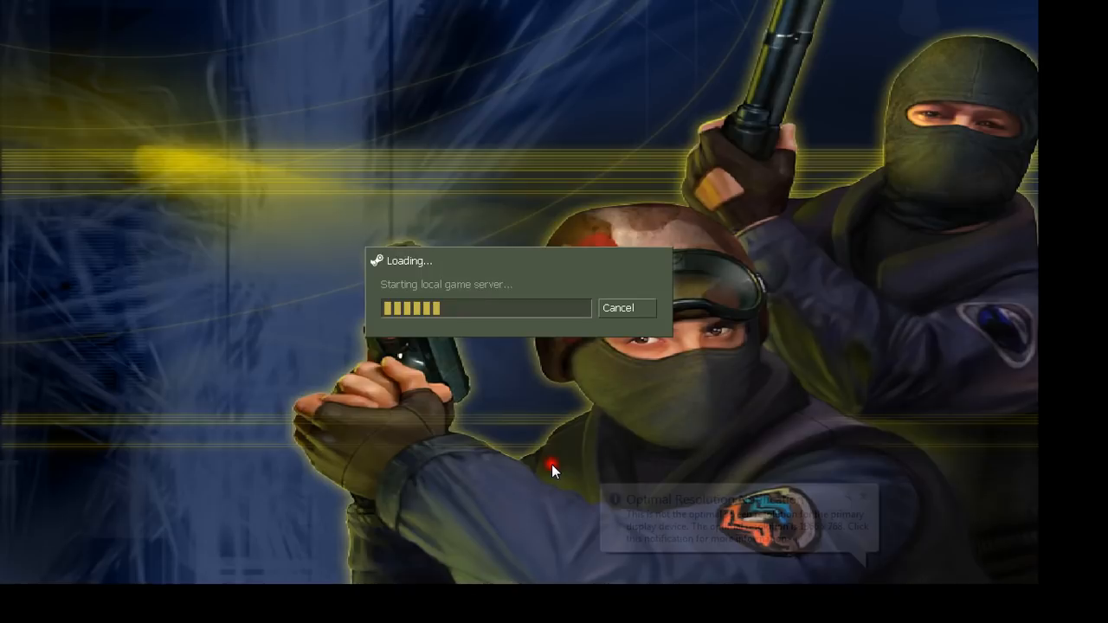
{"action": "mouse_move", "coordinate": [449, 349]}
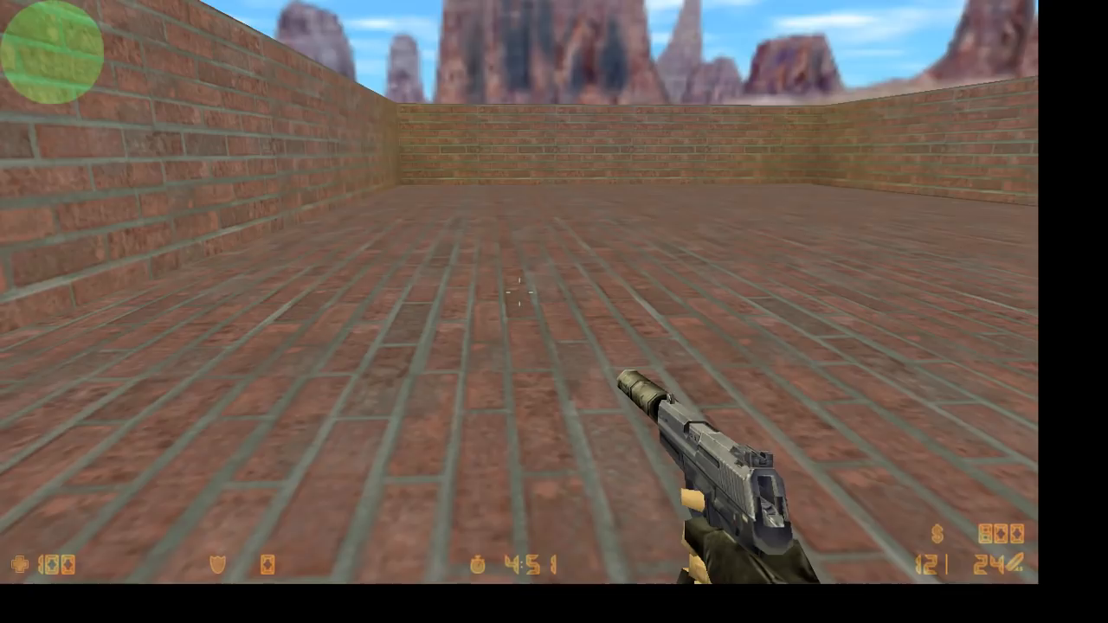
{"action": "mouse_move", "coordinate": [347, 312]}
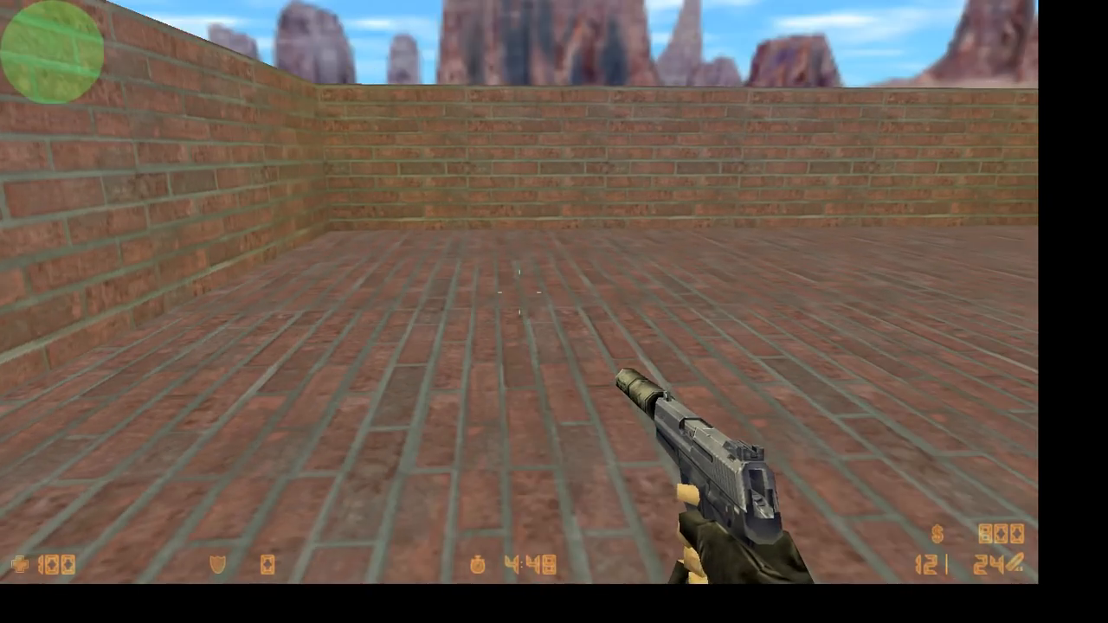
{"action": "mouse_move", "coordinate": [554, 312]}
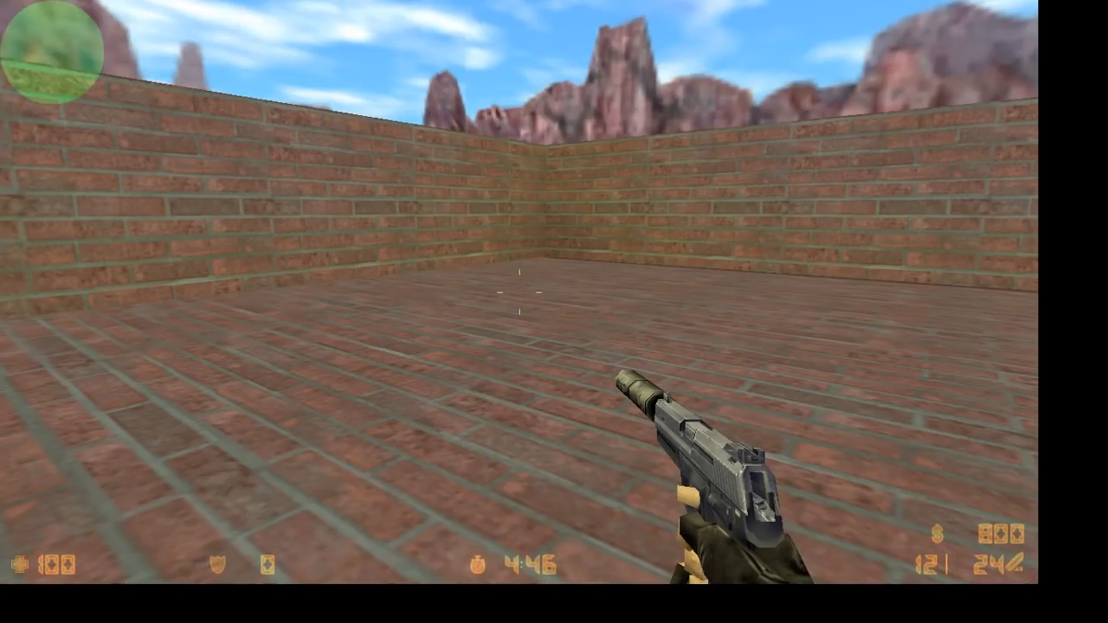
{"action": "mouse_move", "coordinate": [346, 311]}
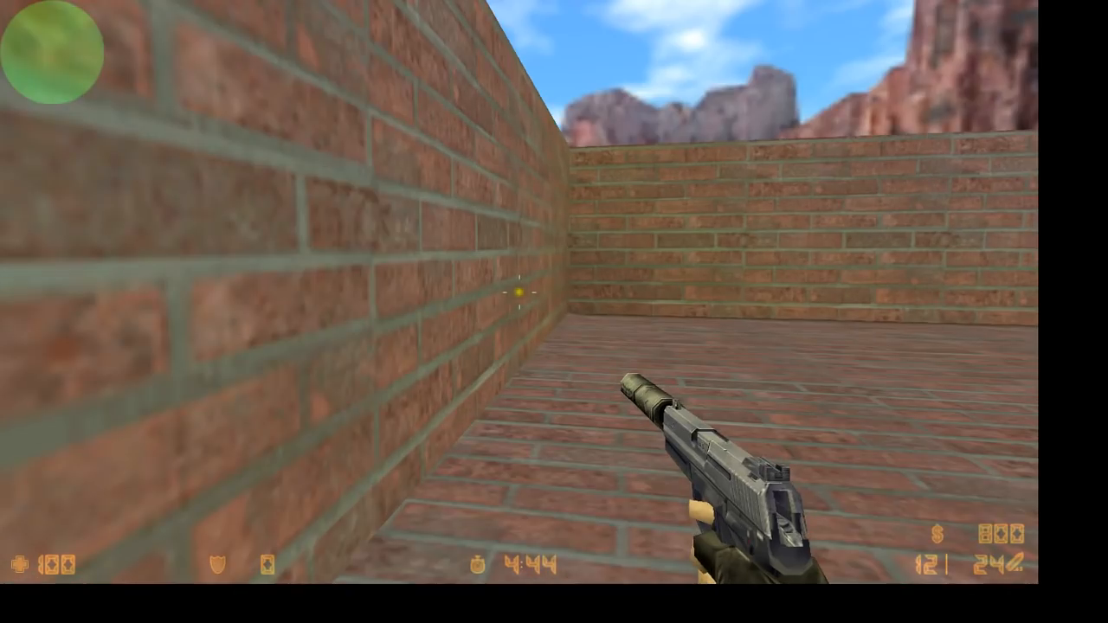
{"action": "mouse_move", "coordinate": [554, 312]}
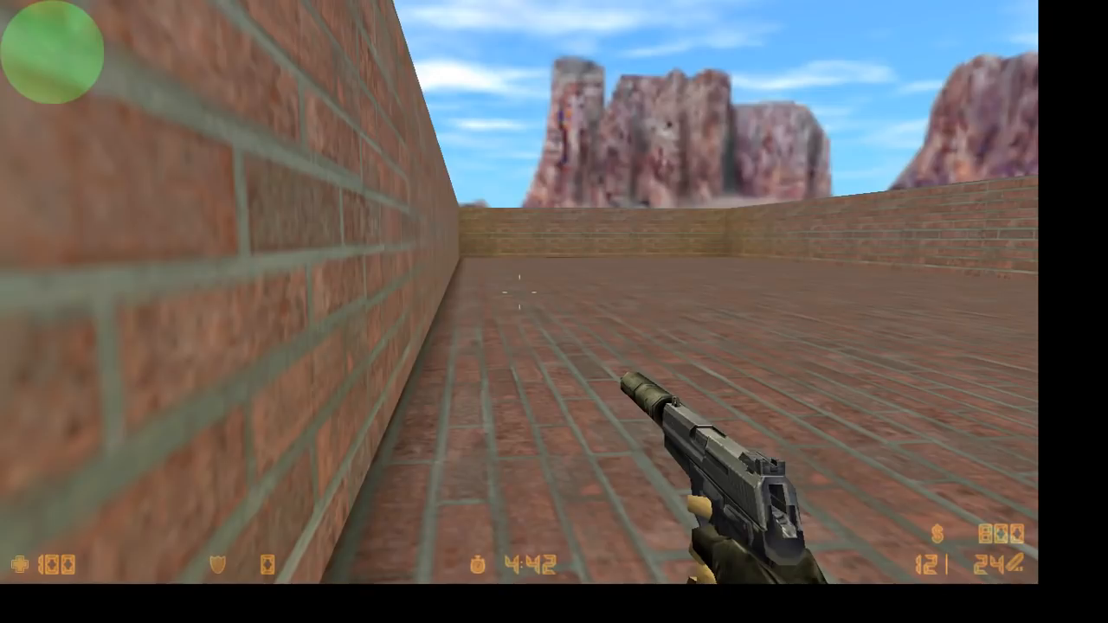